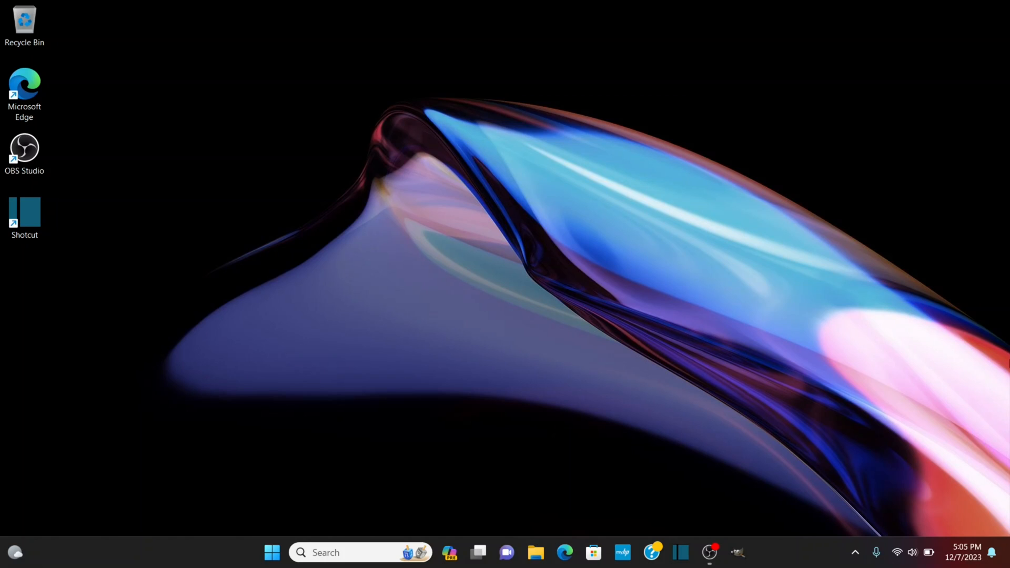
pyautogui.moveTo(535, 553)
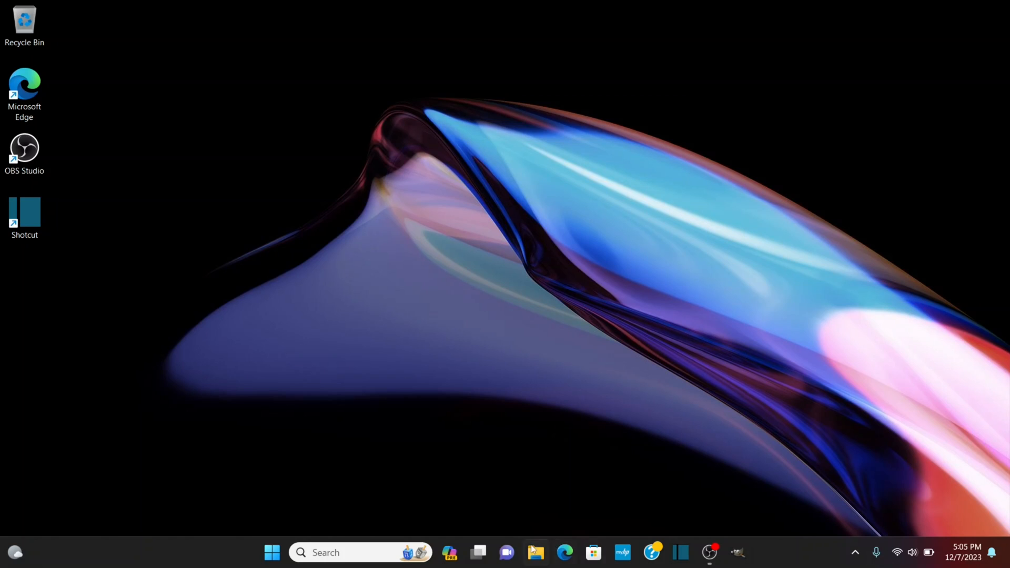
# Launch Edge and run a Bing web search for 'winlibs' from the address bar
pyautogui.click(564, 553)
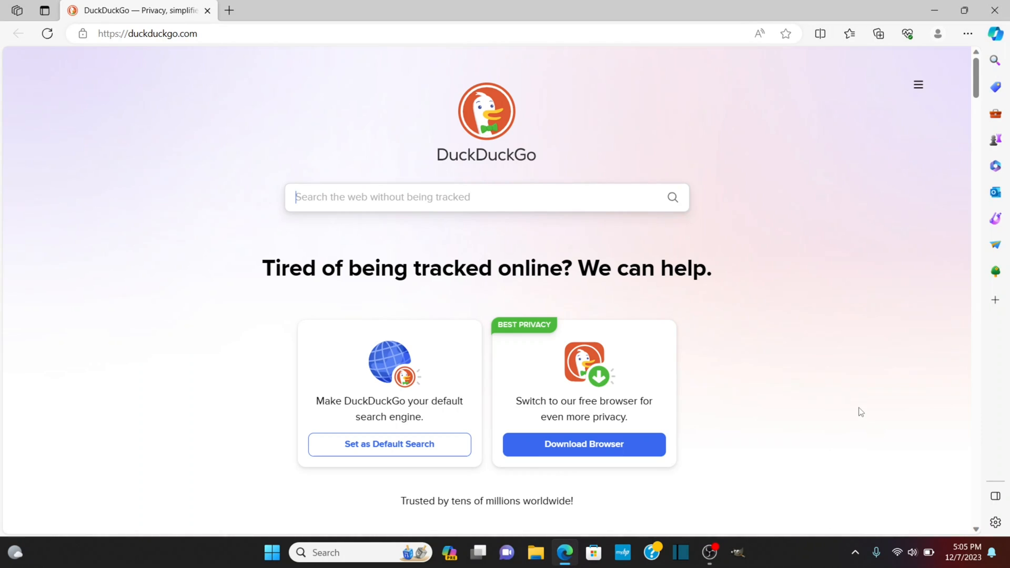
pyautogui.click(147, 33)
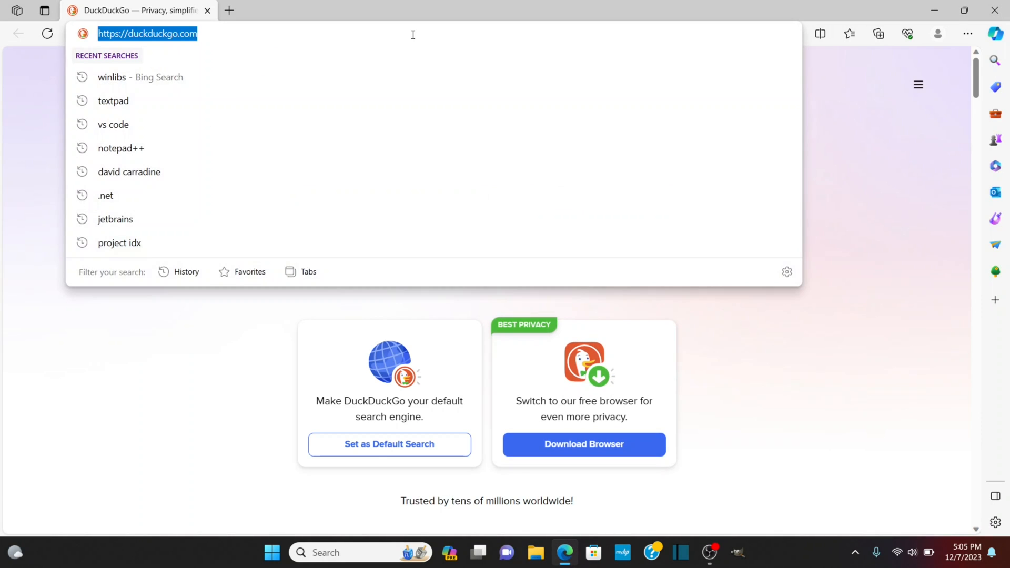
pyautogui.write('windows text editors')
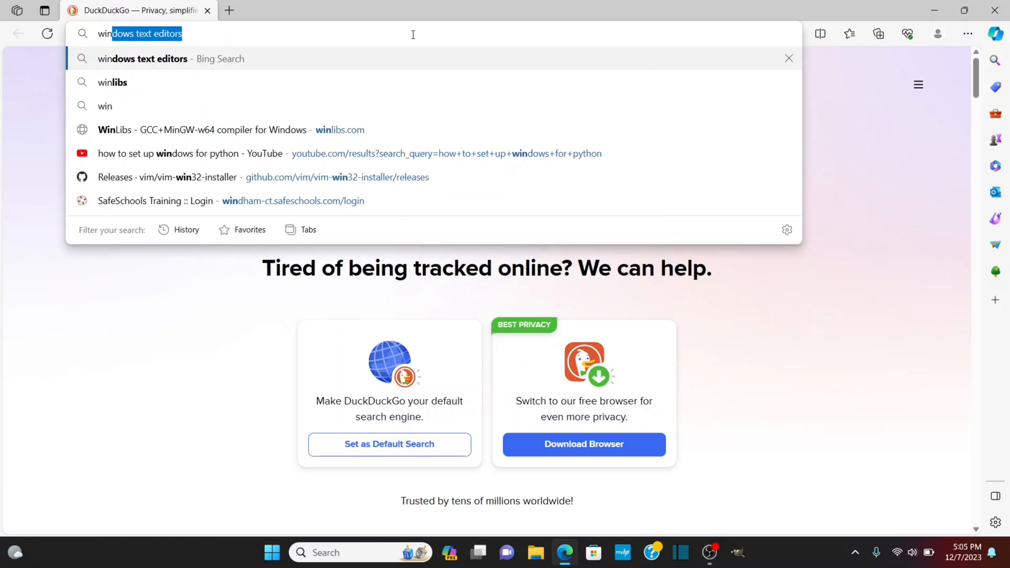
pyautogui.click(113, 82)
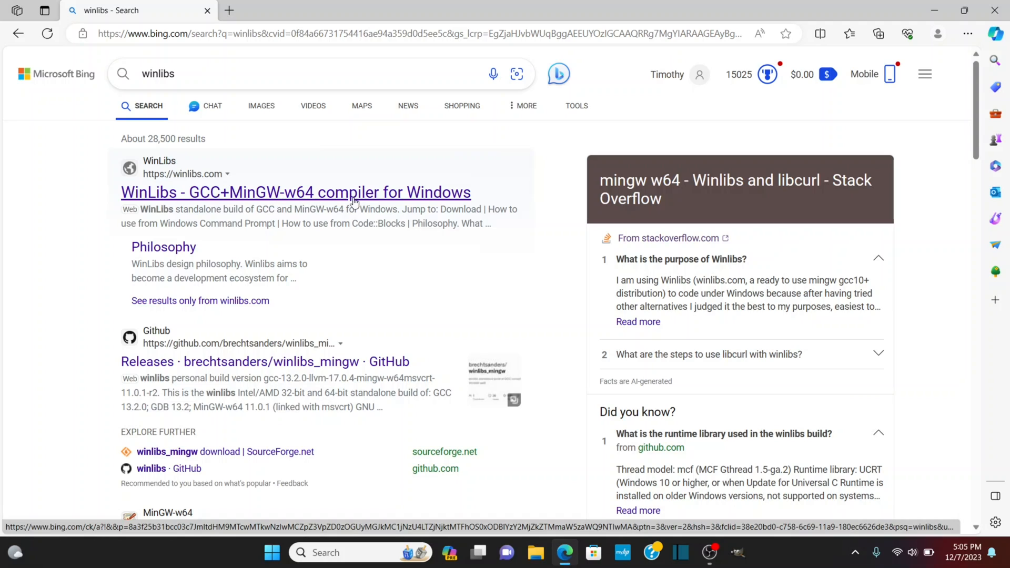
# Visit winlibs.com, scroll to its Download section and follow the 7-Zip link
pyautogui.click(295, 192)
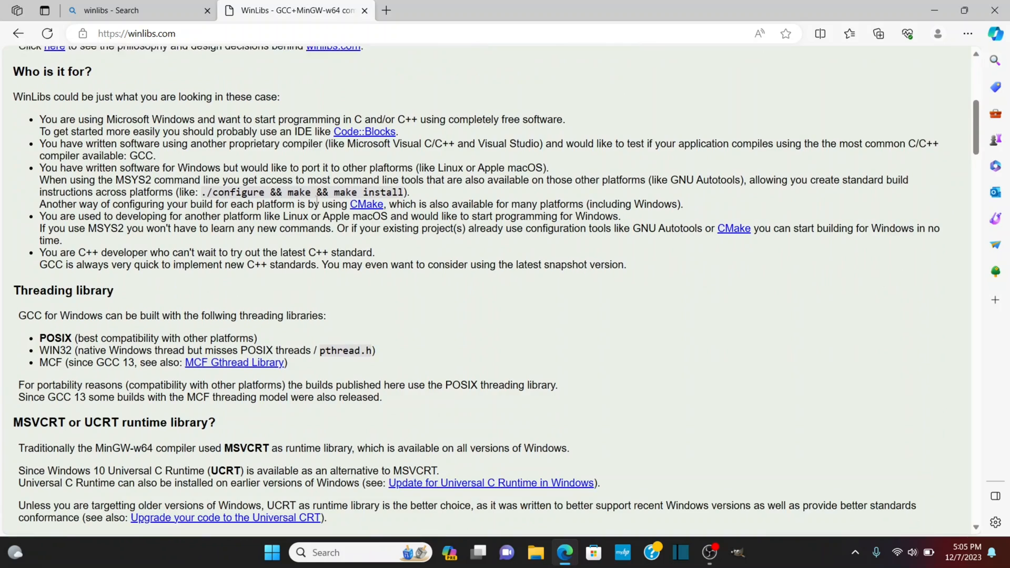
pyautogui.scroll(-3)
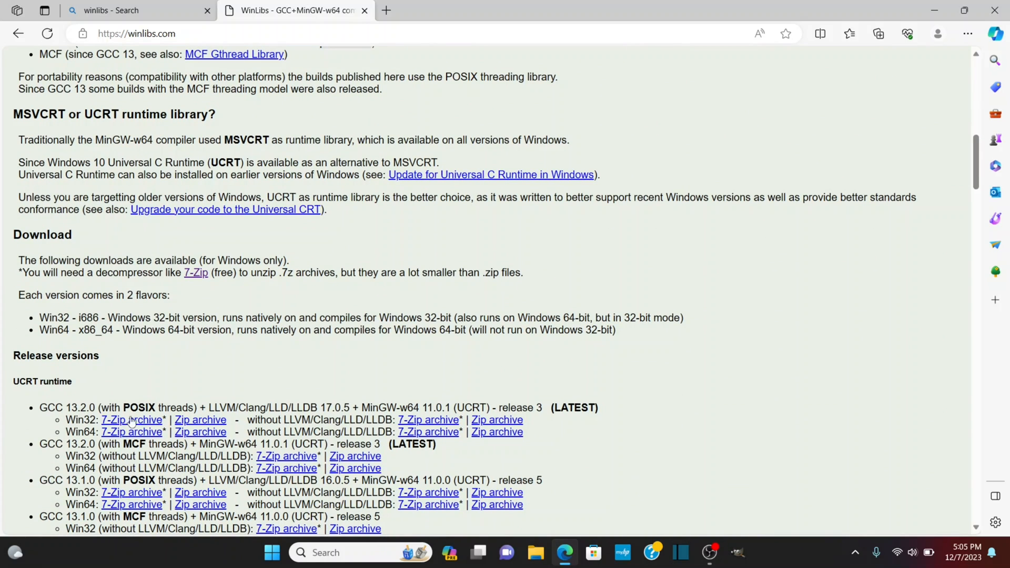
pyautogui.moveTo(200, 420)
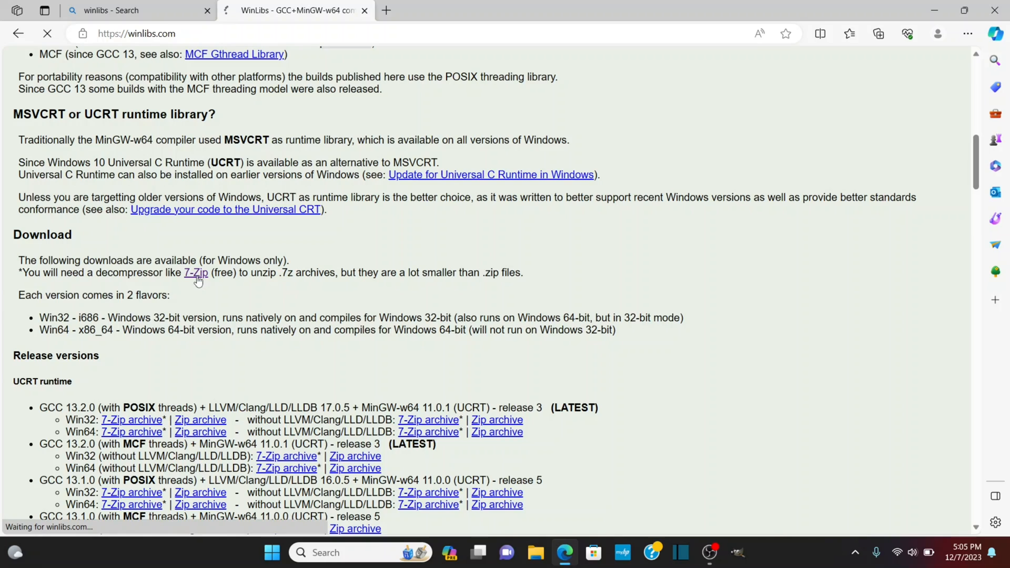
pyautogui.click(196, 273)
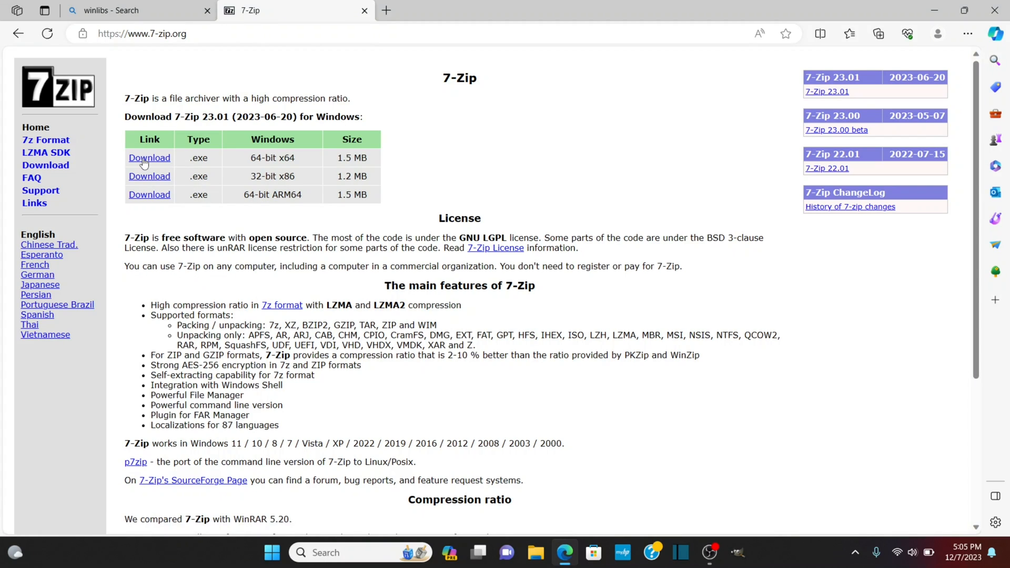
# Download the 64-bit 7-Zip 23.01 installer, install it into Program Files and close it
pyautogui.click(877, 33)
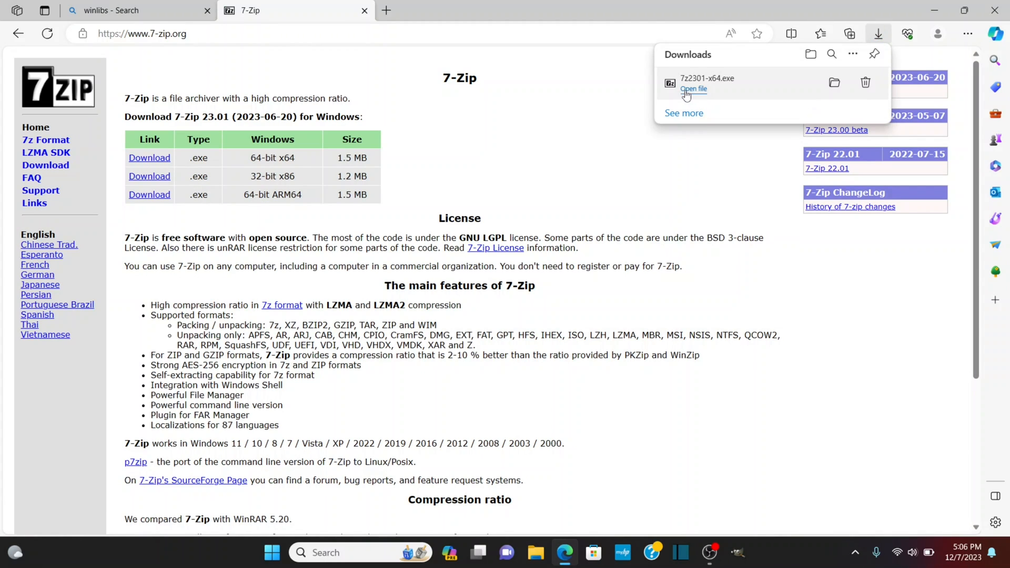
pyautogui.click(693, 89)
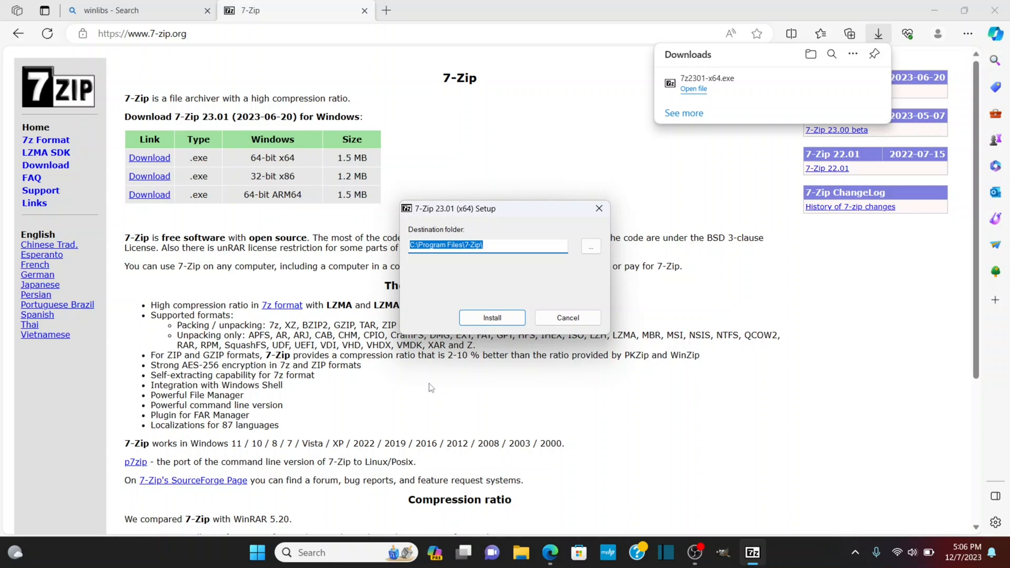
pyautogui.moveTo(460, 310)
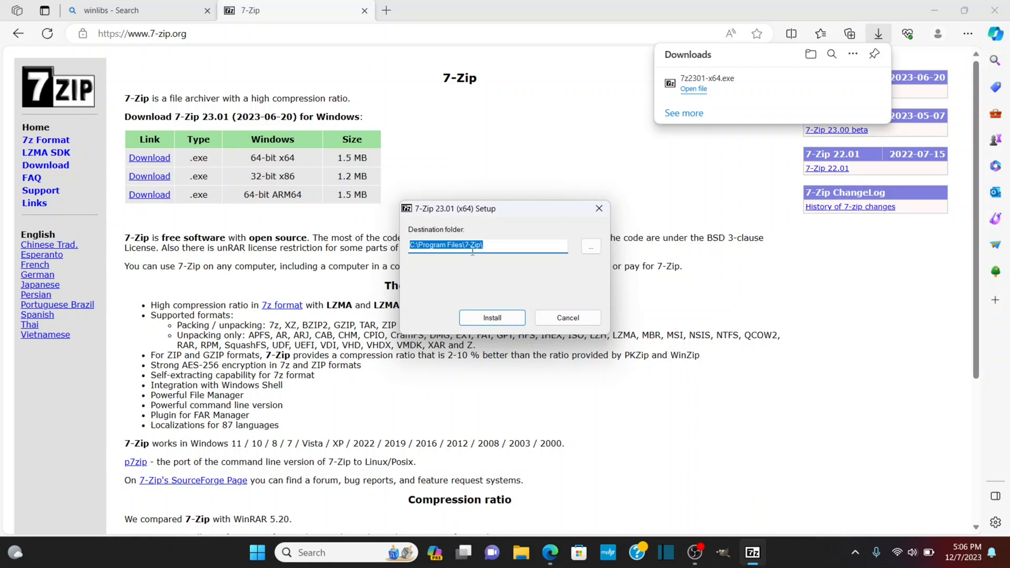
pyautogui.click(491, 318)
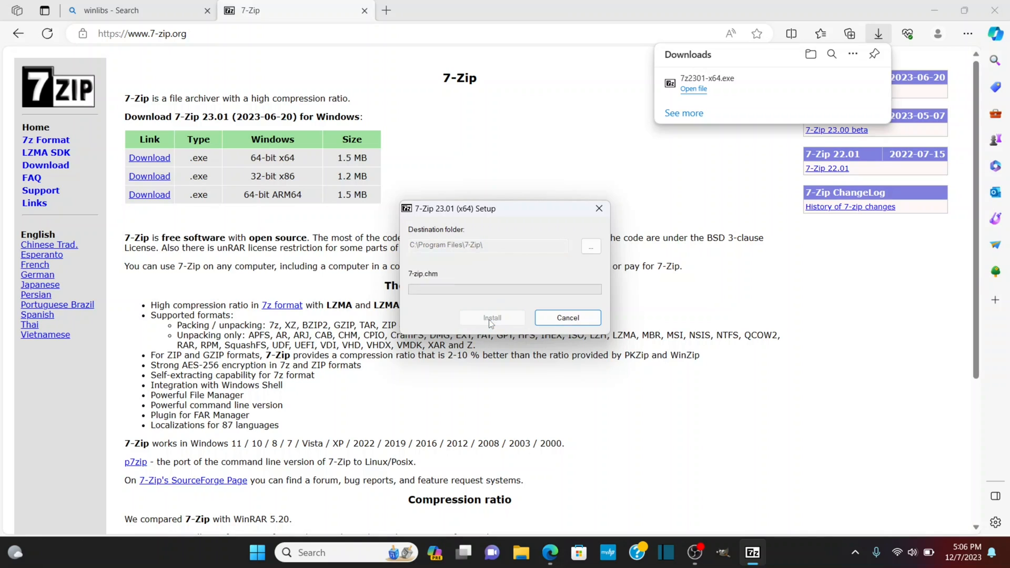
pyautogui.click(491, 317)
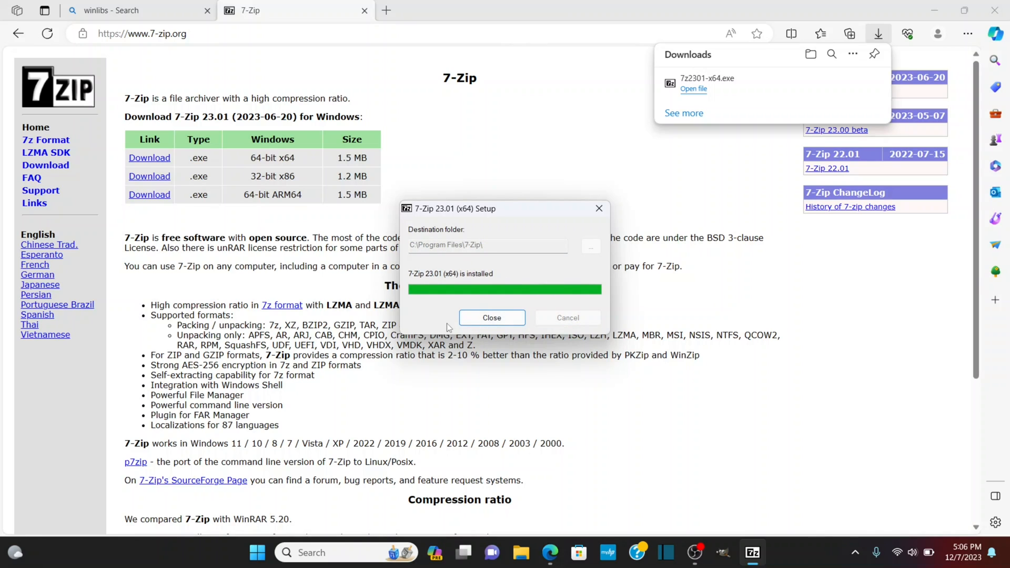
pyautogui.click(491, 317)
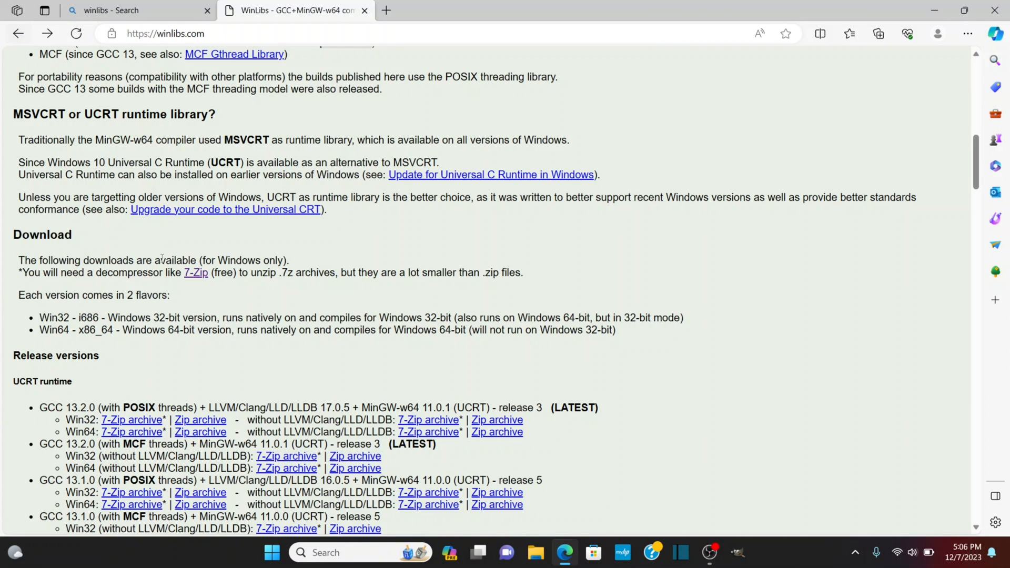
# Download the Win64 GCC 13.2.0 POSIX-threads + LLVM 7-Zip archive from Release versions
pyautogui.scroll(-3)
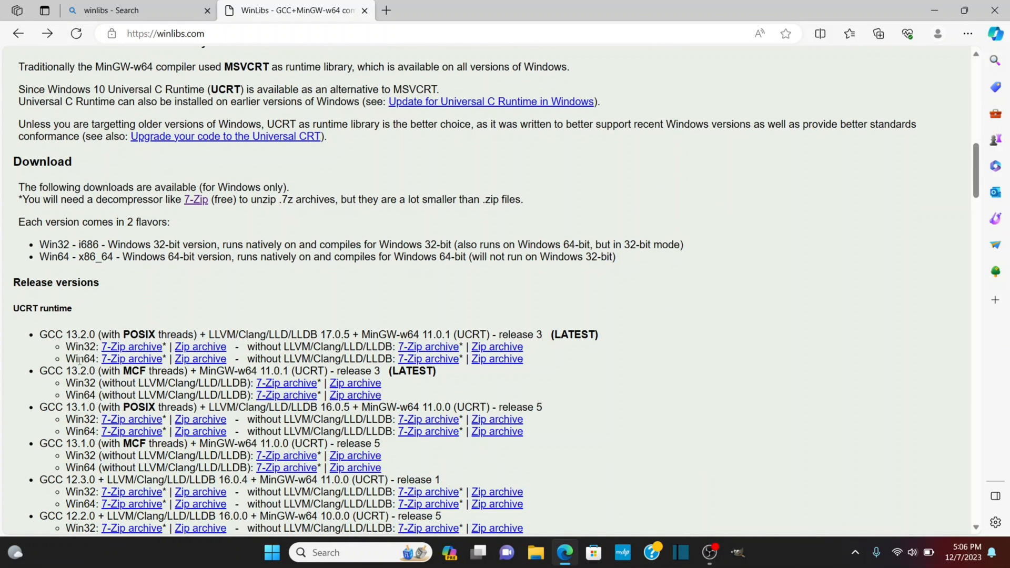
pyautogui.moveTo(132, 359)
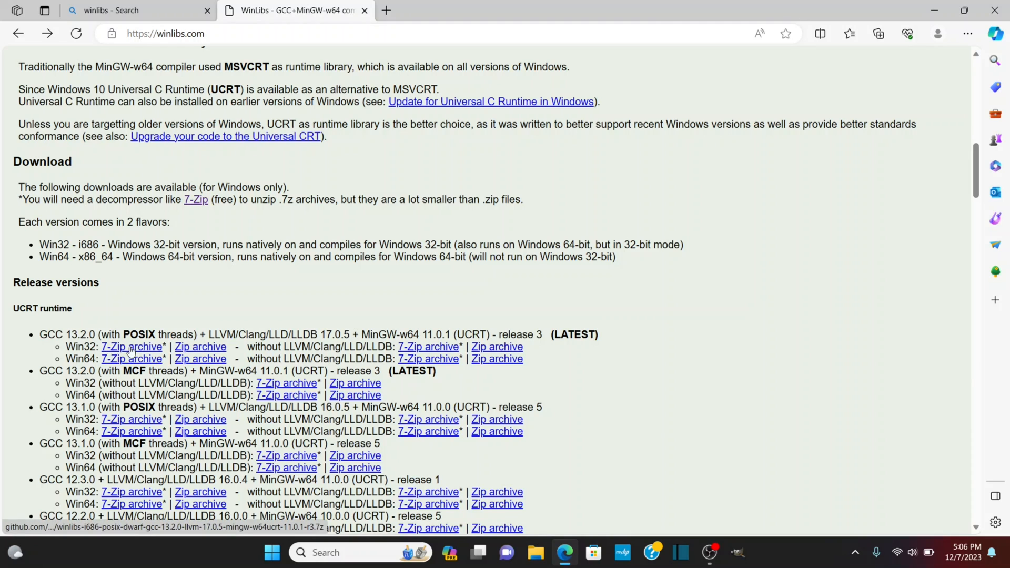
pyautogui.click(132, 359)
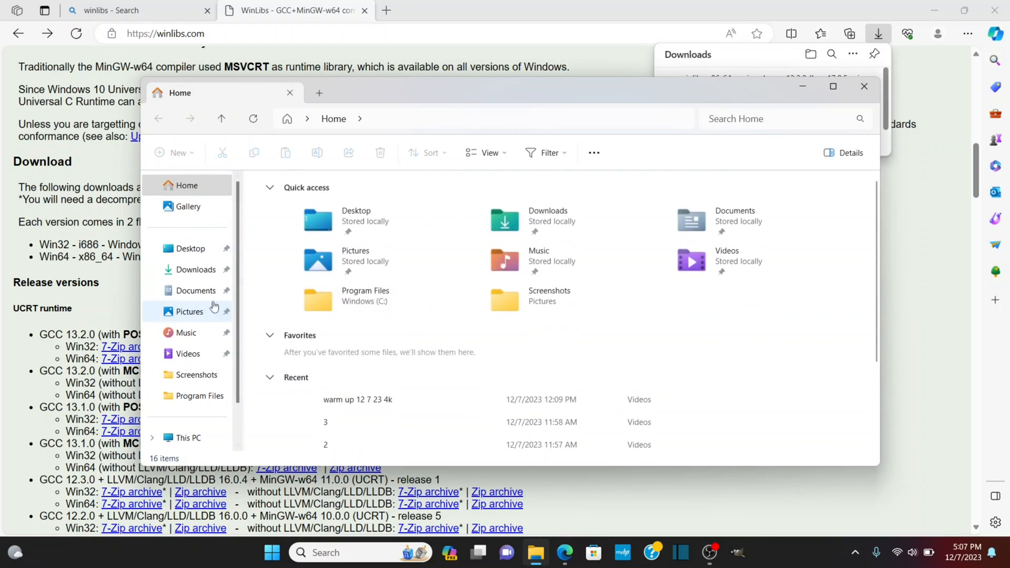
# Extract the winlibs archive in Downloads into its suggested folder and enter it
pyautogui.click(196, 269)
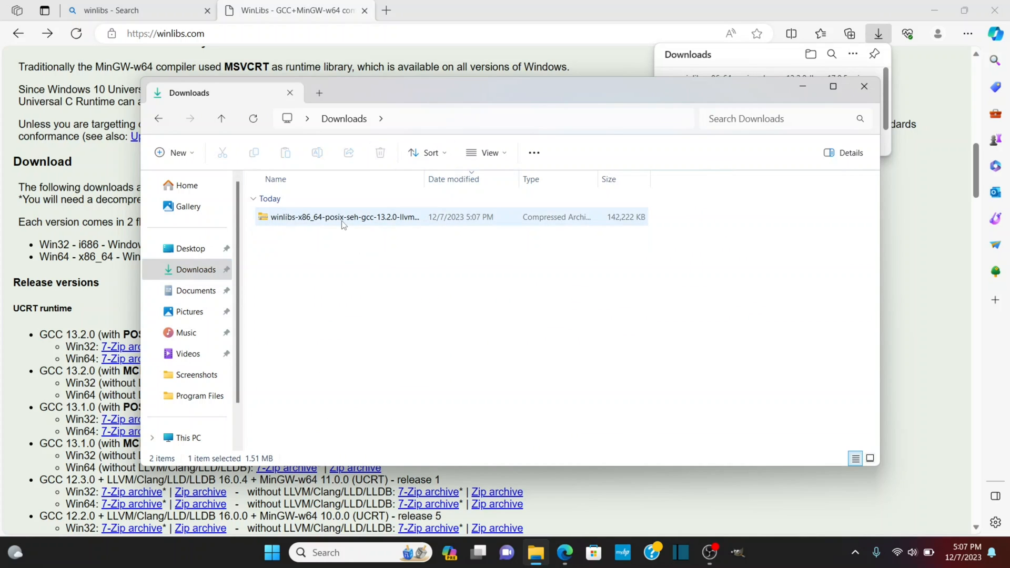
pyautogui.rightClick(344, 217)
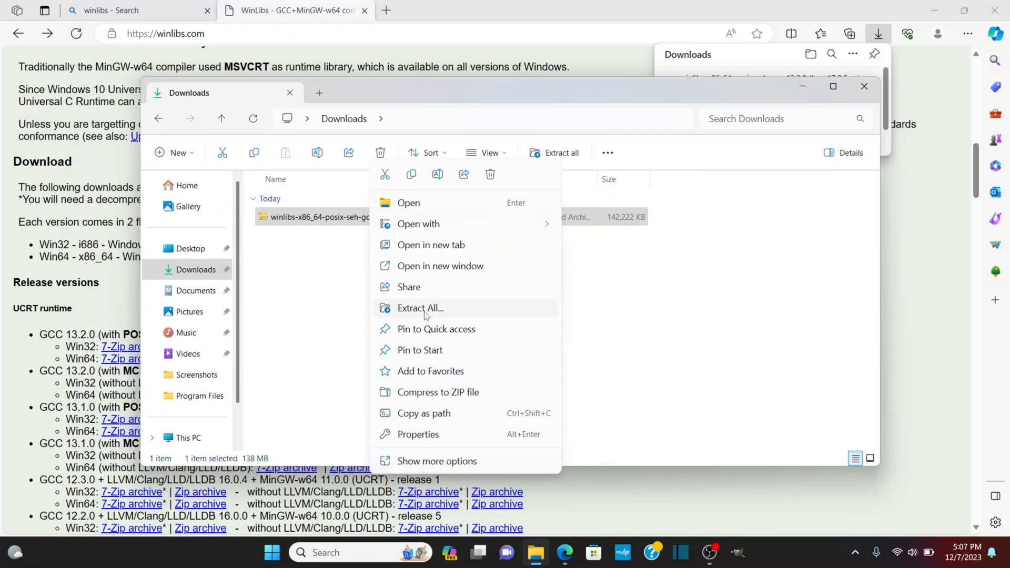
pyautogui.click(420, 309)
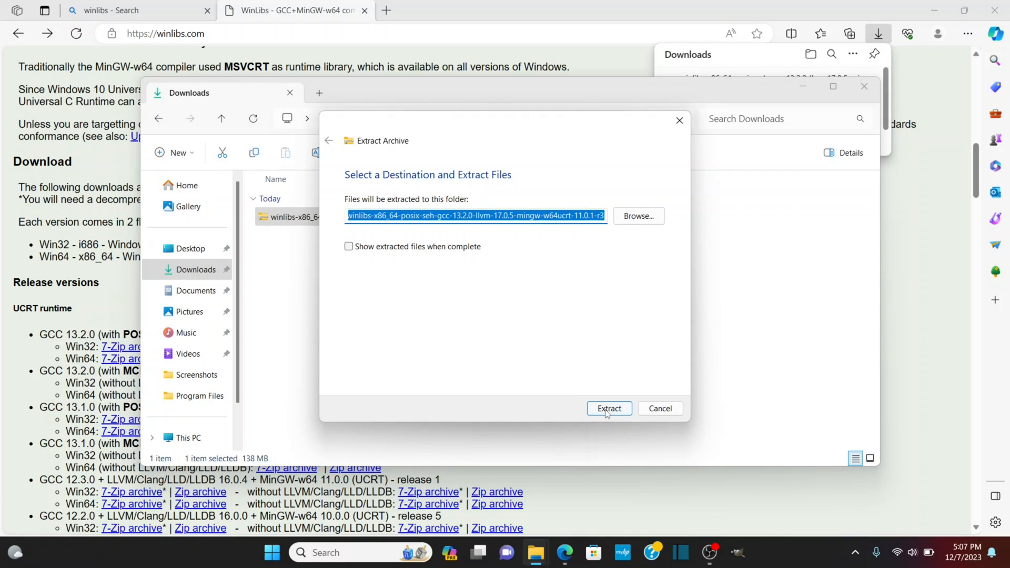
pyautogui.click(609, 409)
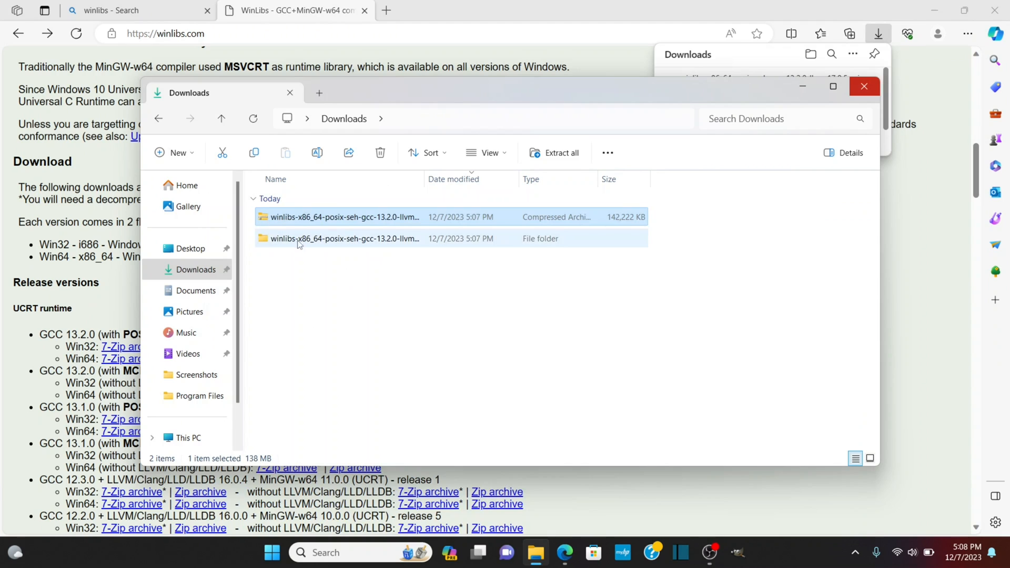
pyautogui.doubleClick(345, 239)
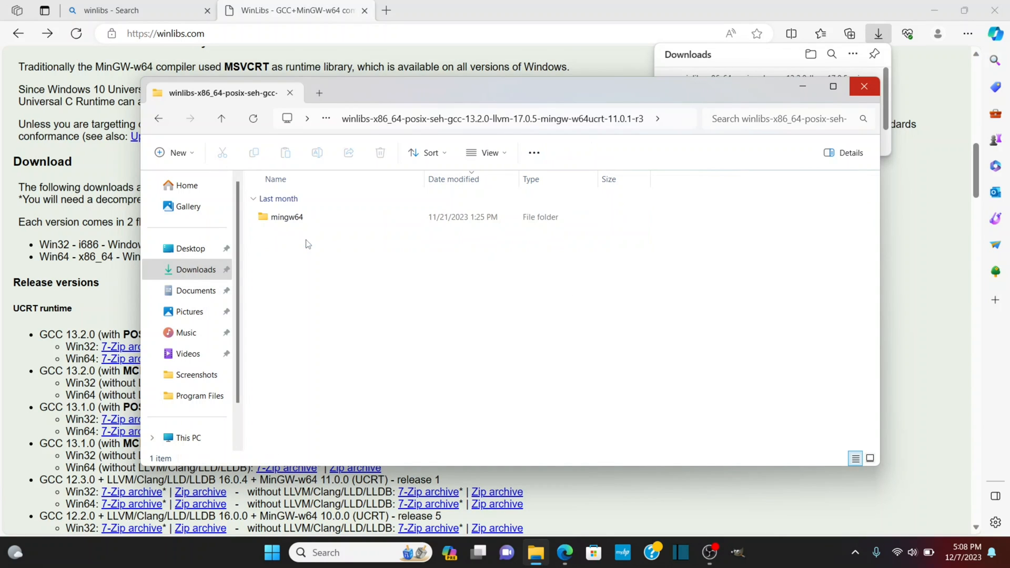
pyautogui.moveTo(286, 217)
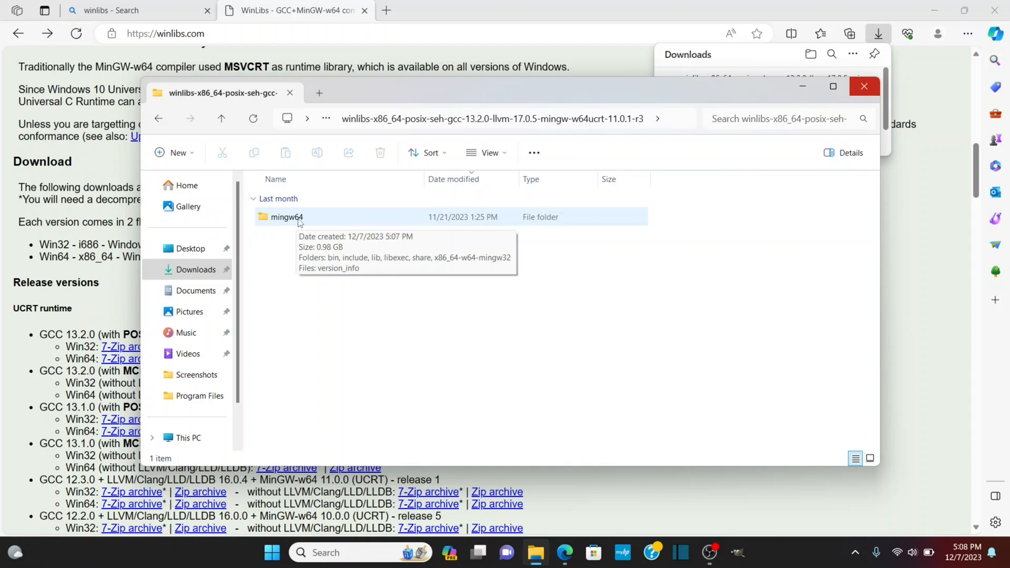
pyautogui.moveTo(295, 222)
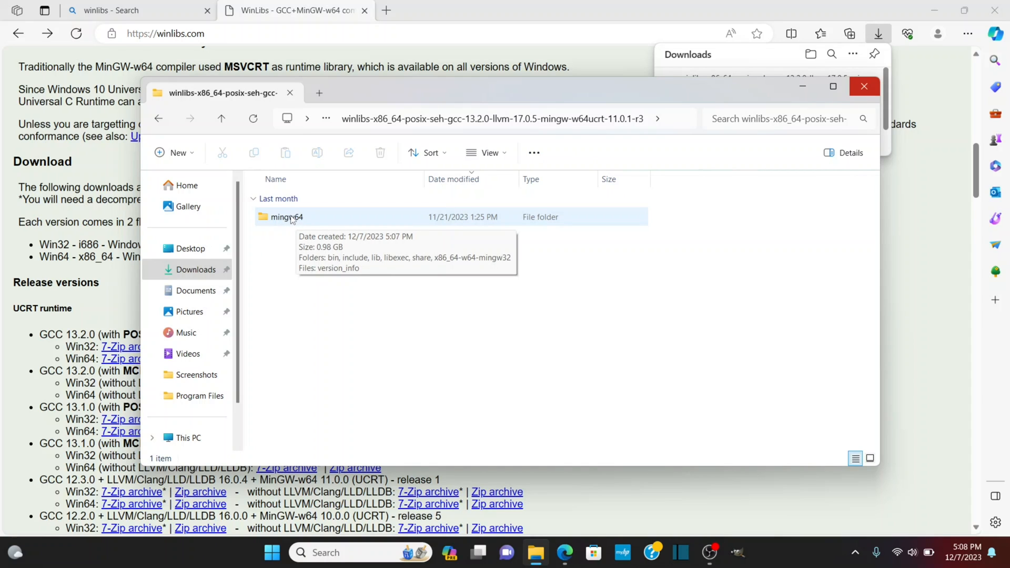
# Paste the mingw64 folder into C:\Program Files, granting administrator permission
pyautogui.click(286, 217)
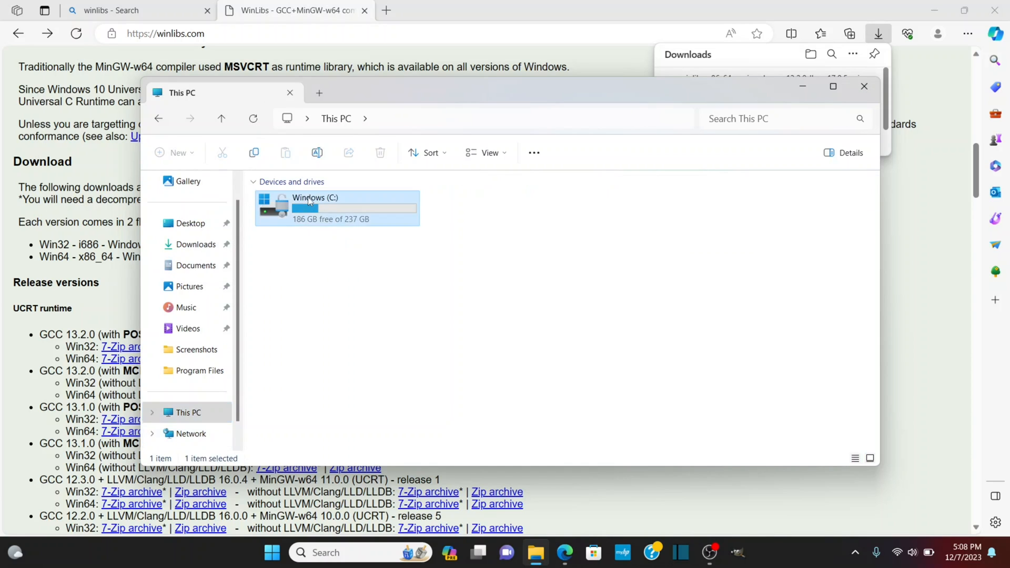
pyautogui.doubleClick(314, 207)
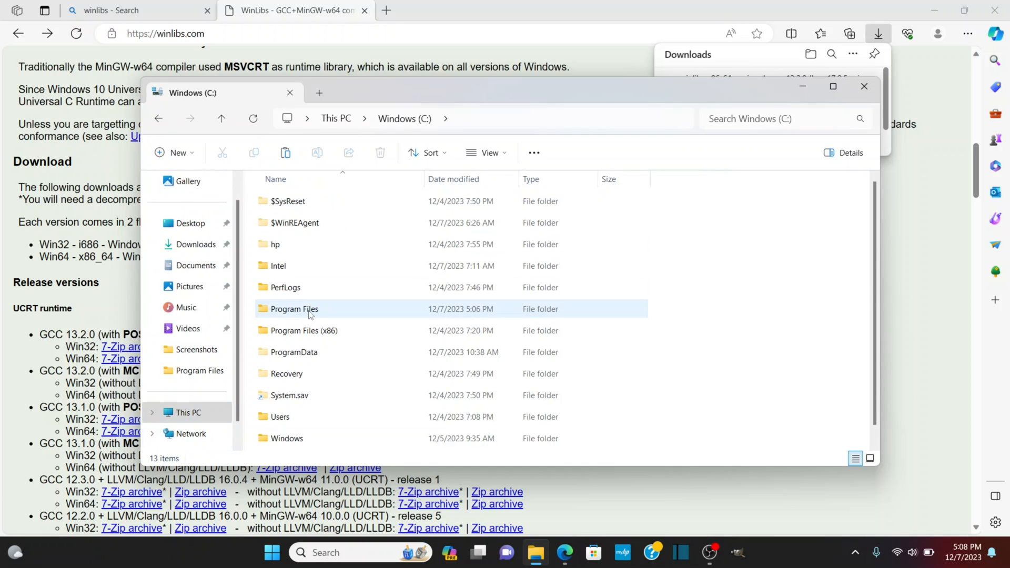
pyautogui.doubleClick(293, 308)
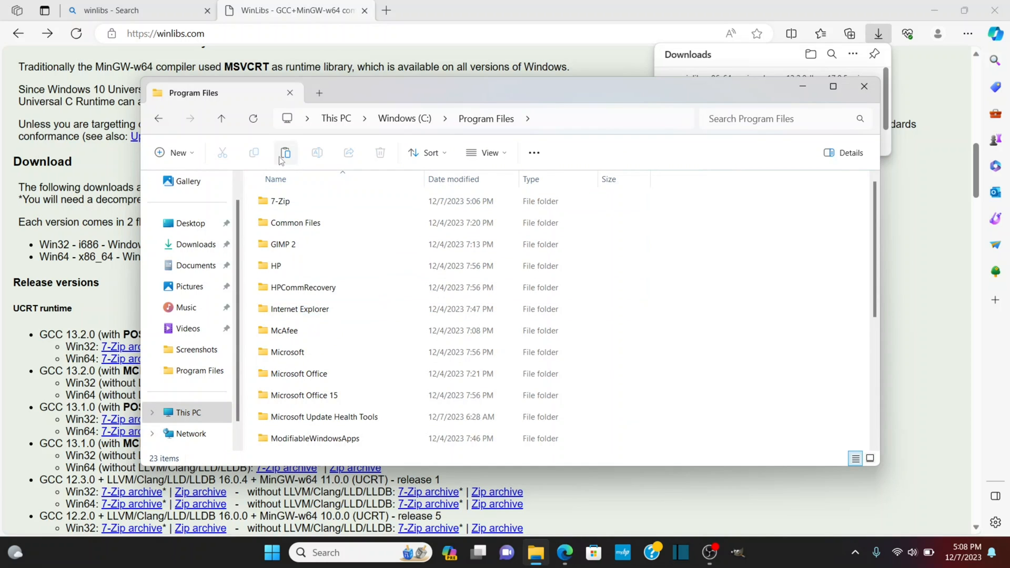
pyautogui.click(286, 153)
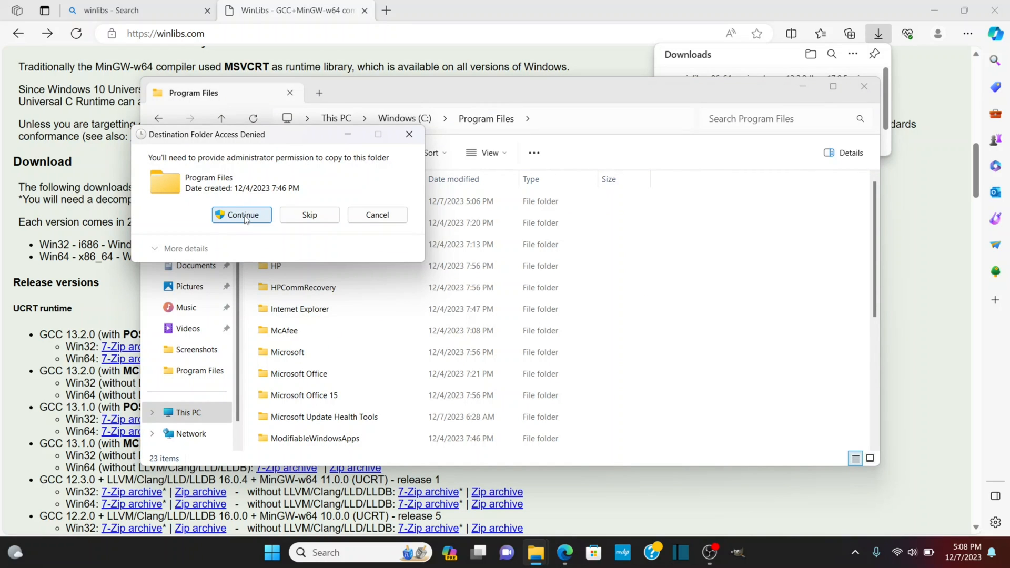
pyautogui.click(241, 215)
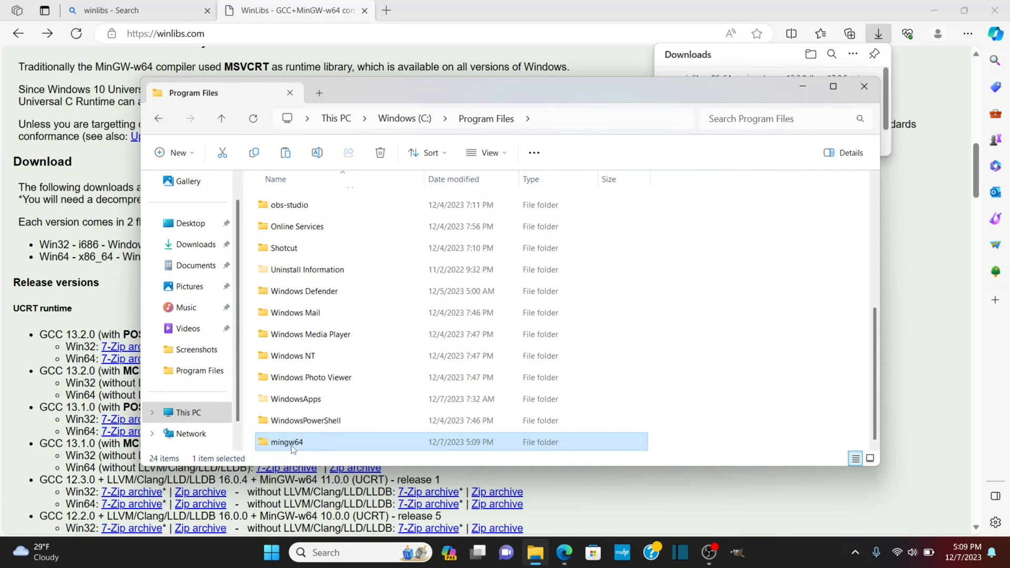
pyautogui.moveTo(358, 447)
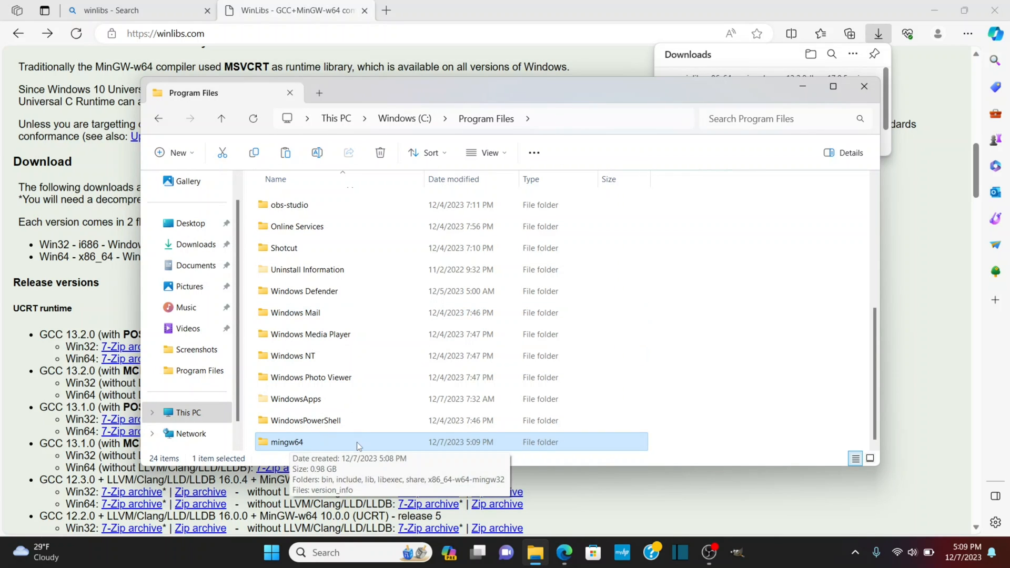
# Check mingw64 is present in Program Files and close the File Explorer window
pyautogui.rightClick(286, 442)
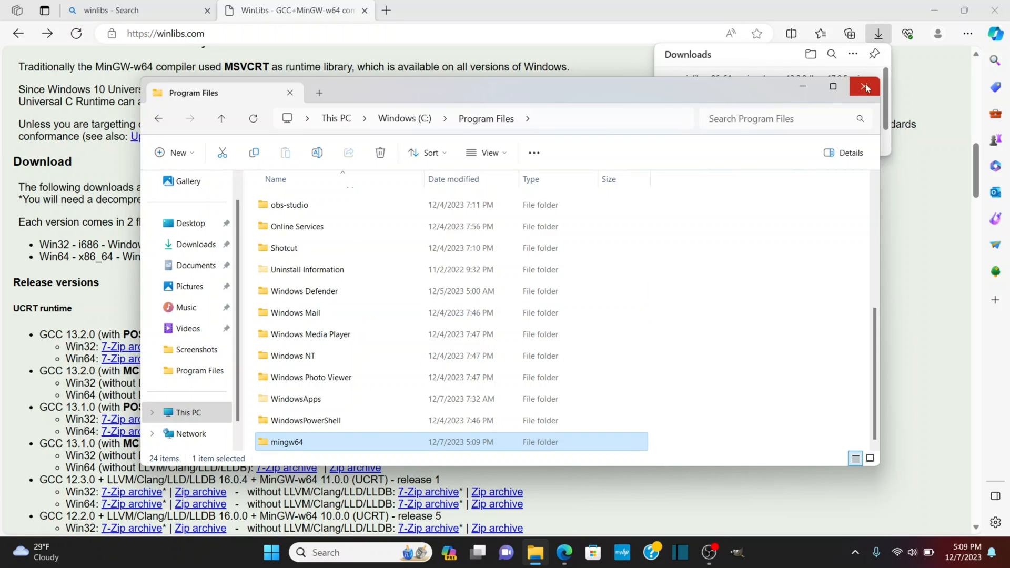
pyautogui.click(865, 86)
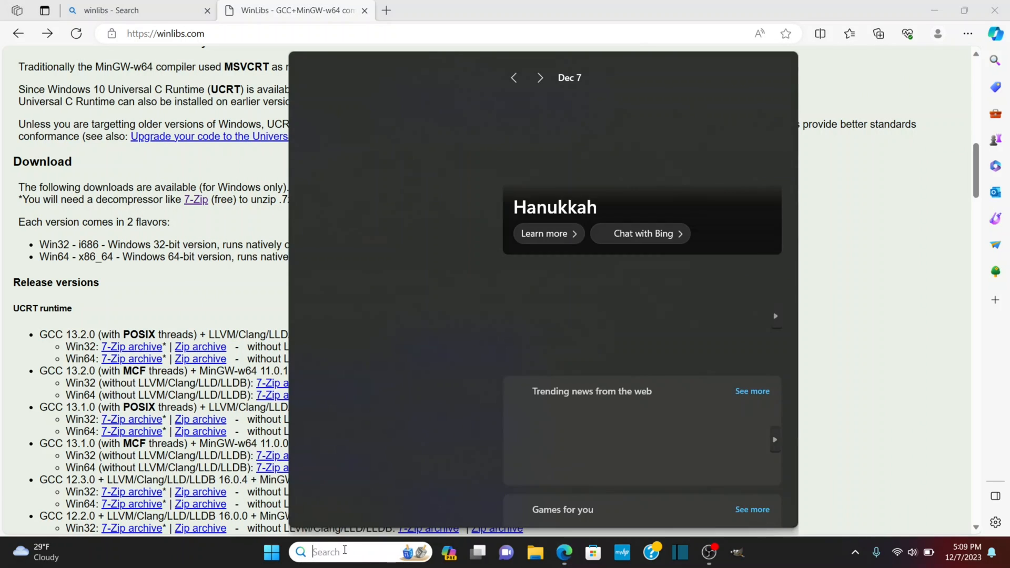
# Search 'envi' to reach System Properties and bring up the Environment Variables list
pyautogui.write('envi')
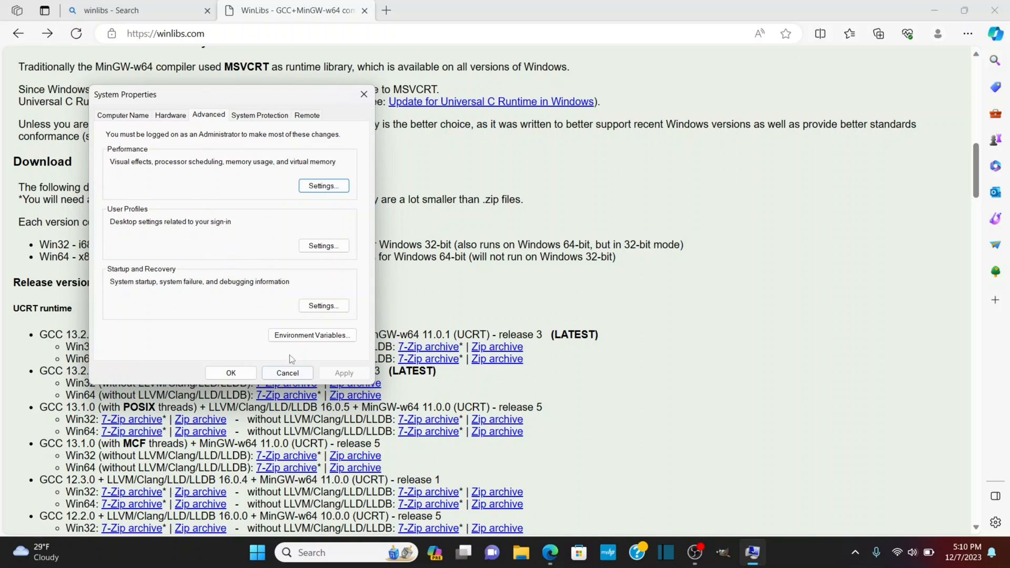
pyautogui.click(311, 334)
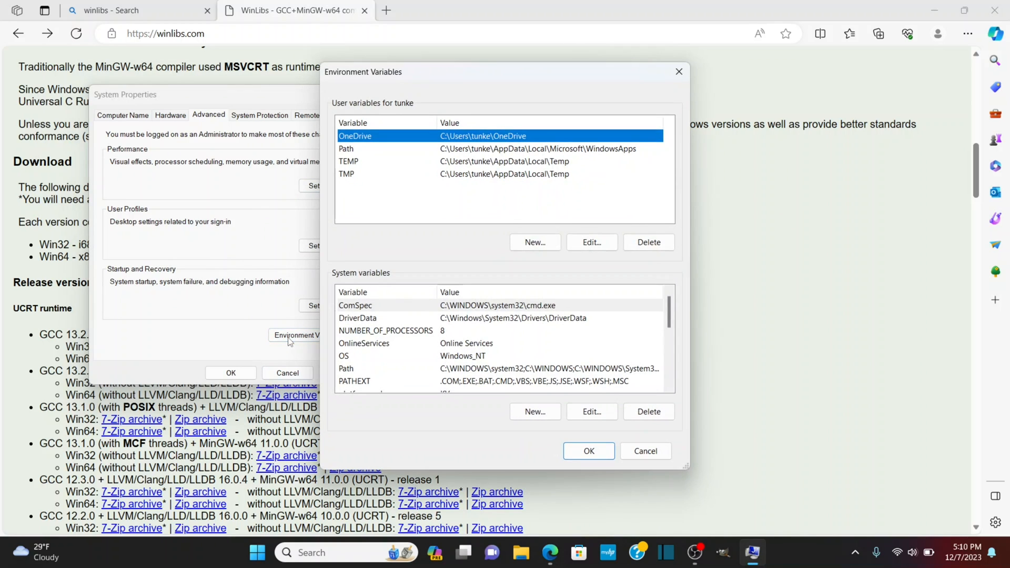
pyautogui.moveTo(357, 277)
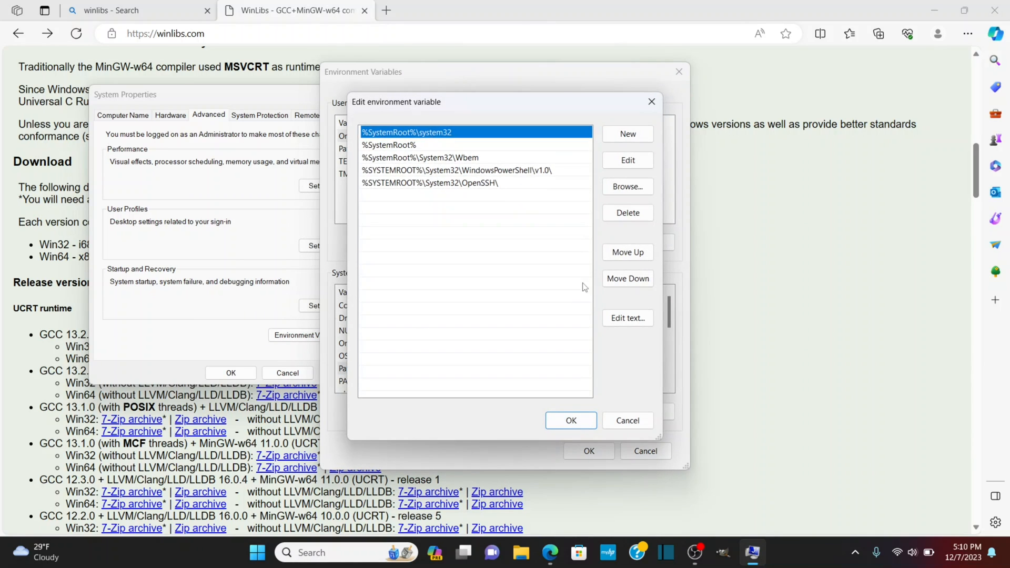
# Add C:\Program Files\mingw64\bin as a new Path entry and confirm all dialogs
pyautogui.click(626, 134)
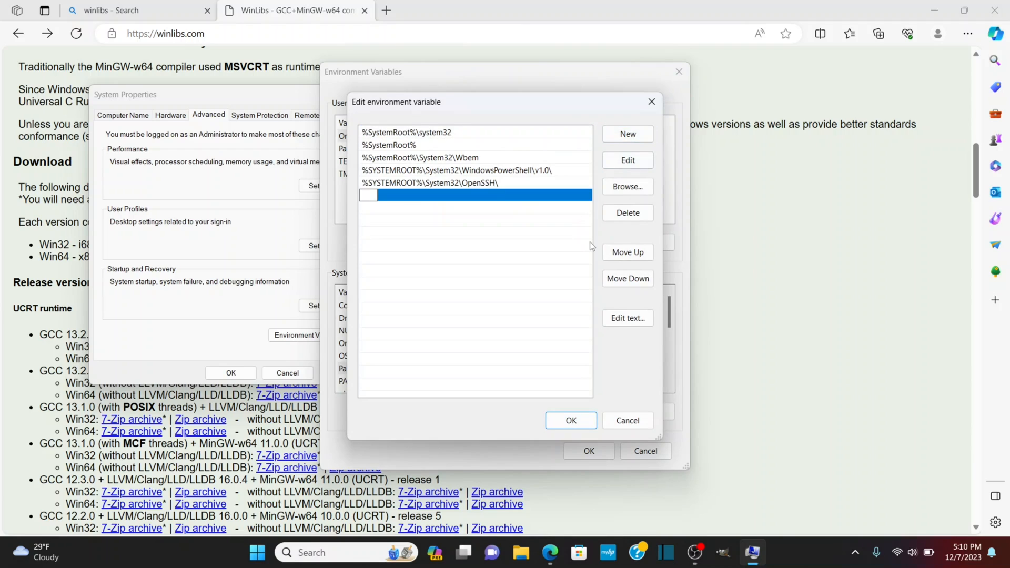
pyautogui.write('"C:\\Program Files\\mingw64"')
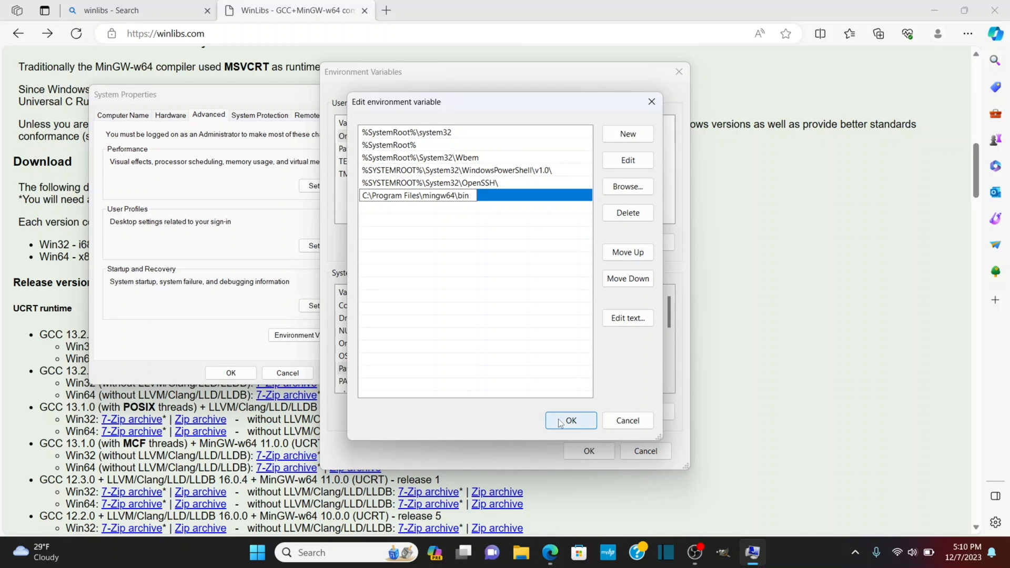
pyautogui.click(569, 420)
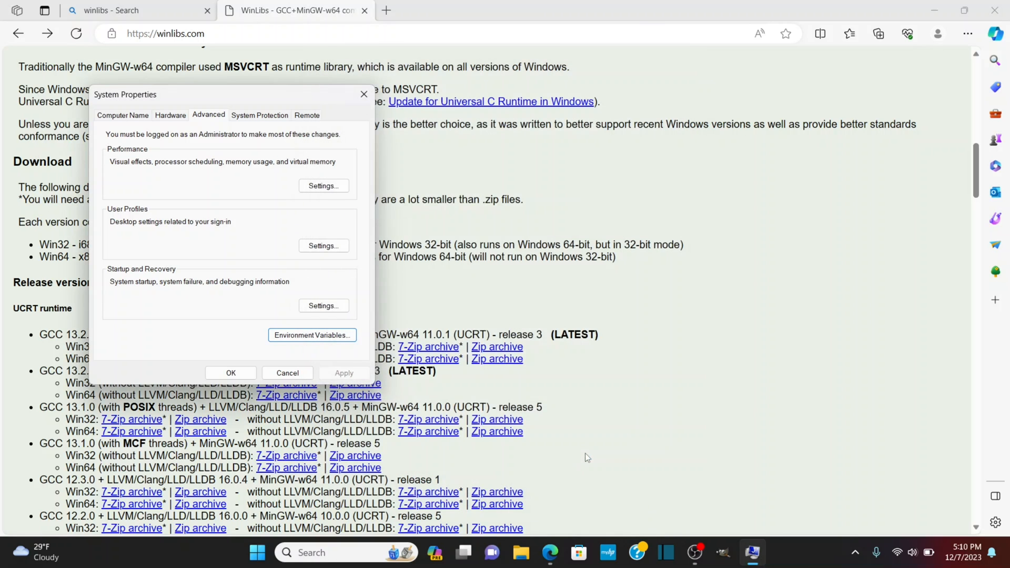
pyautogui.click(286, 372)
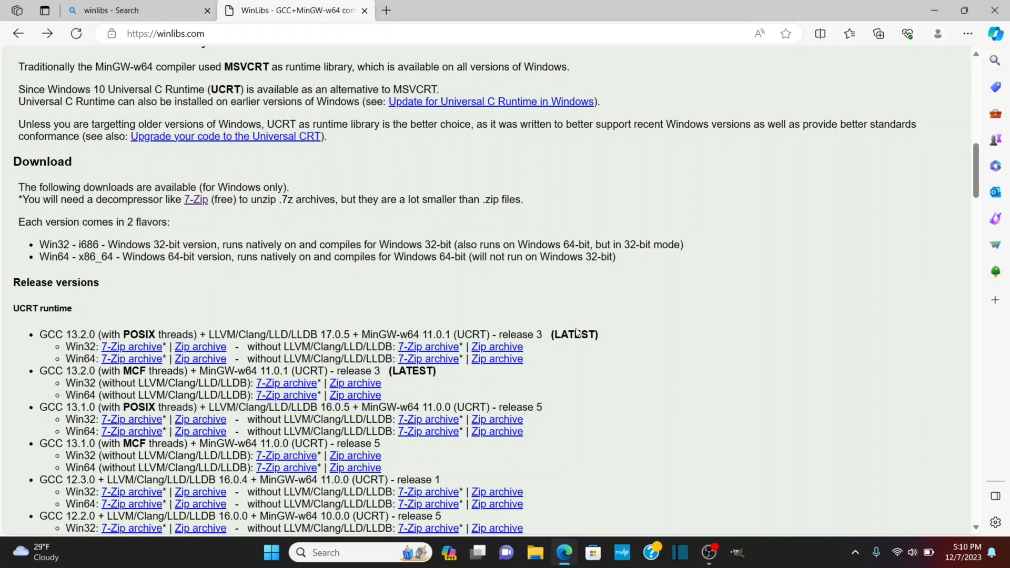
pyautogui.moveTo(638, 330)
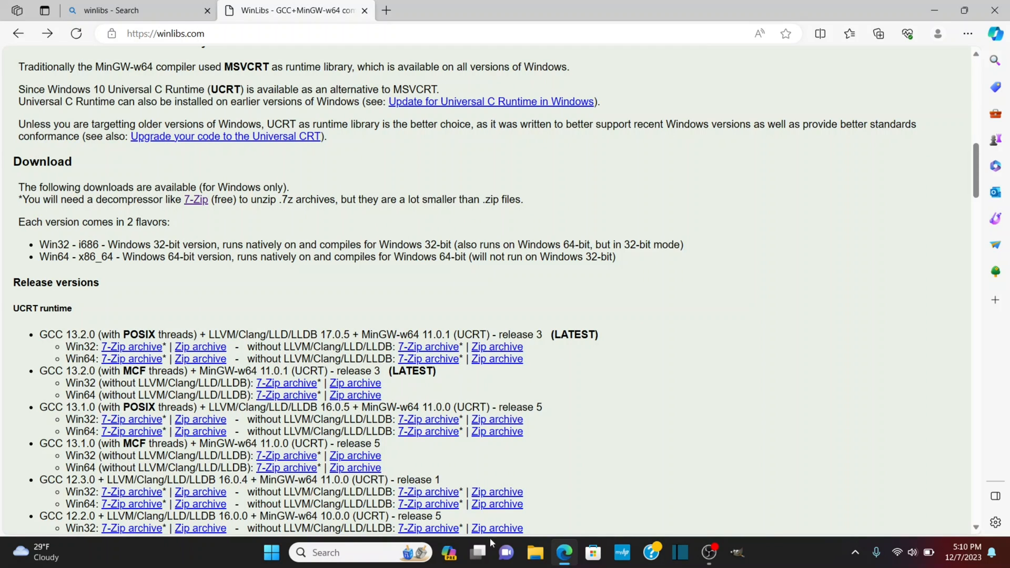
# Start cmd from Windows search and check the compiler with gcc -v (13.2.0)
pyautogui.click(271, 553)
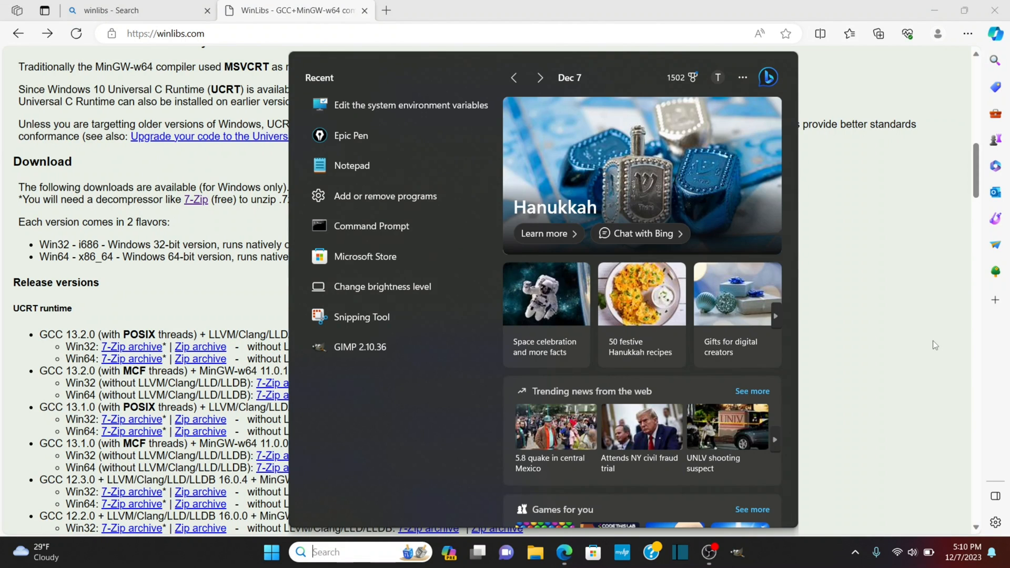
pyautogui.write('cmd')
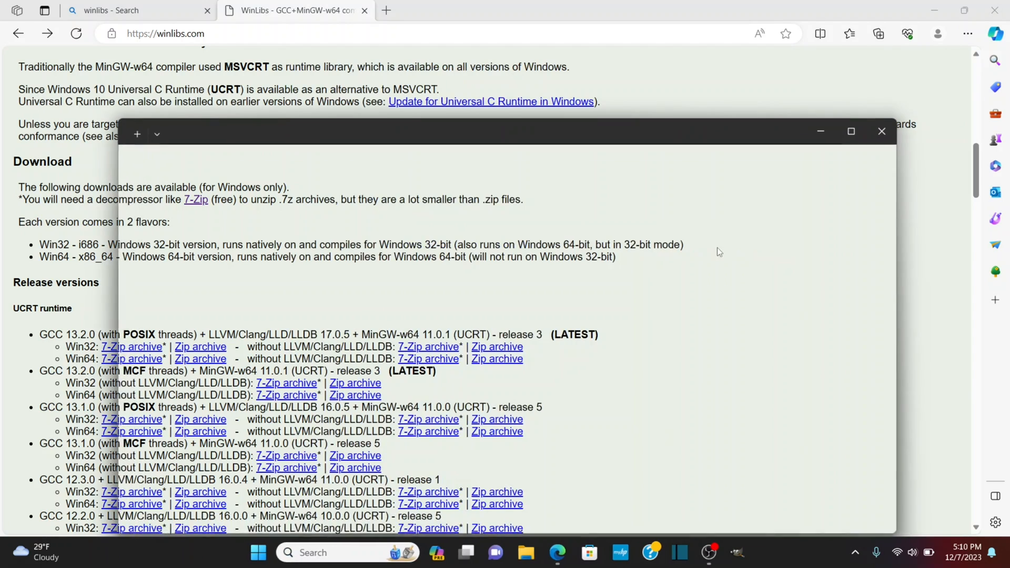
pyautogui.write('g')
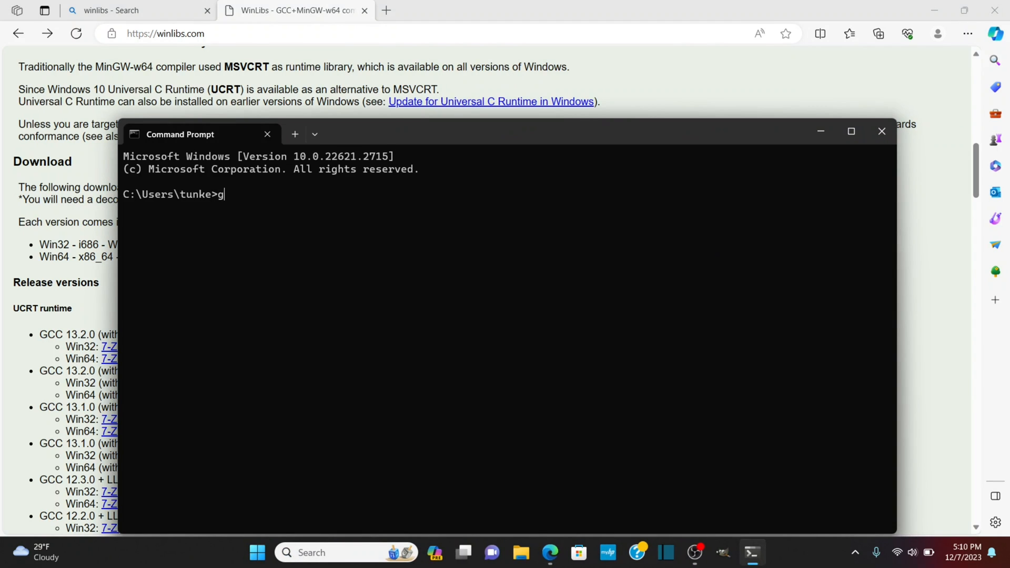
pyautogui.write('cc -v')
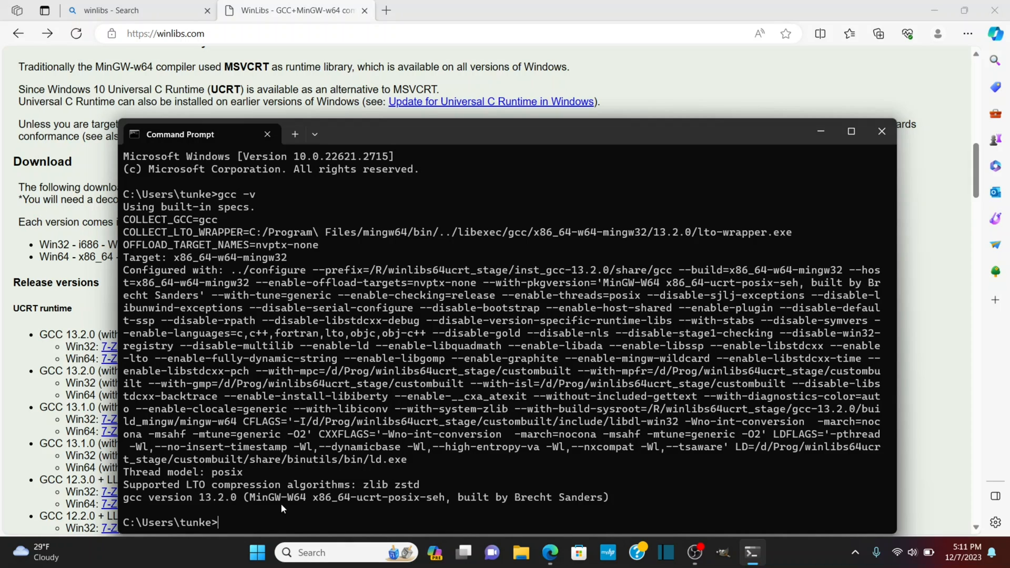
# Clear the screen, verify gdb -v reports GNU gdb 13.2, then exit the prompt
pyautogui.write('cle')
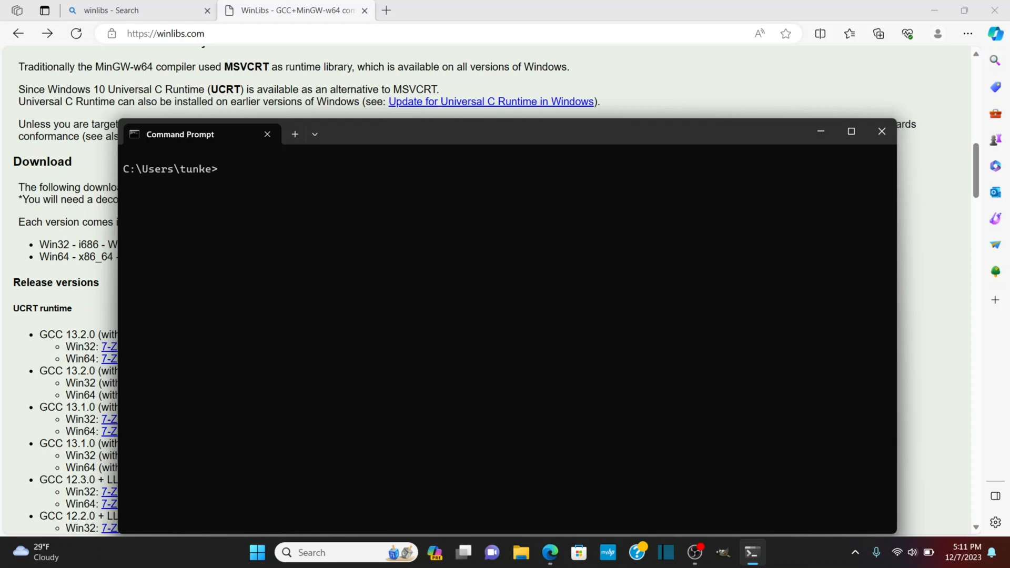
pyautogui.write('gdb -v')
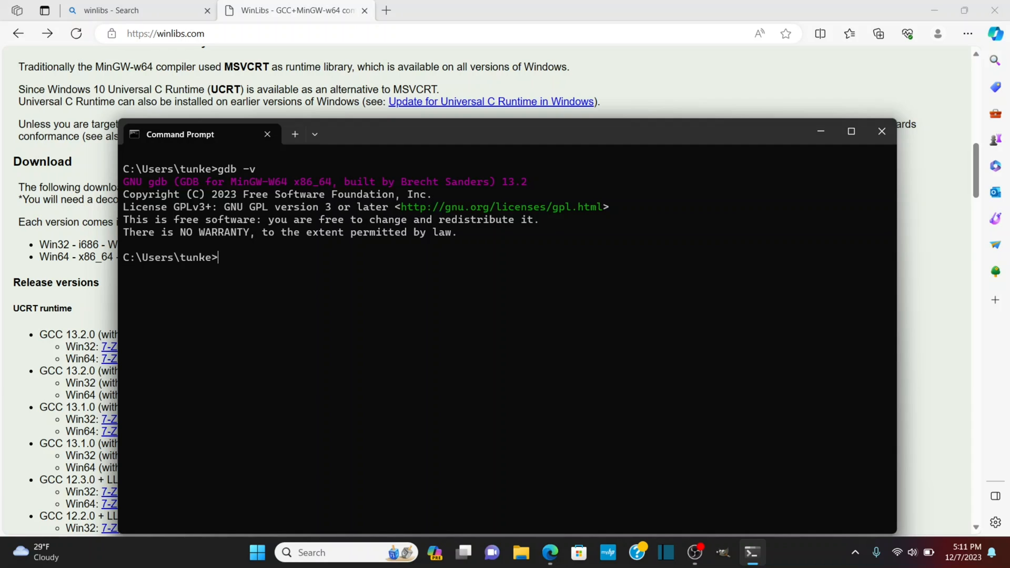
pyautogui.write('exit')
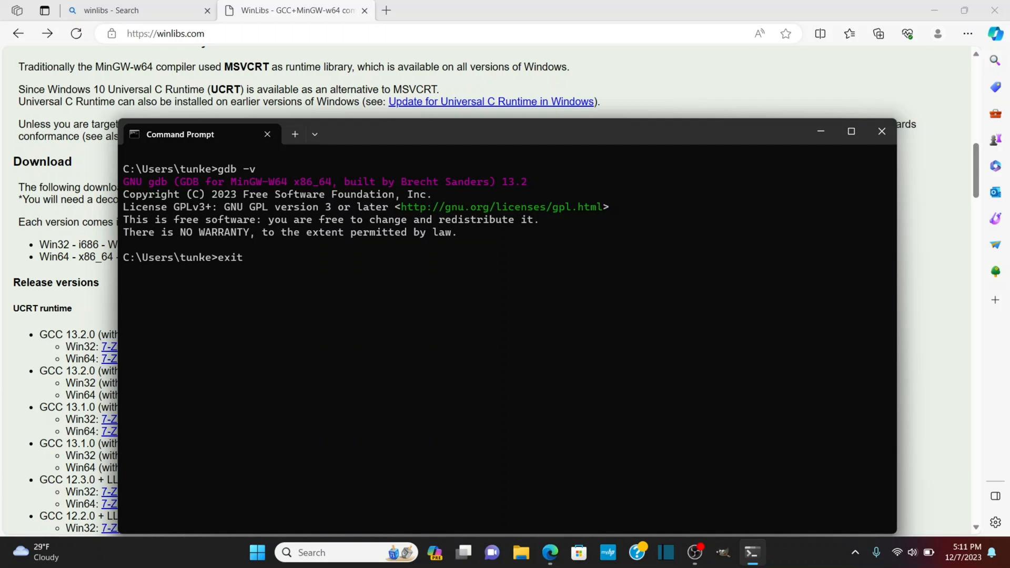
pyautogui.click(882, 132)
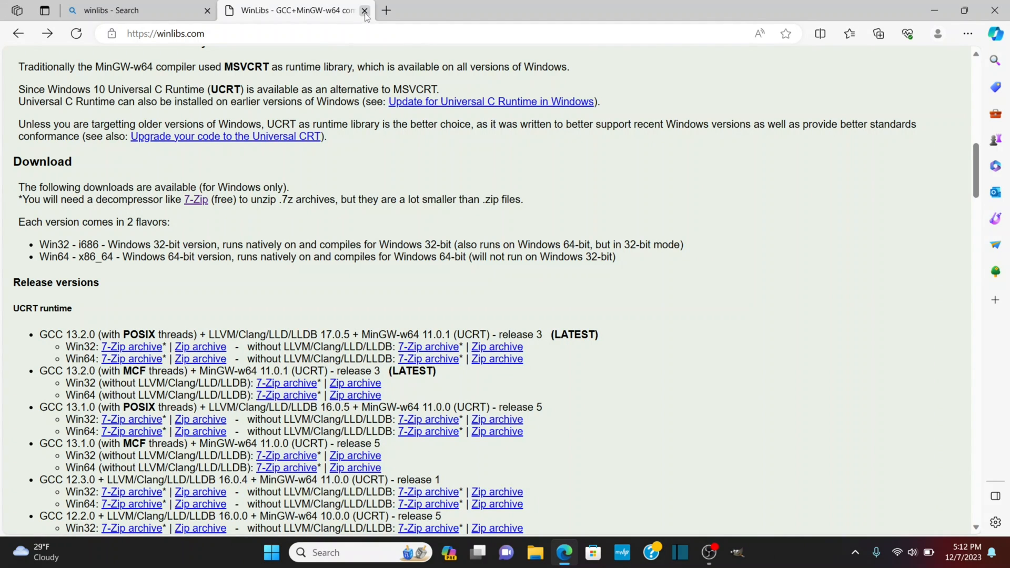
# Close the WinLibs tab and search the web for 'vs code' to get the Windows installer
pyautogui.click(365, 11)
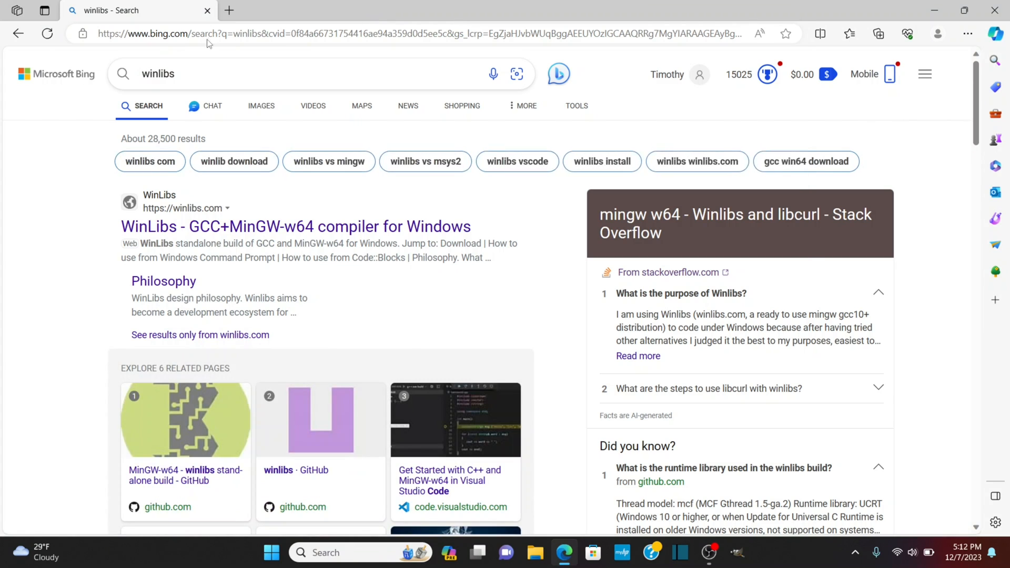
pyautogui.write('vs code')
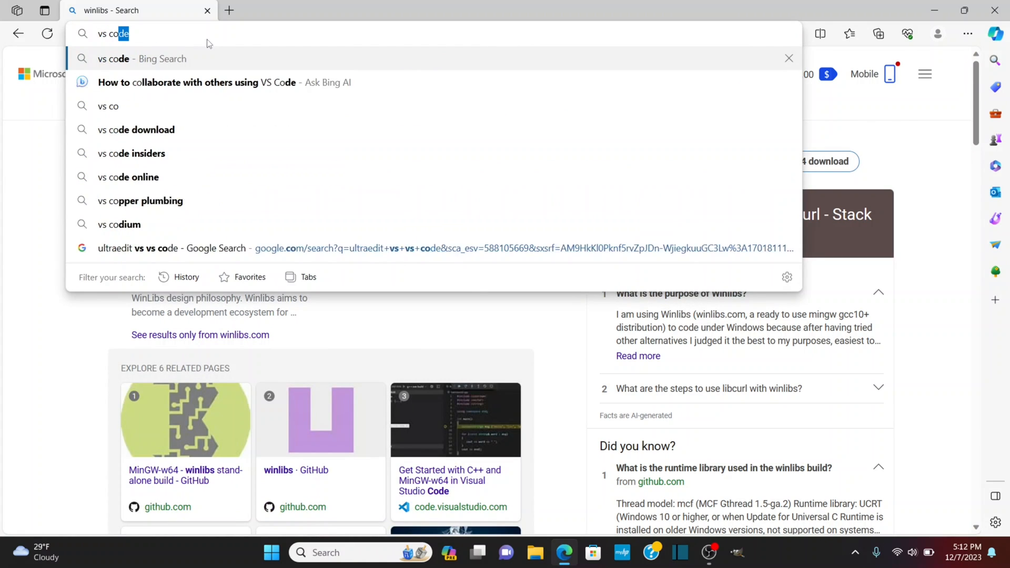
pyautogui.click(113, 59)
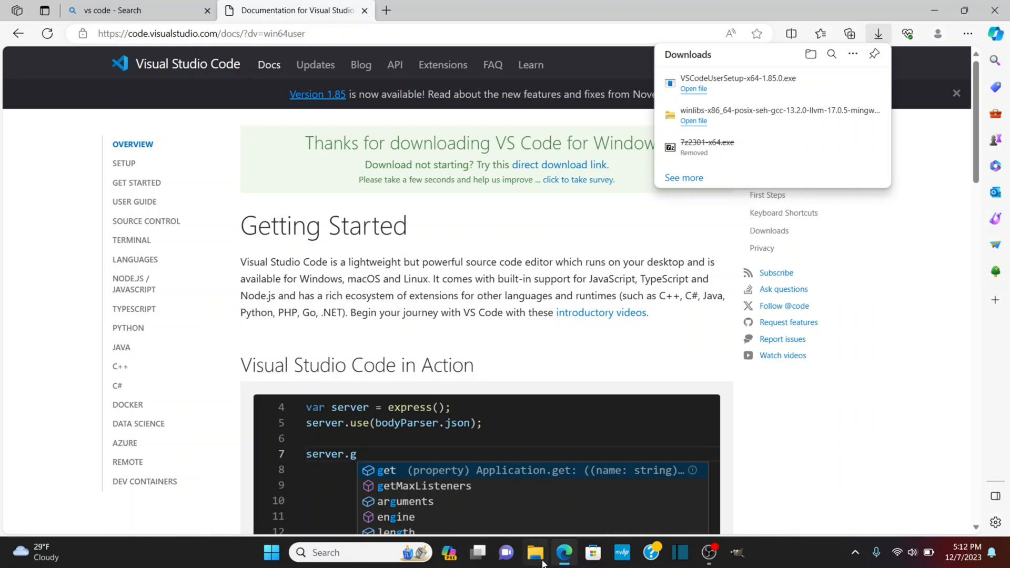
# In Downloads, delete the winlibs archive and folder, then launch VSCodeUserSetup-x64-1.85.0
pyautogui.click(535, 552)
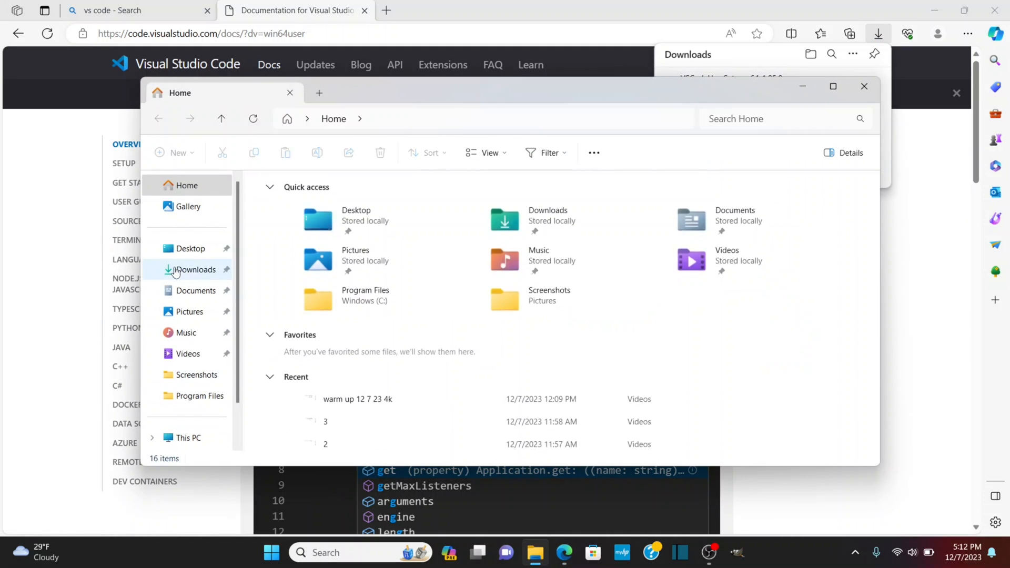
pyautogui.click(196, 269)
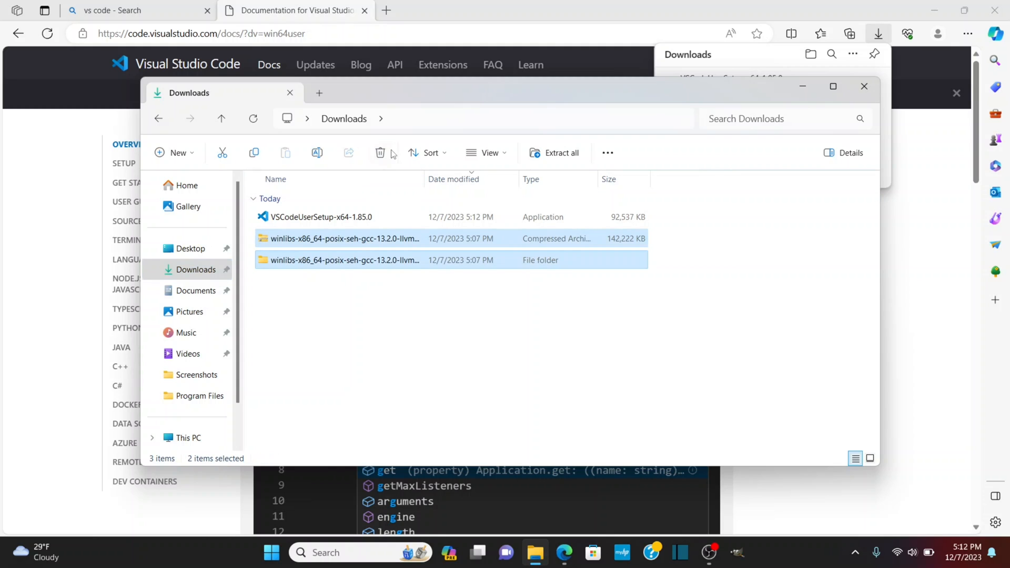
pyautogui.click(321, 217)
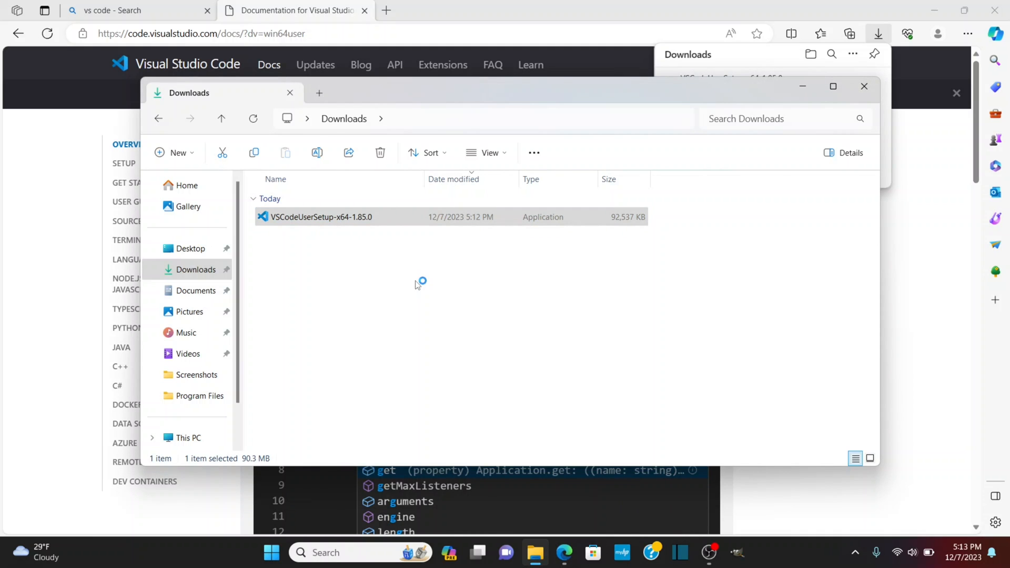
pyautogui.doubleClick(320, 217)
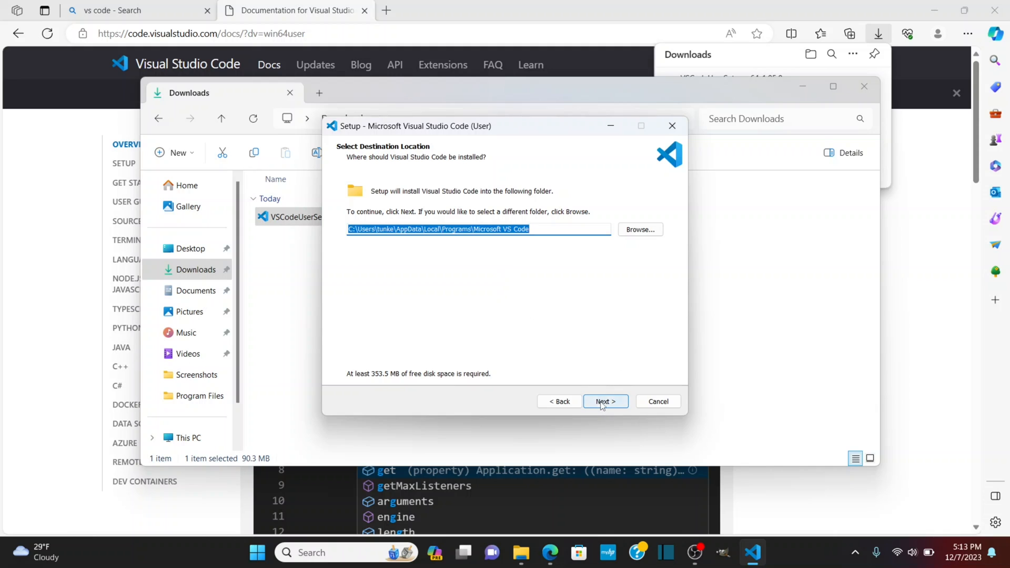
# Accept default location and Start Menu folder, enabling desktop icon and both Open with Code actions
pyautogui.click(604, 401)
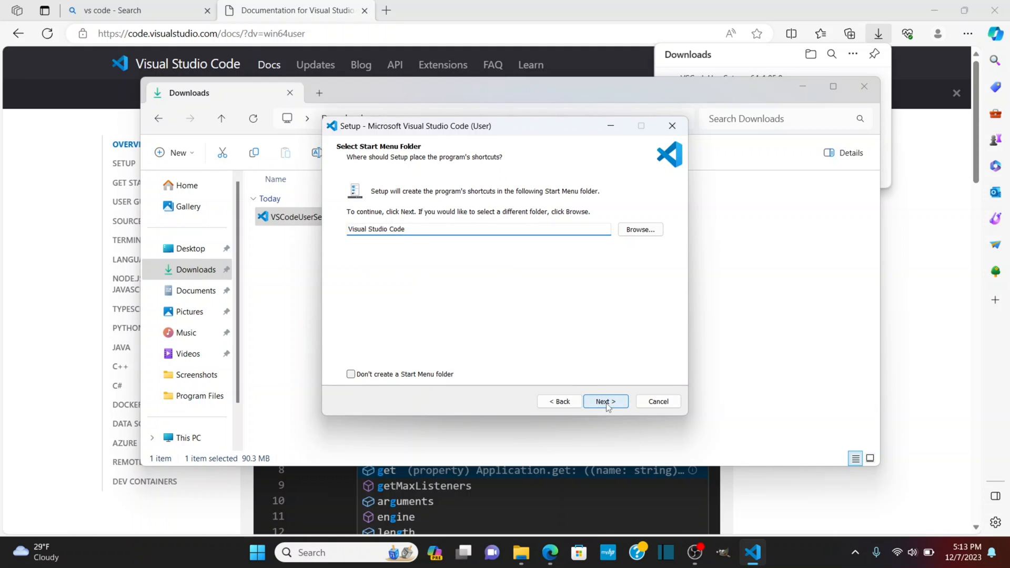
pyautogui.click(605, 401)
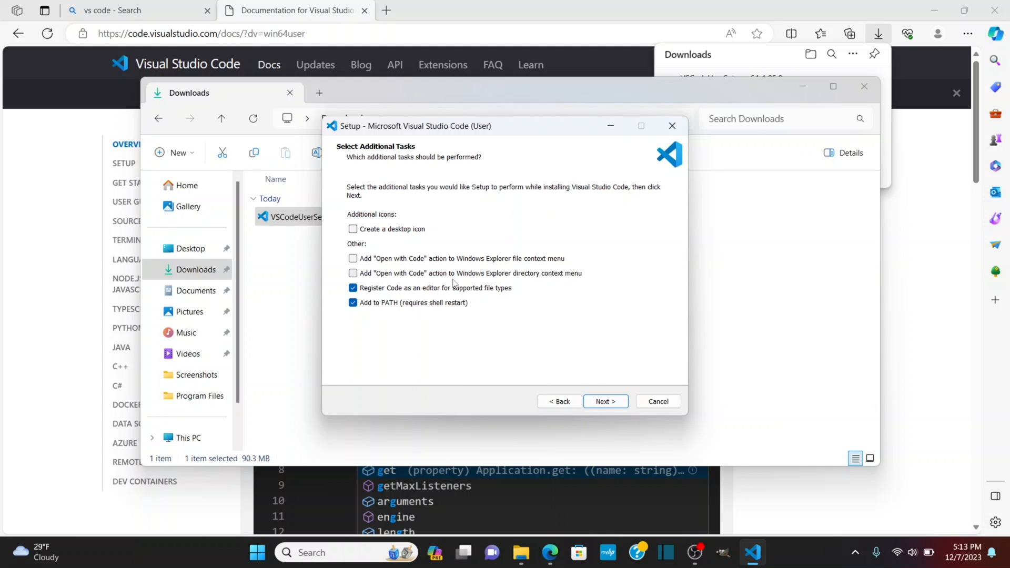
pyautogui.click(352, 273)
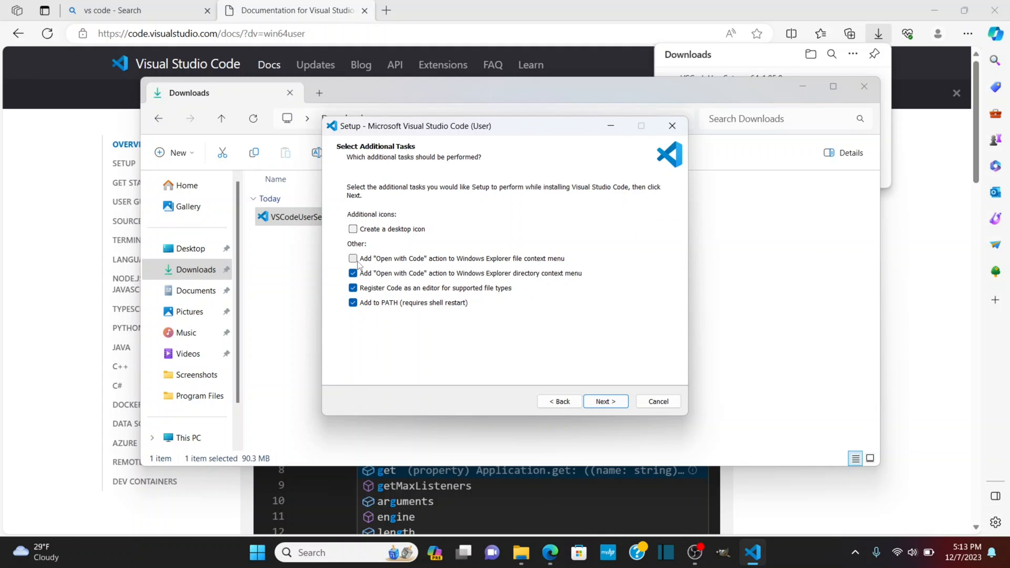
pyautogui.click(353, 259)
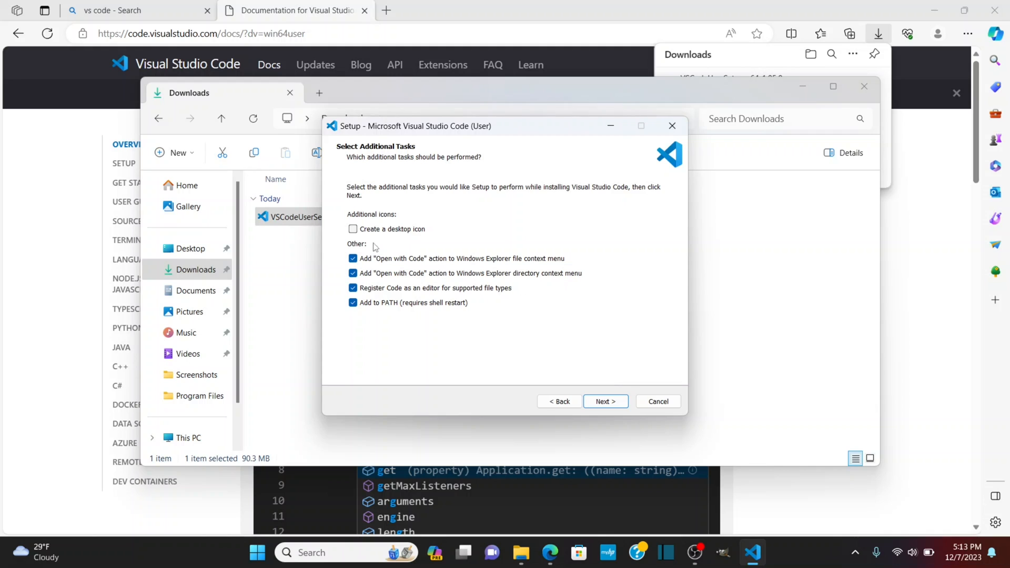
pyautogui.click(352, 228)
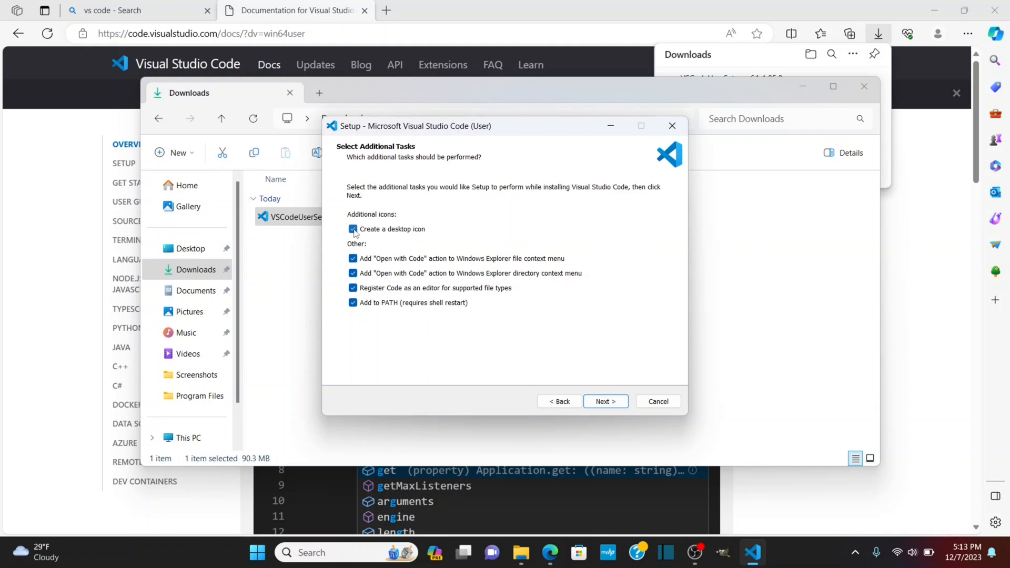
pyautogui.click(604, 401)
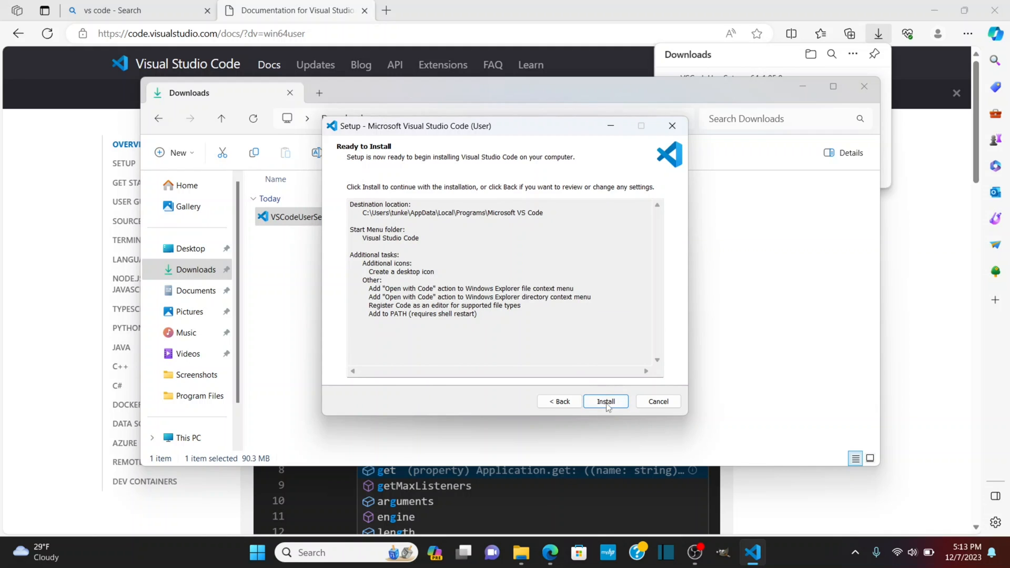
# Install Visual Studio Code and finish setup with the editor launching
pyautogui.click(604, 401)
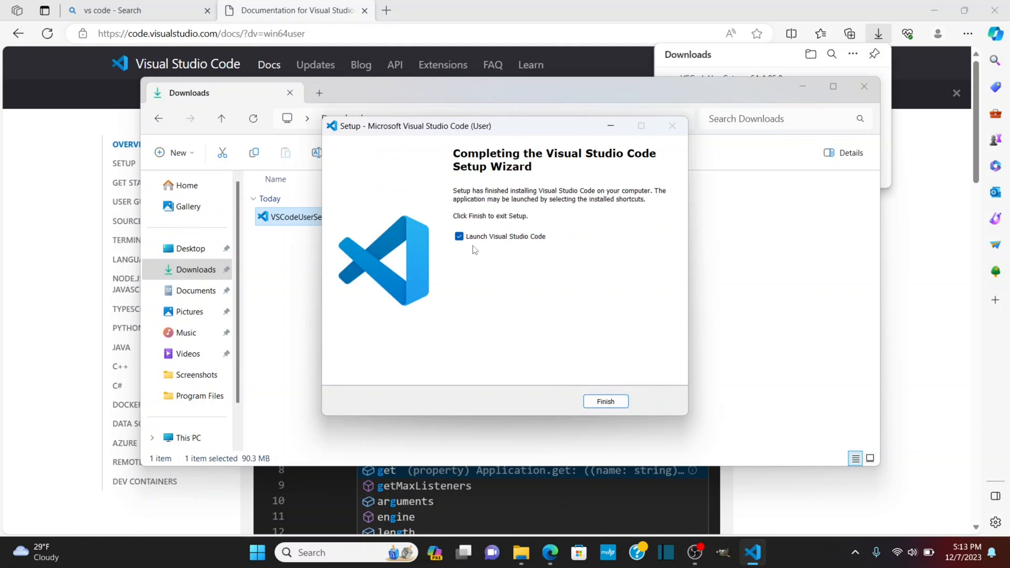
pyautogui.moveTo(519, 250)
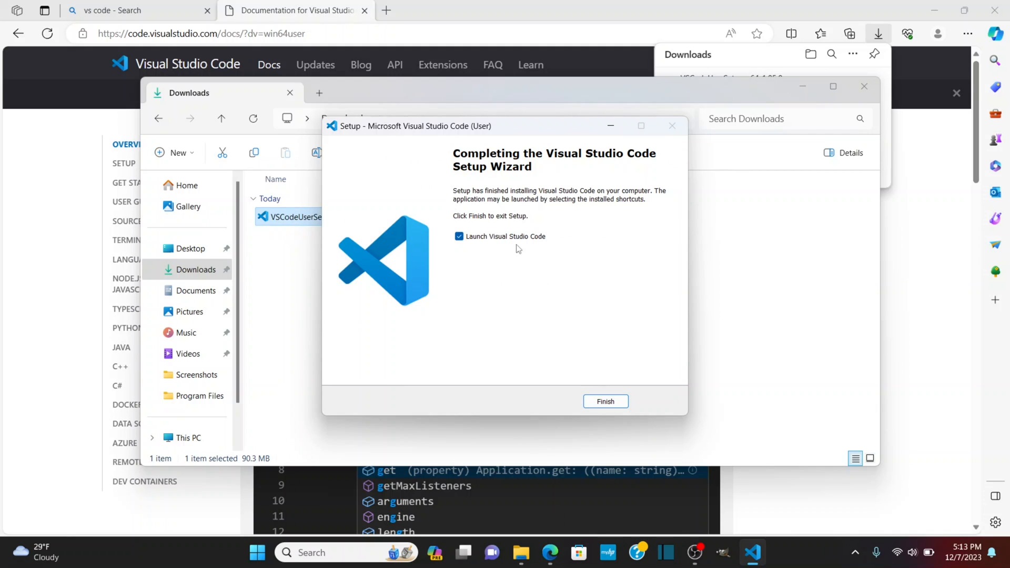
pyautogui.click(604, 400)
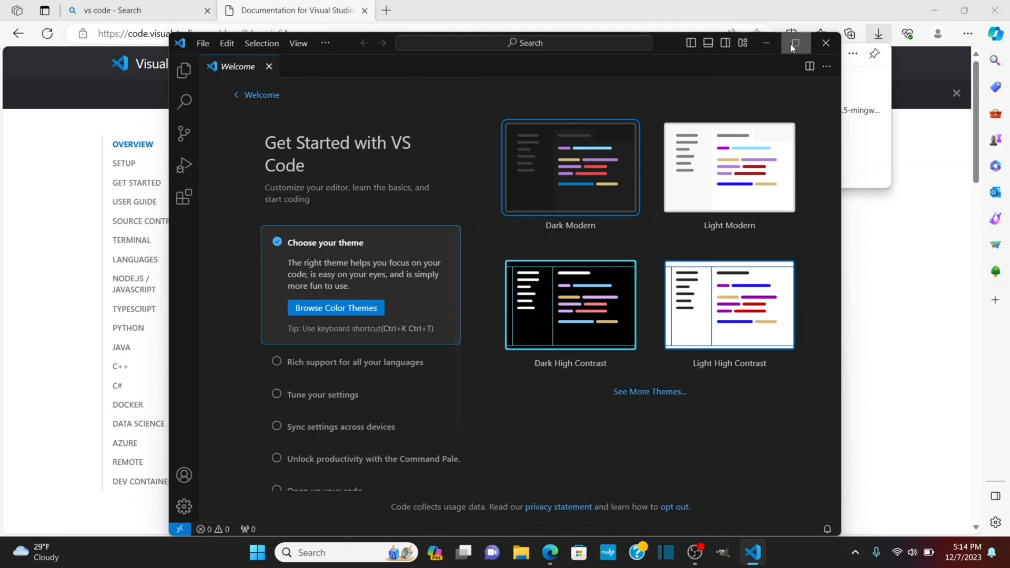
# Maximize VS Code and mark the Get Started walkthrough done to reach the Welcome page
pyautogui.click(795, 42)
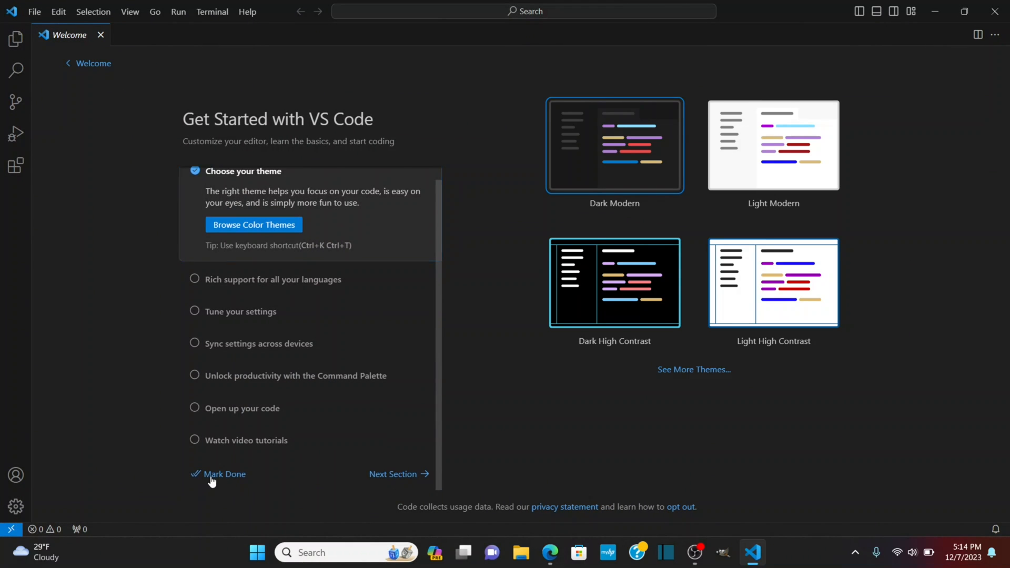
pyautogui.click(225, 475)
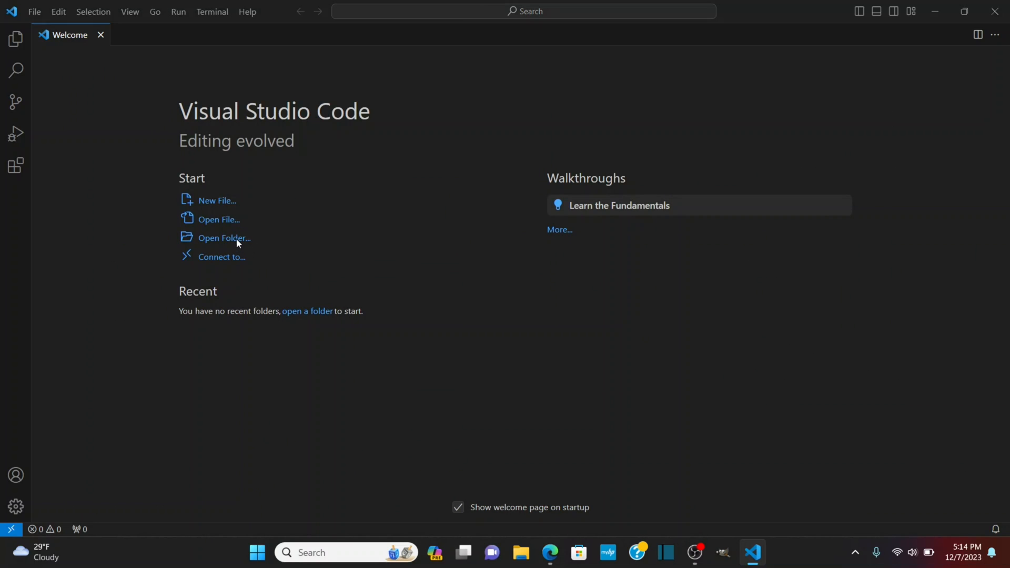
# Create a c-programs folder on the Desktop, open it as the workspace and trust its authors
pyautogui.click(224, 238)
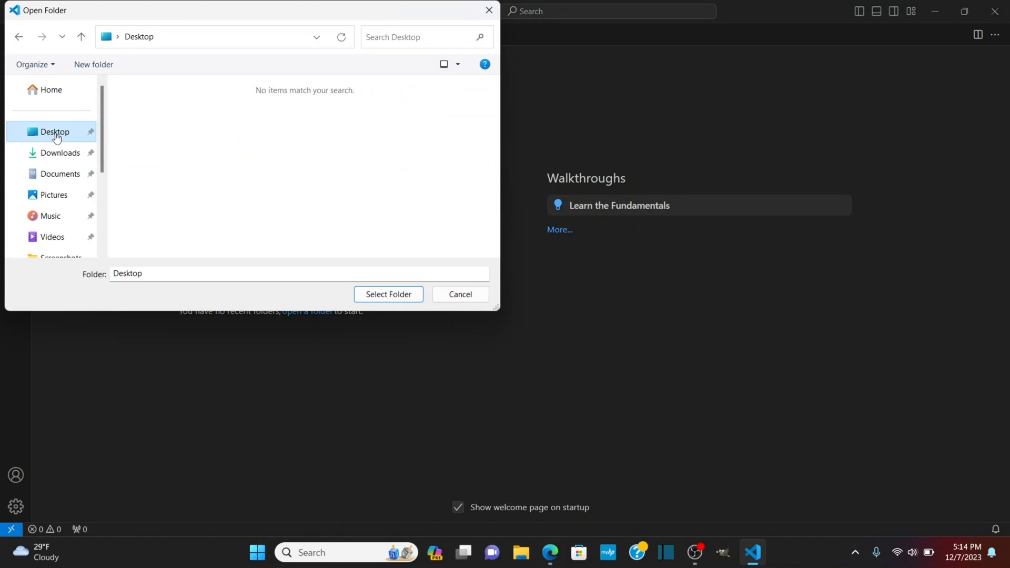
pyautogui.click(93, 65)
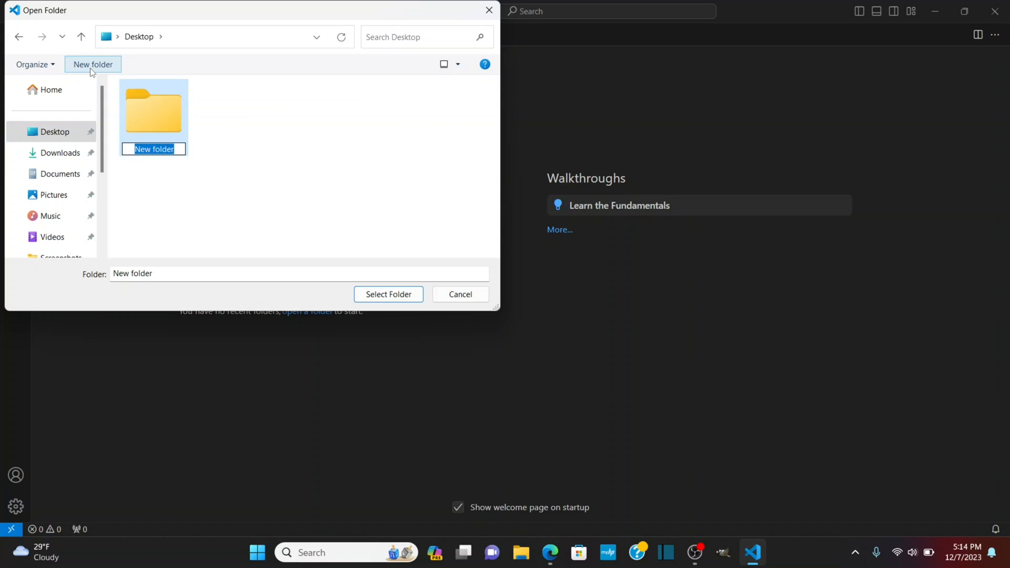
pyautogui.write('c-programs')
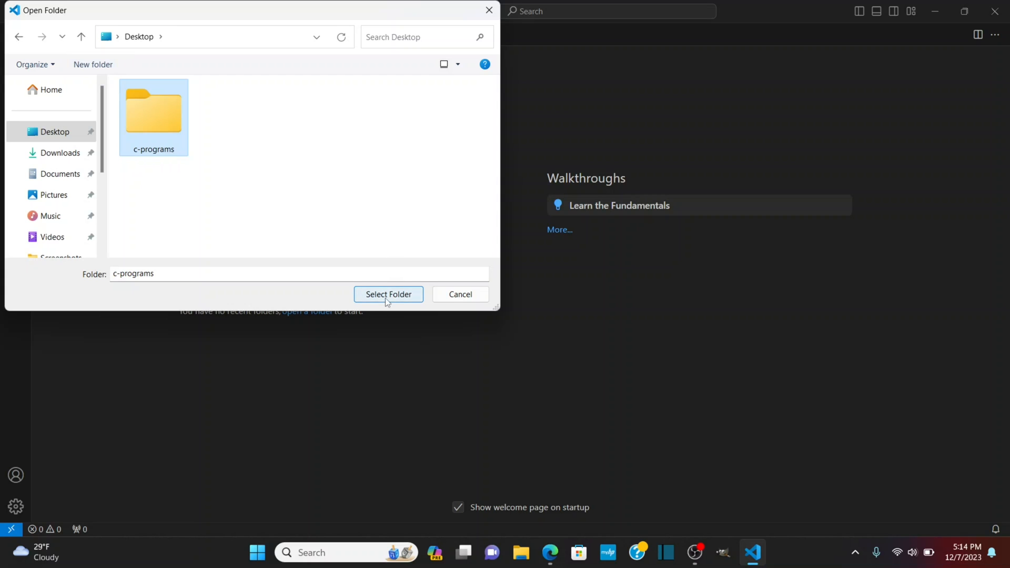
pyautogui.click(388, 295)
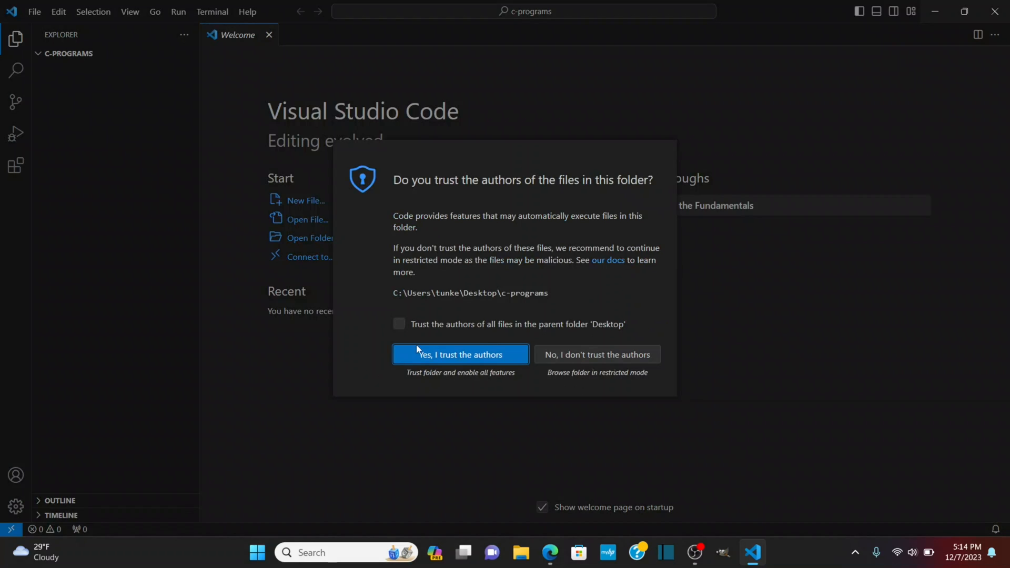
pyautogui.click(460, 355)
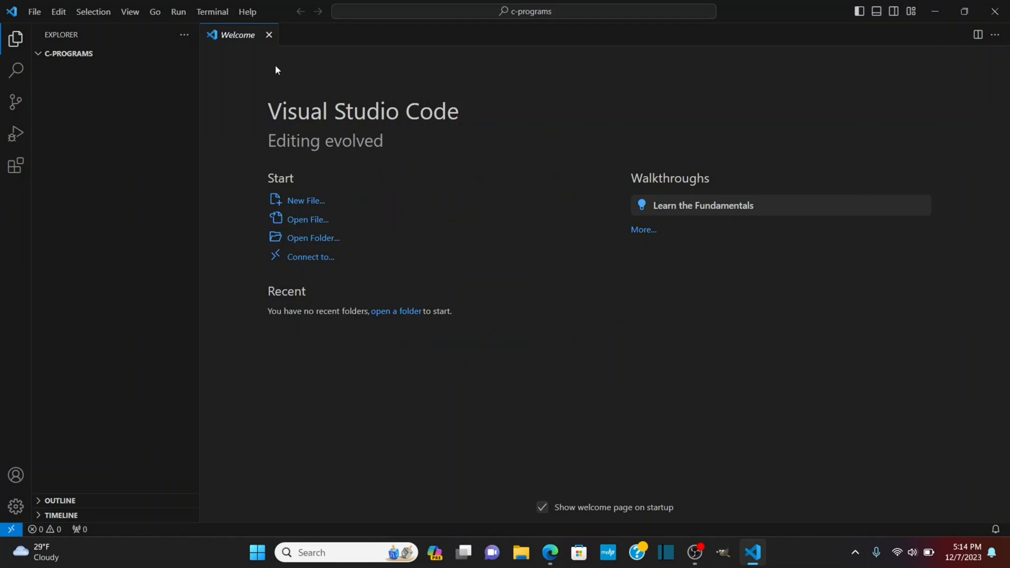
pyautogui.moveTo(269, 35)
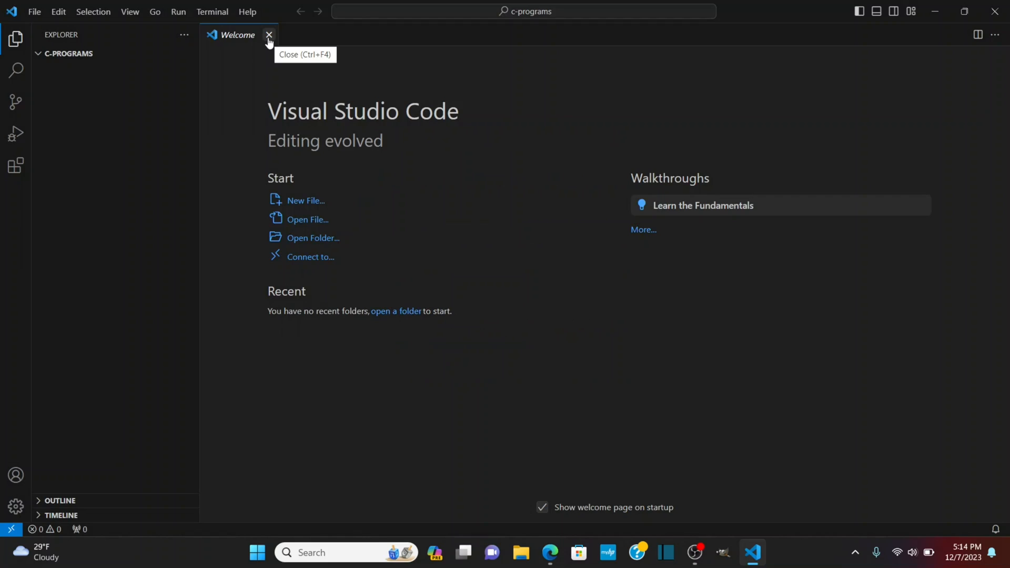
# Add an empty test.c to c-programs and start installing the recommended C/C++ Extension Pack
pyautogui.click(269, 35)
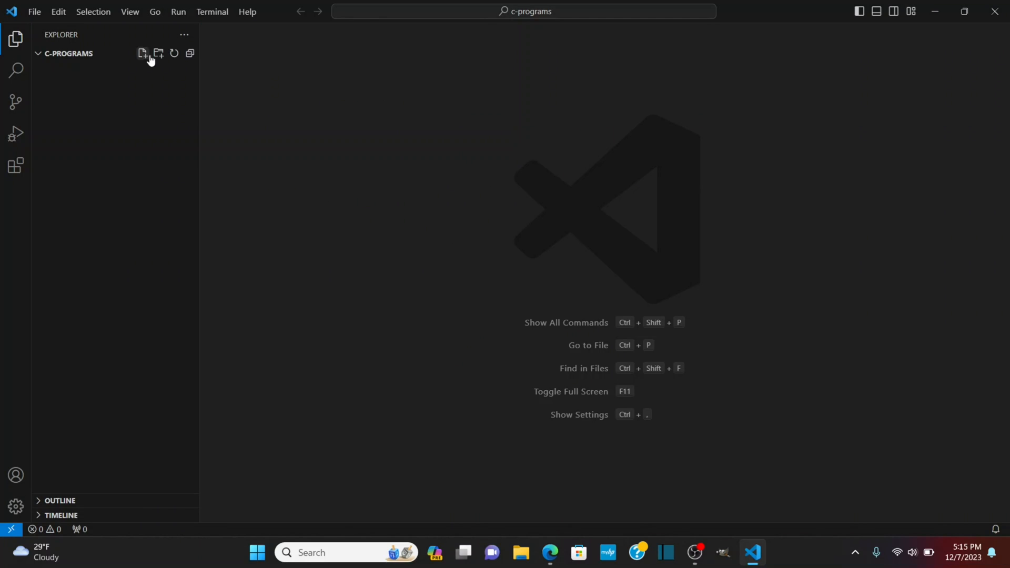
pyautogui.click(142, 53)
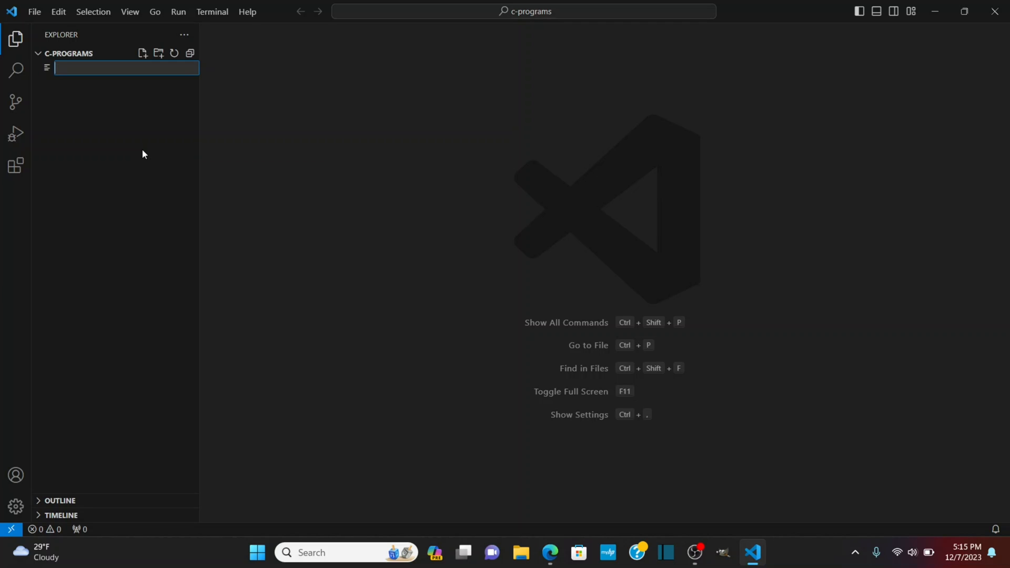
pyautogui.write('test.c')
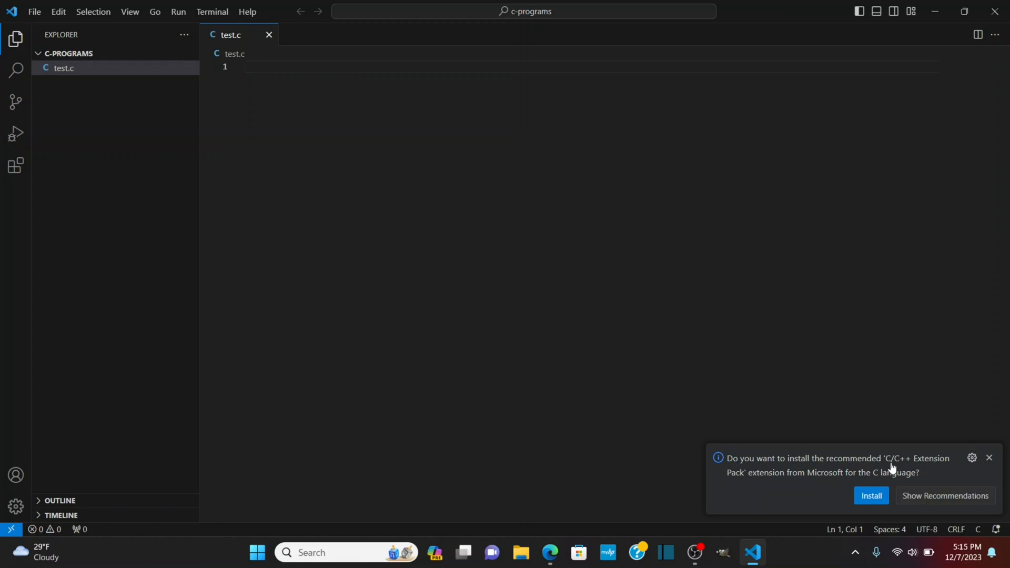
pyautogui.moveTo(747, 480)
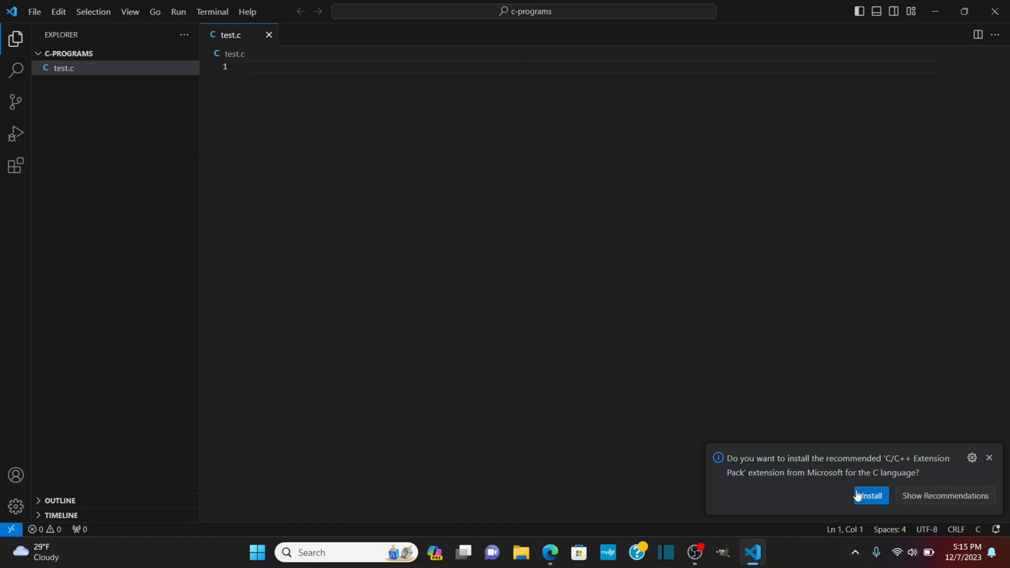
pyautogui.click(868, 496)
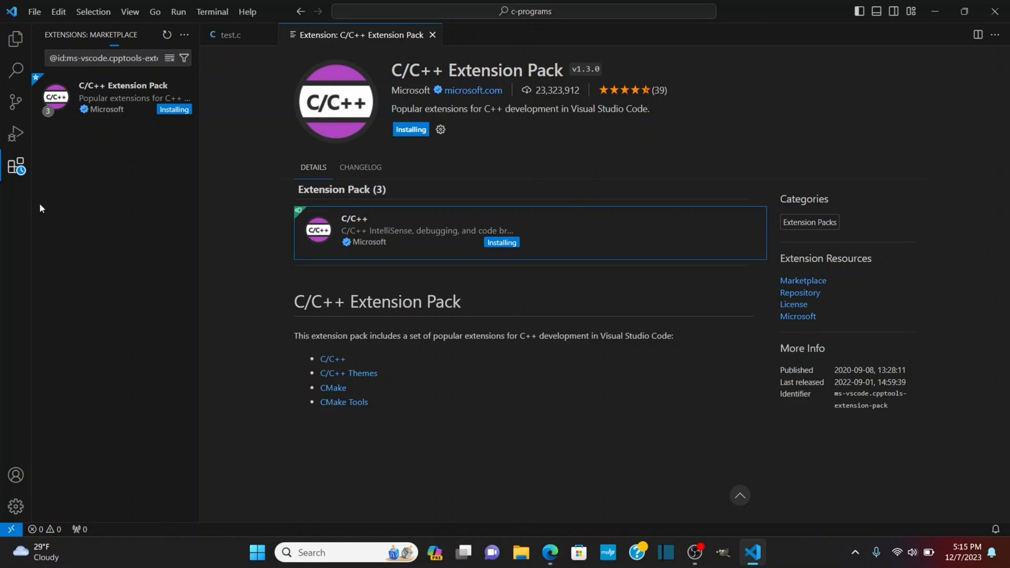
pyautogui.moveTo(401, 81)
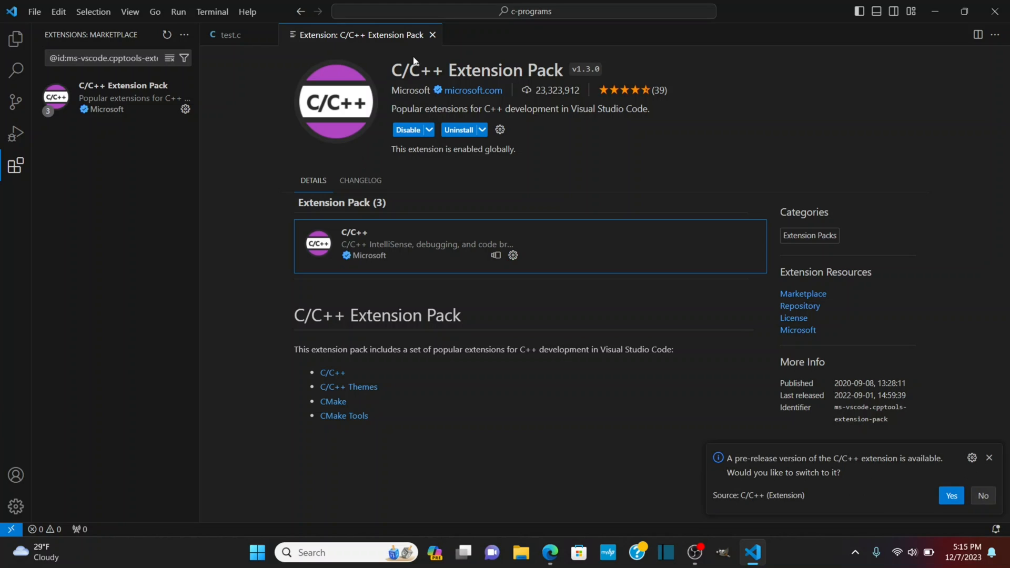
pyautogui.moveTo(791, 463)
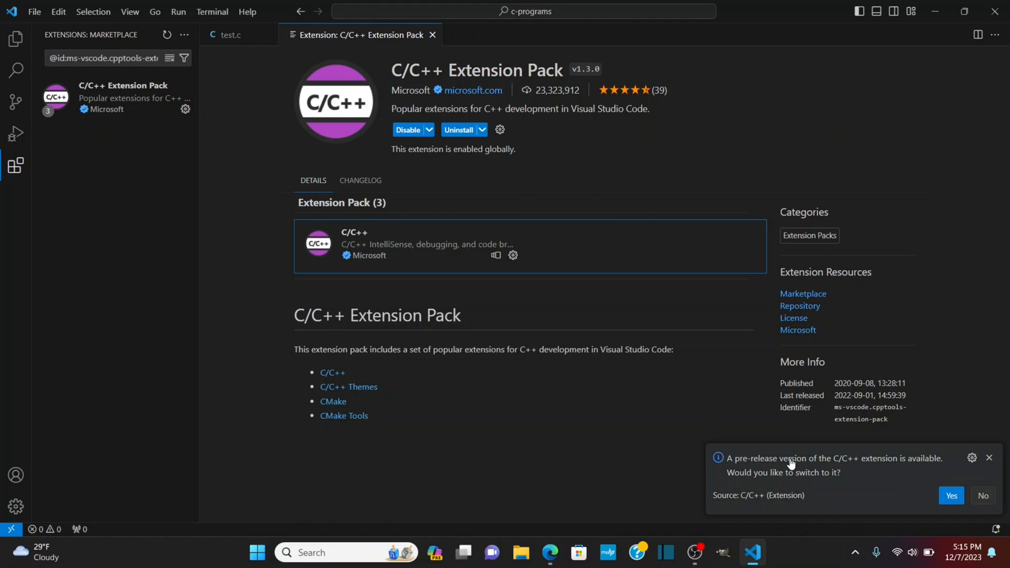
pyautogui.moveTo(804, 466)
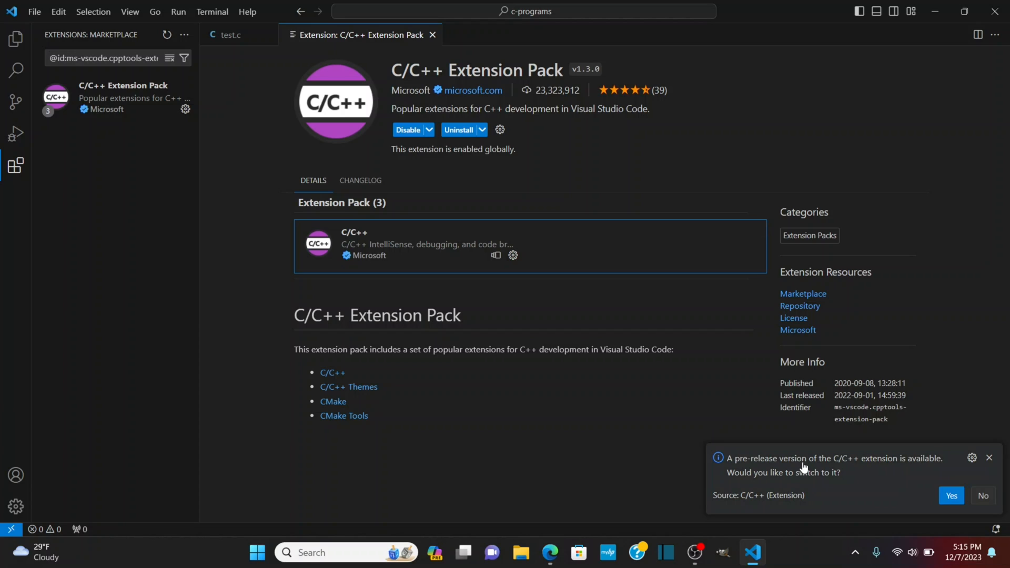
# Dismiss the pre-release C/C++ extension offer once the pack finishes installing
pyautogui.click(982, 495)
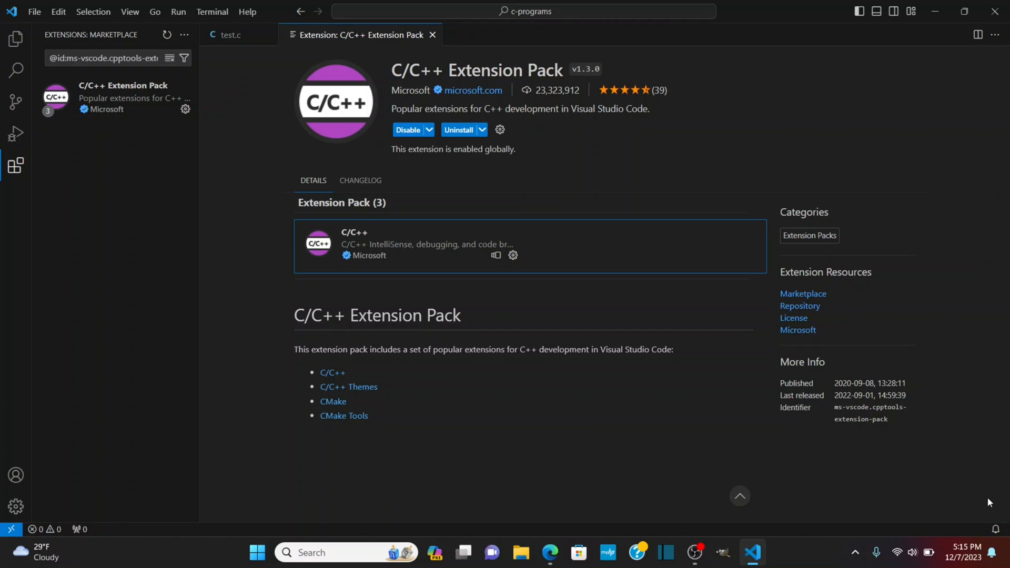
# Close the extension page, hide the Primary Side Bar and begin test.c with #include <stdio.h>
pyautogui.click(432, 35)
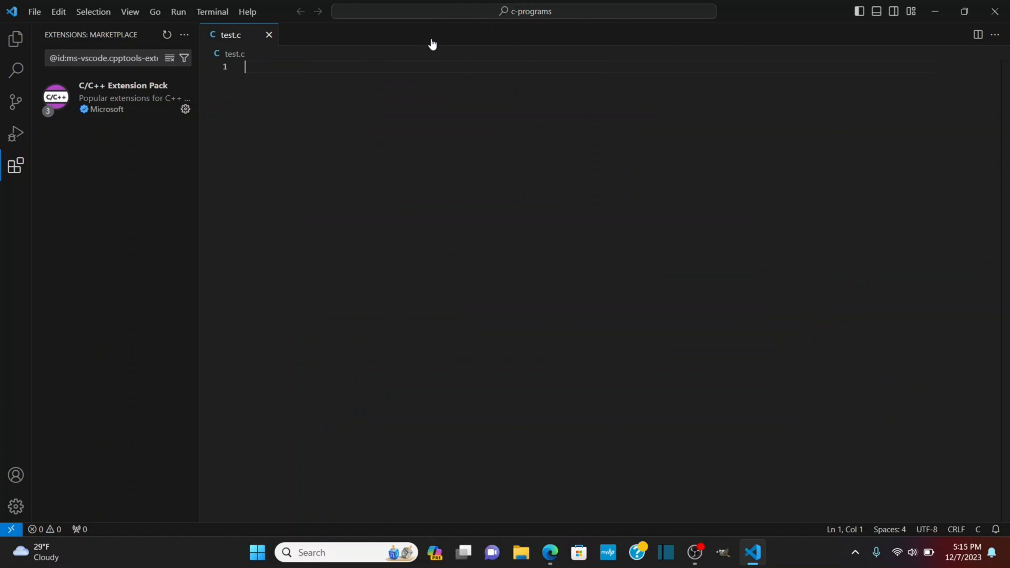
pyautogui.moveTo(514, 250)
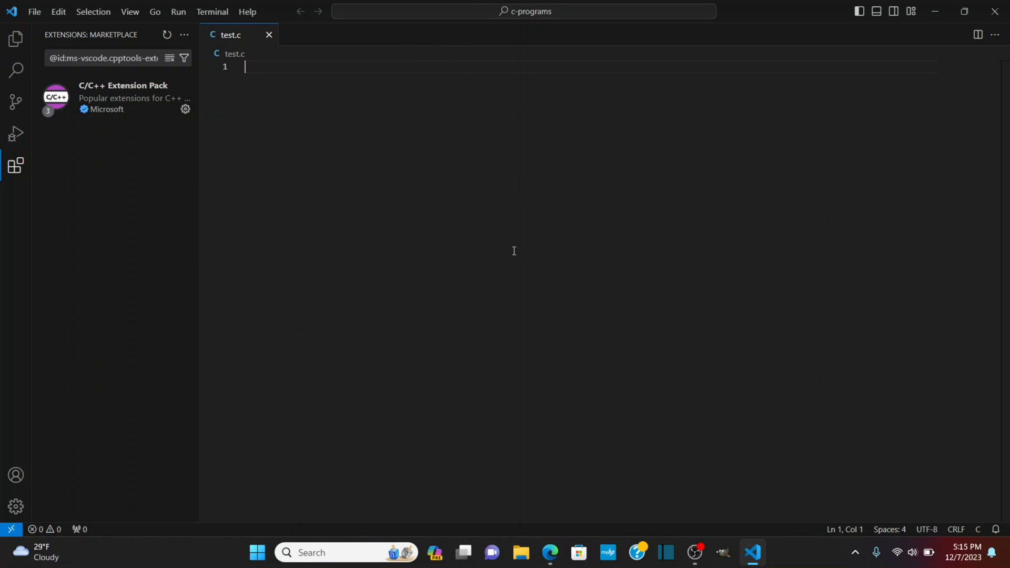
pyautogui.click(15, 39)
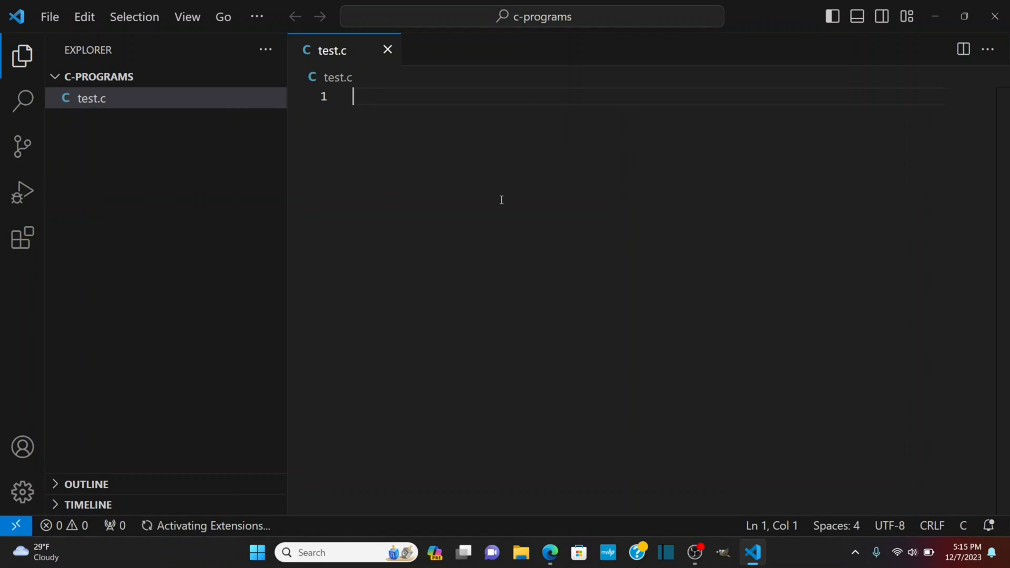
pyautogui.moveTo(765, 222)
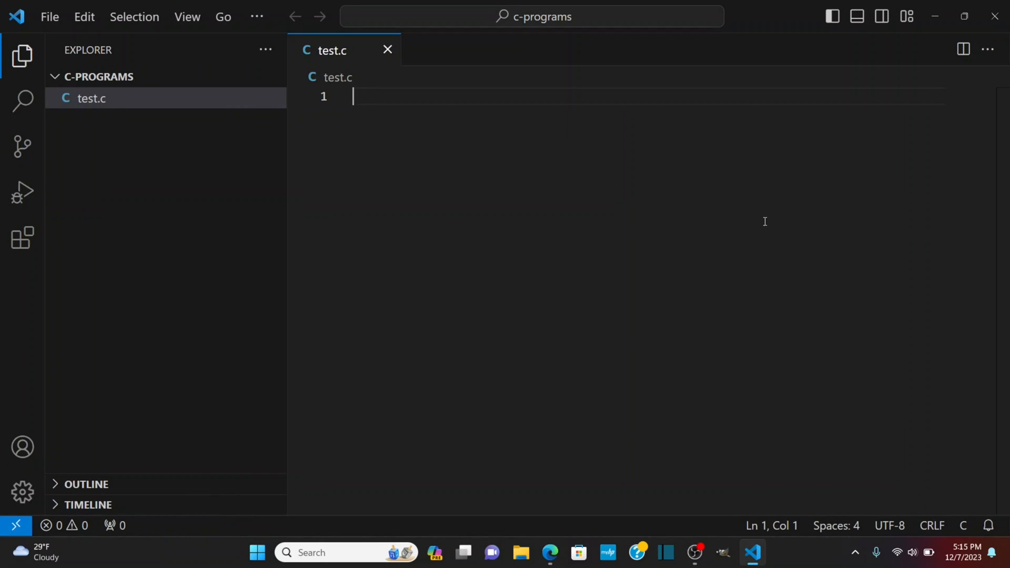
pyautogui.click(22, 56)
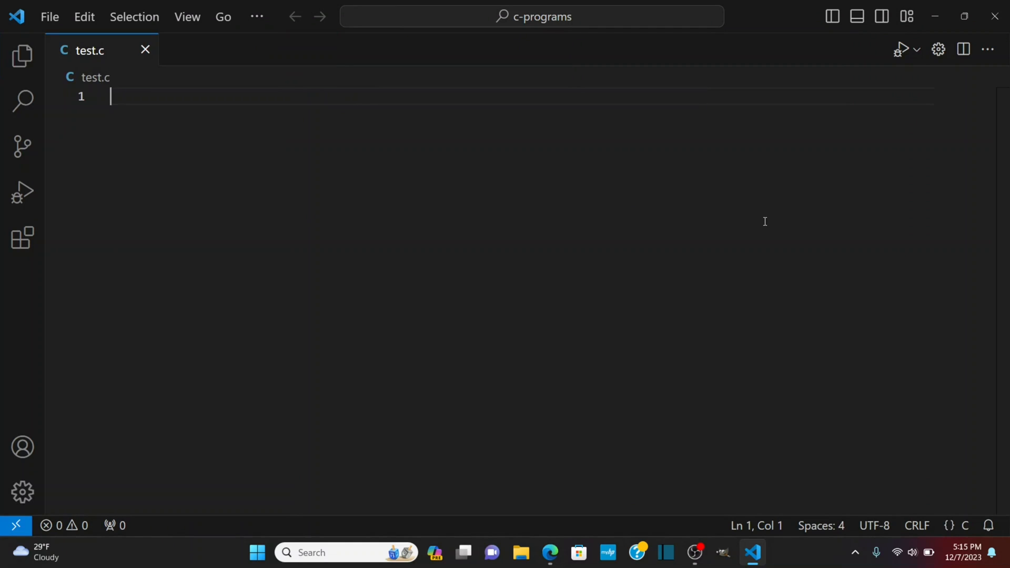
pyautogui.write('#incl')
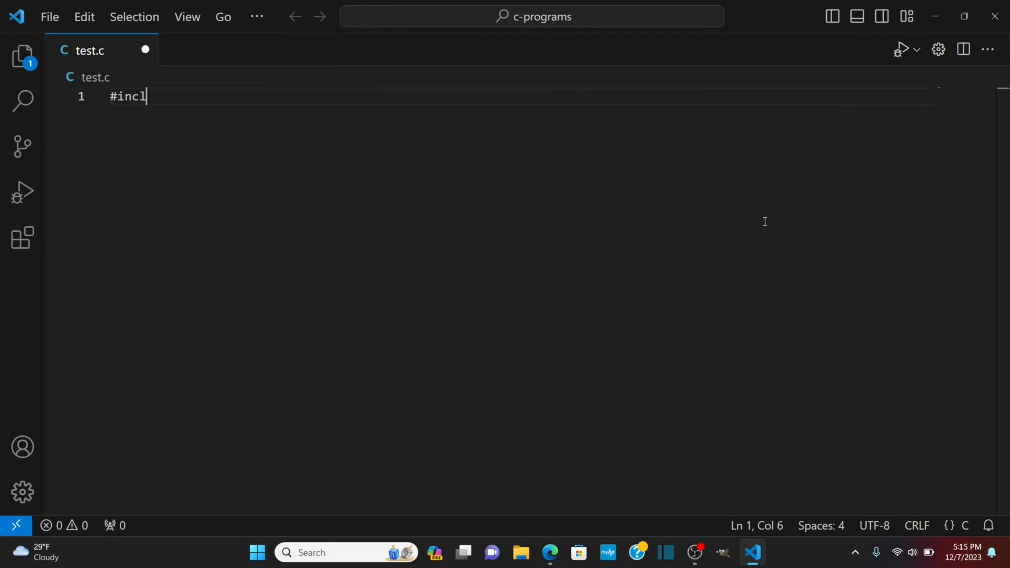
pyautogui.write('ude <stdi')
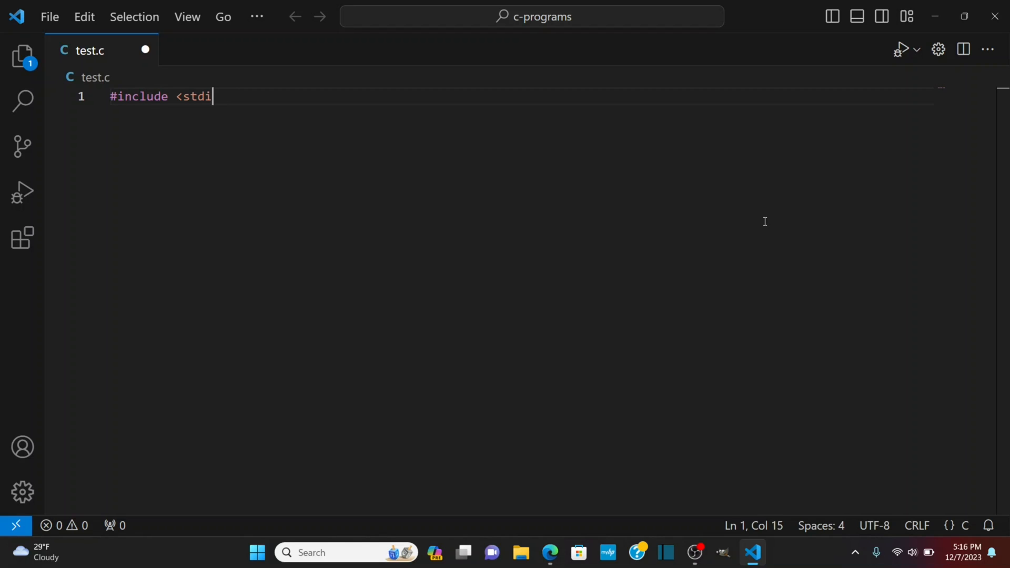
pyautogui.write('.h>')
pyautogui.write('m')
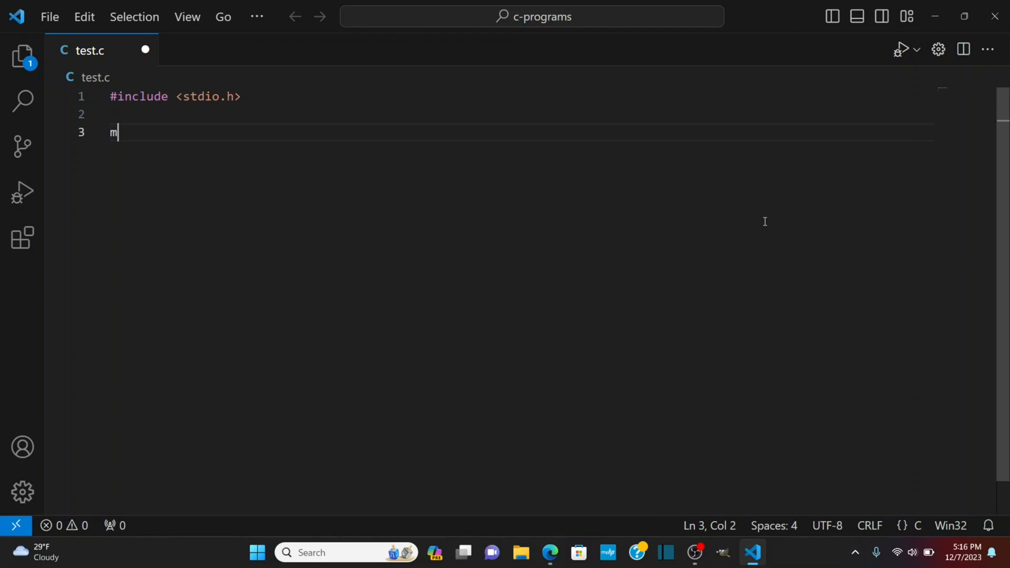
# Write main with a printf greeting 'Hi, my name is Tim!', then remove the hard-coded name
pyautogui.write('ain(int argc, char const *argv[')
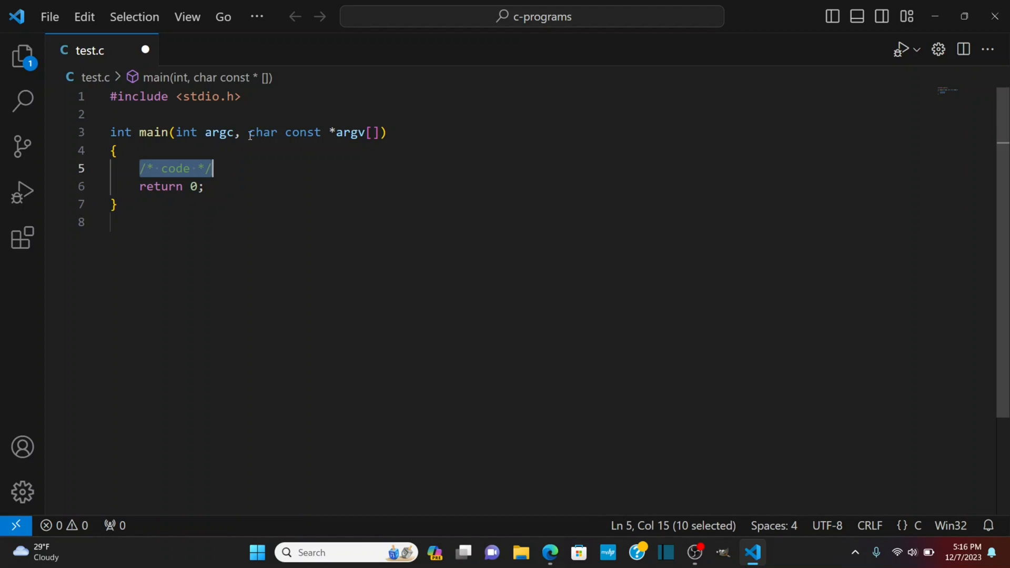
pyautogui.moveTo(513, 234)
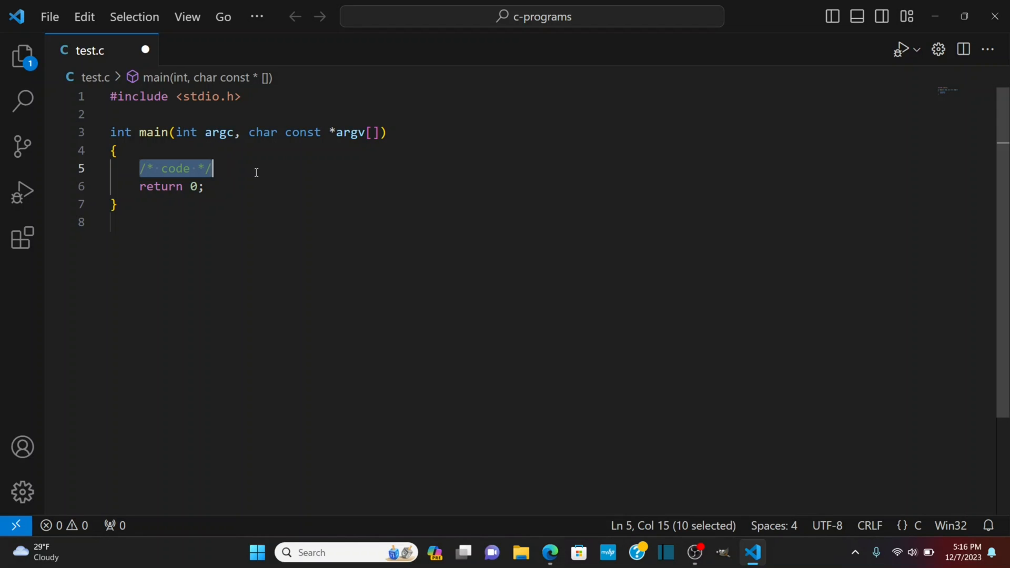
pyautogui.write('printf("')
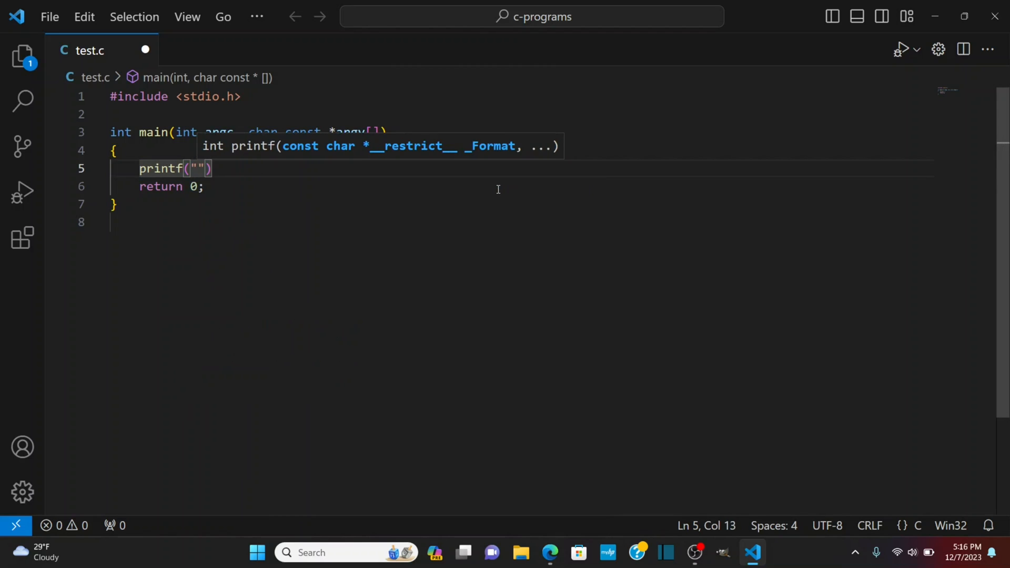
pyautogui.write('Hi, my name i')
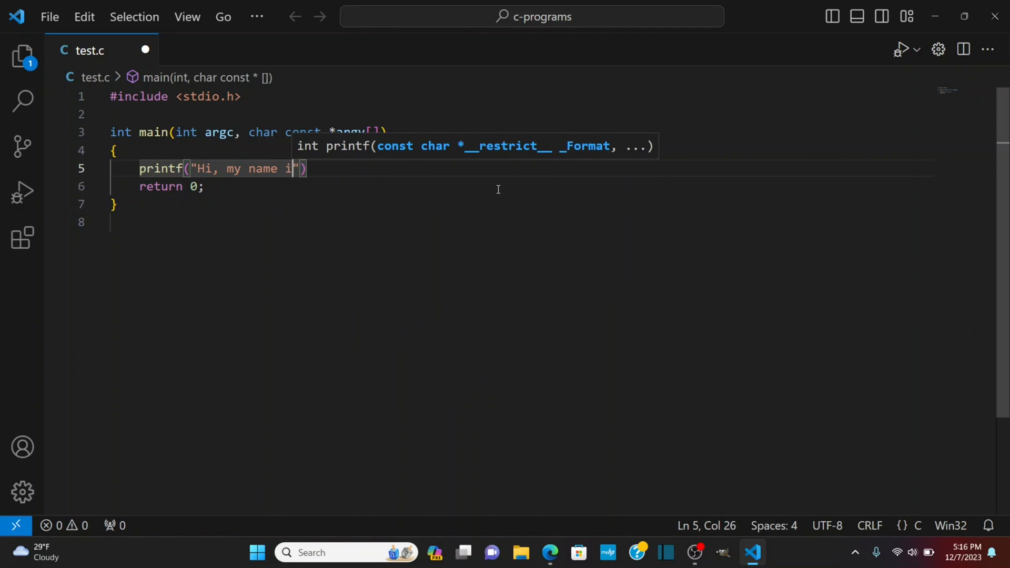
pyautogui.write('s Tim!')
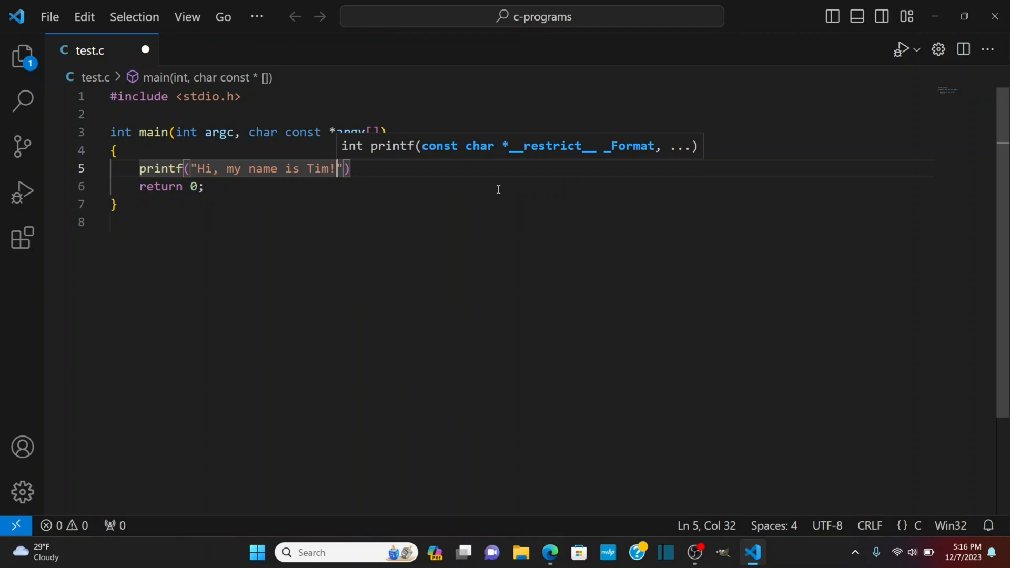
pyautogui.press('BackSpace')
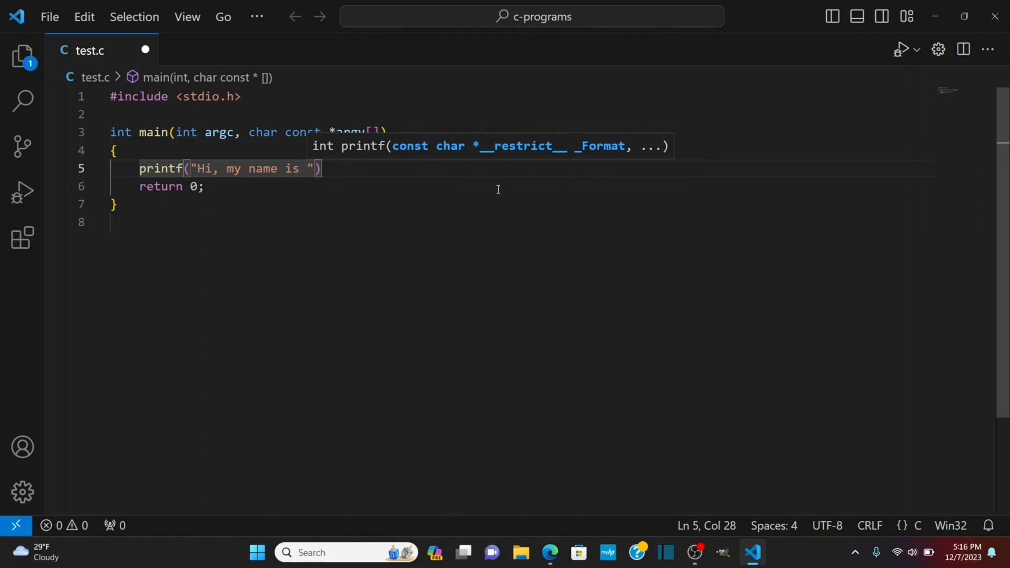
# Finish printf as "Hi, my name is %s!\n" with "Tim" passed as the argument
pyautogui.write('%s')
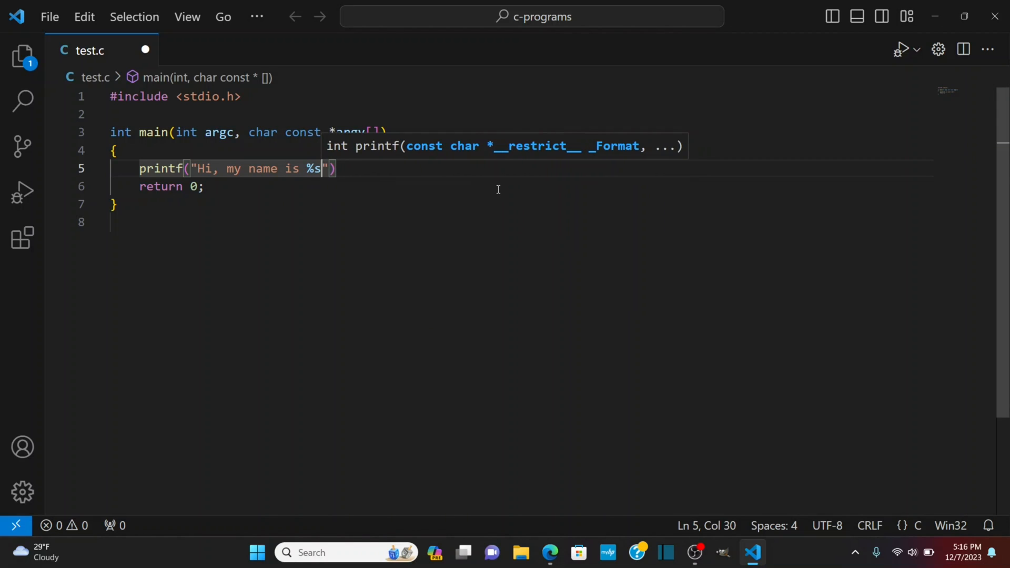
pyautogui.write('!\\')
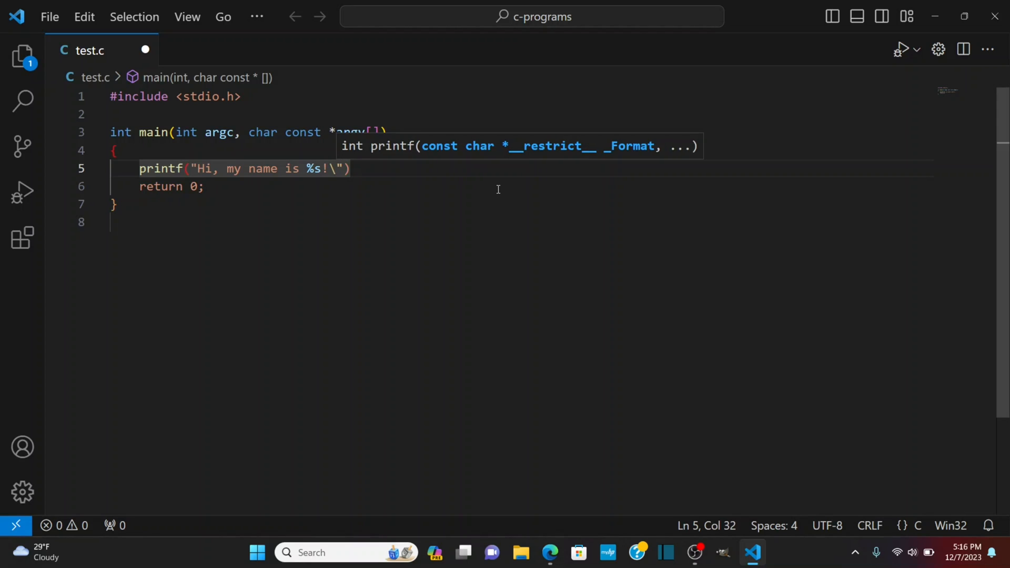
pyautogui.write('\\n,')
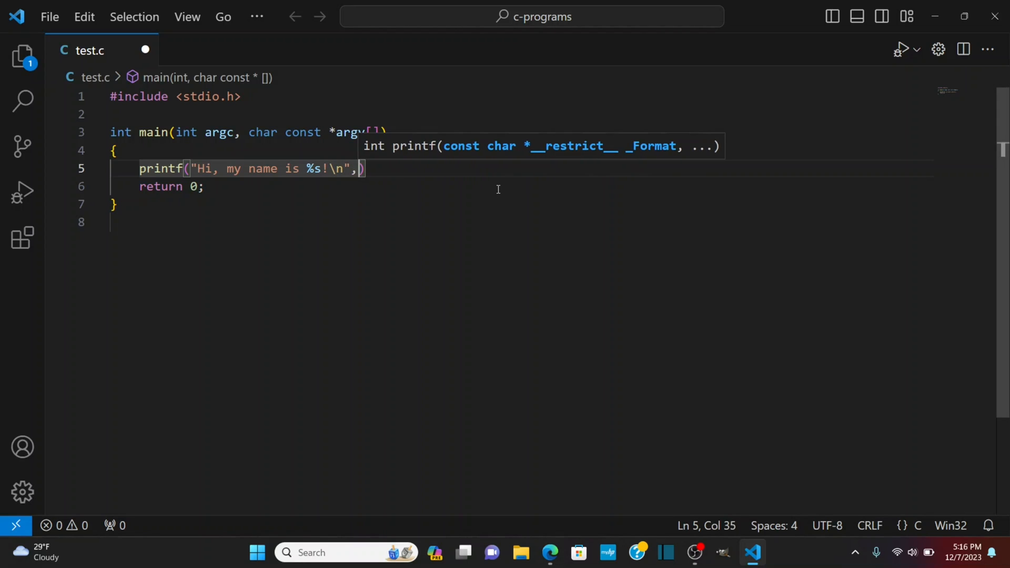
pyautogui.write('"Tim"')
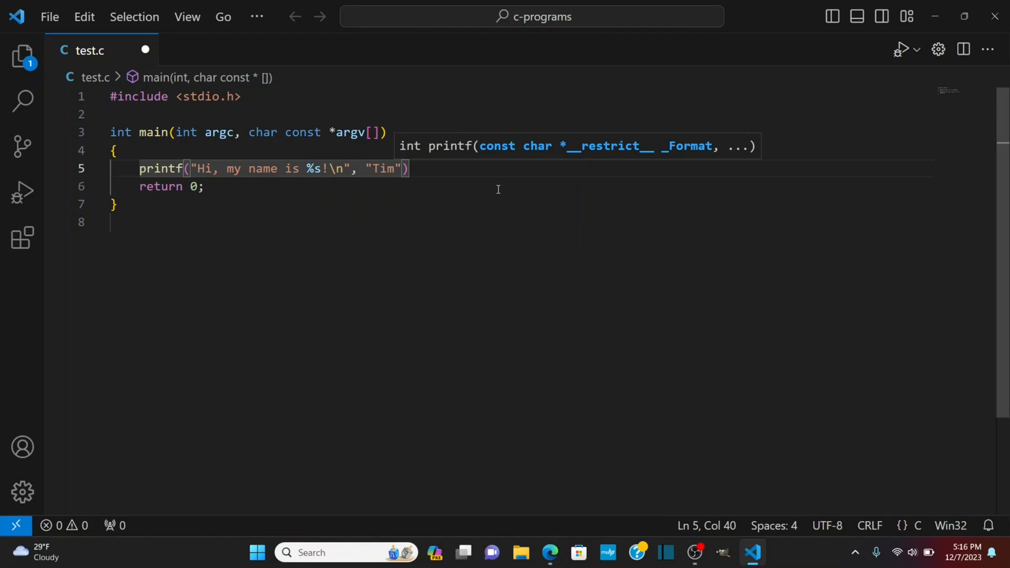
pyautogui.write(';')
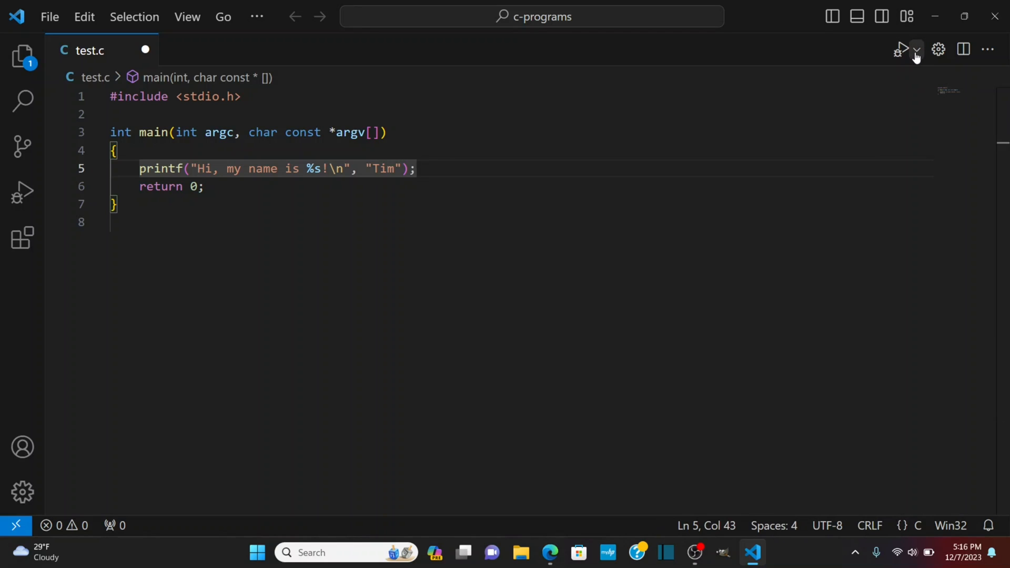
# Show the run options for test.c to build and run it with gcc
pyautogui.click(916, 49)
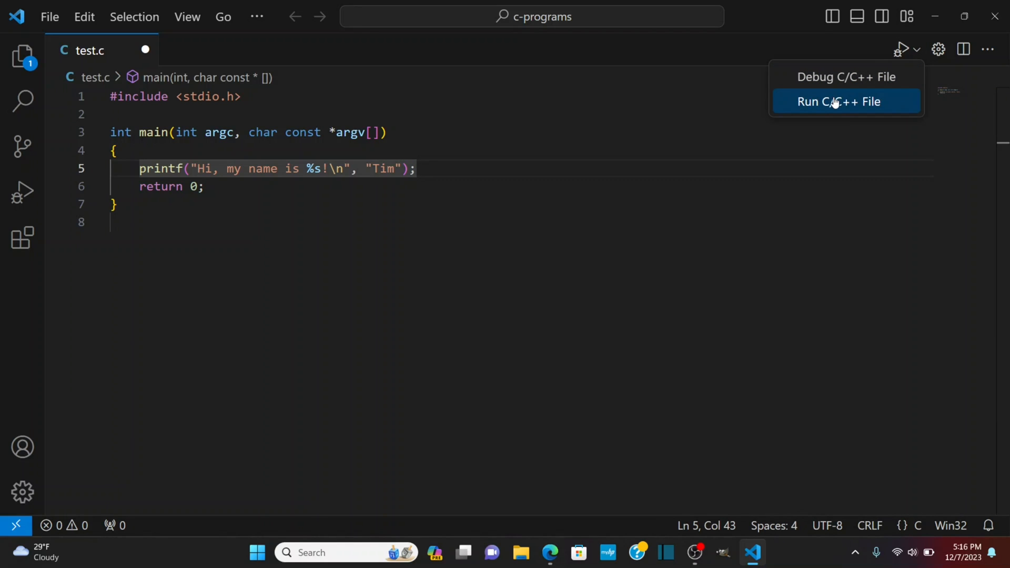
pyautogui.moveTo(834, 106)
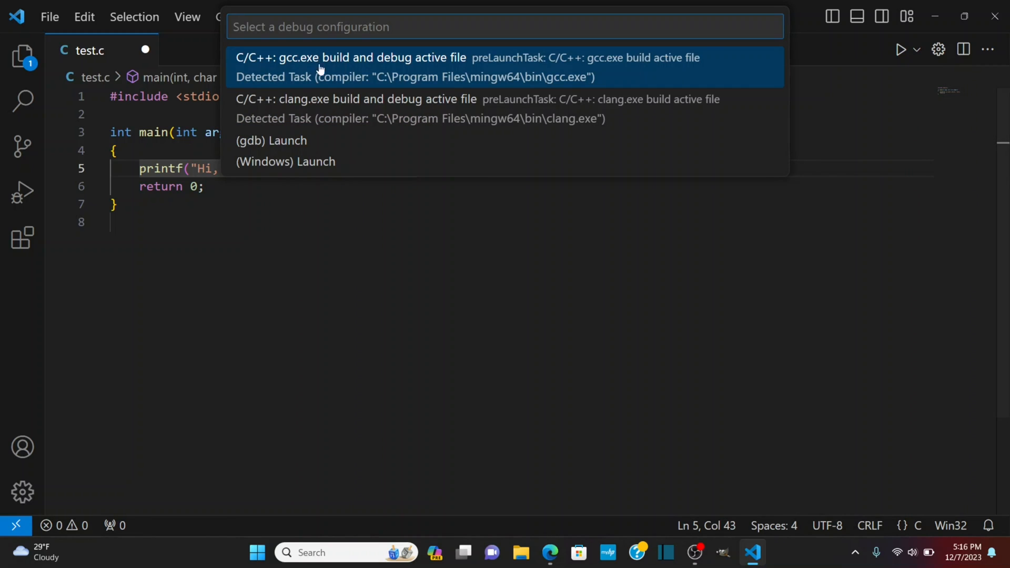
pyautogui.moveTo(346, 71)
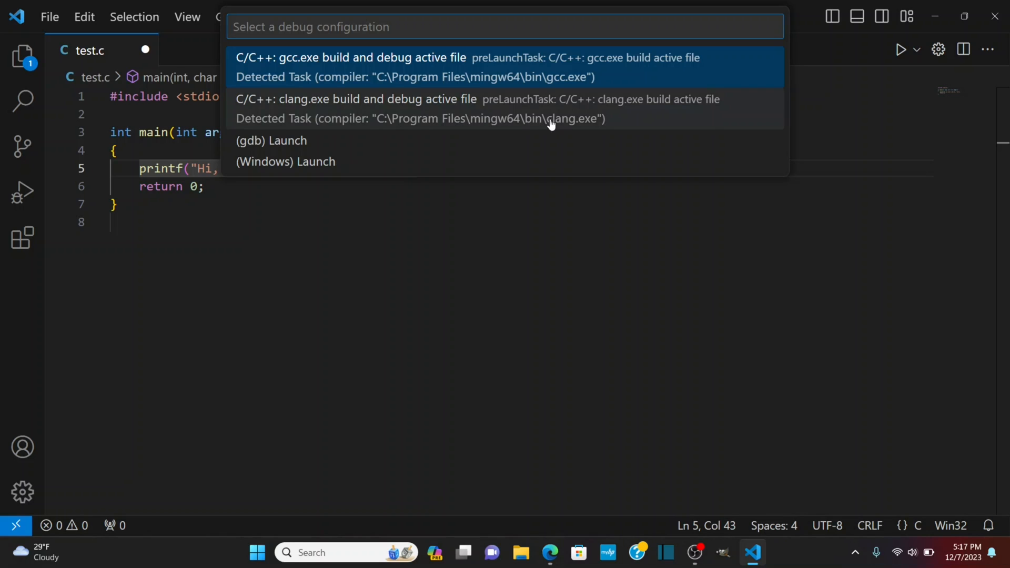
pyautogui.moveTo(489, 84)
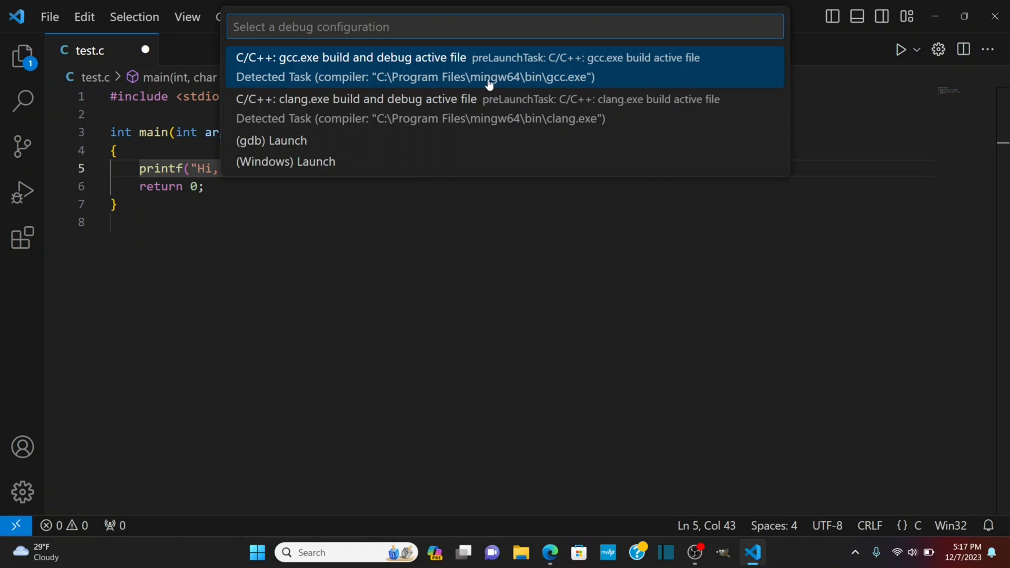
pyautogui.moveTo(555, 84)
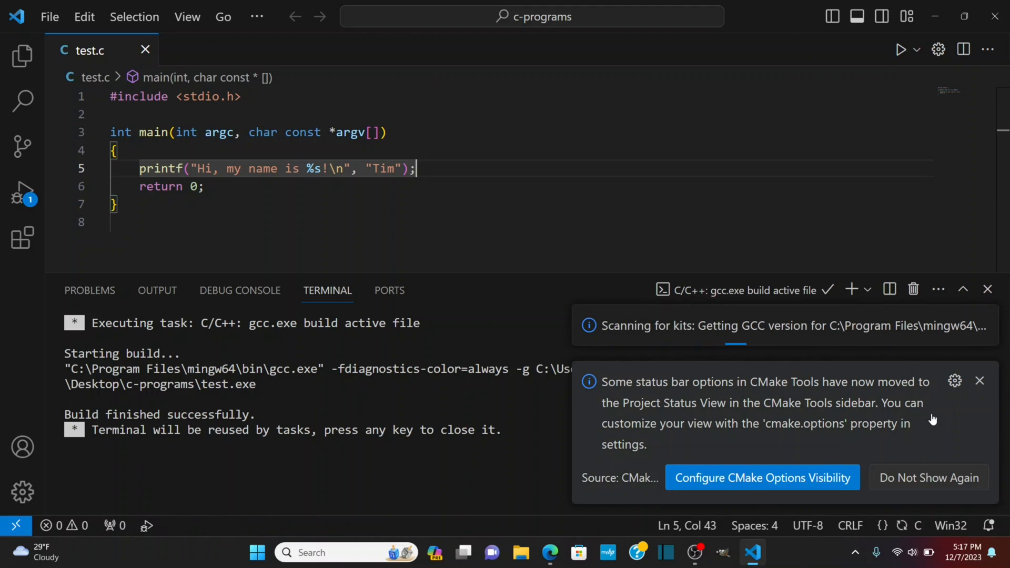
pyautogui.moveTo(657, 393)
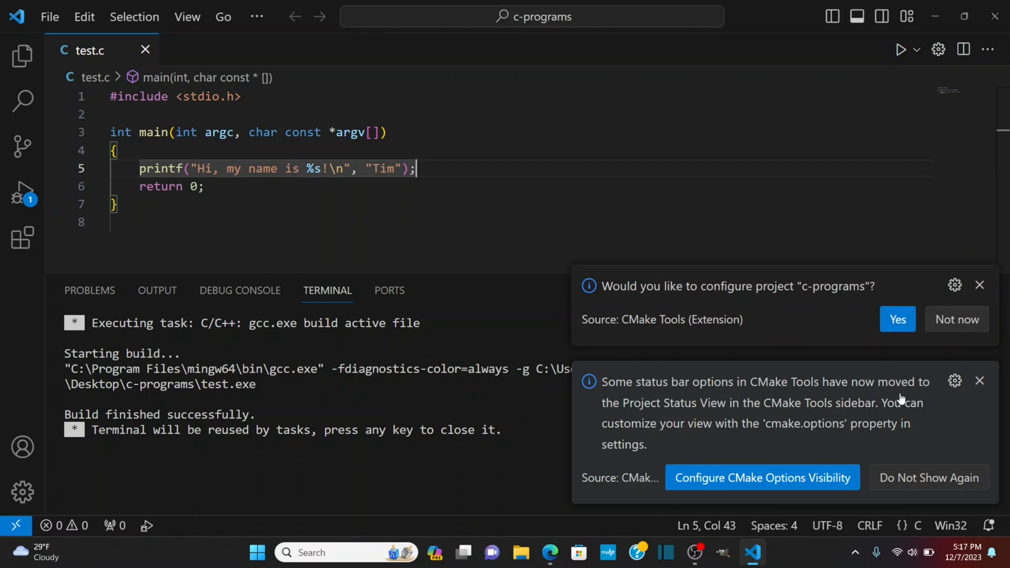
pyautogui.moveTo(823, 415)
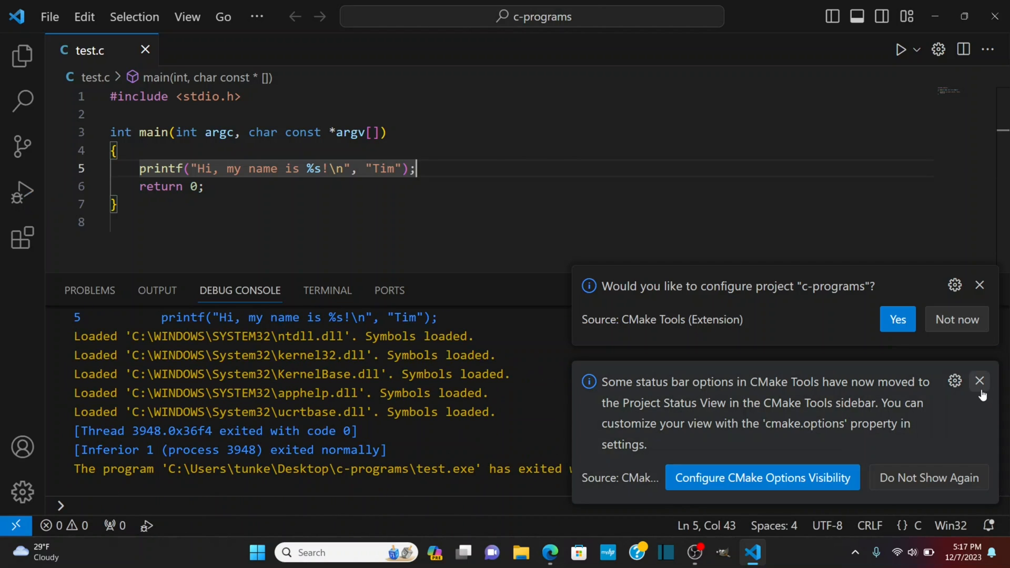
# Dismiss the CMake notification and view the terminal showing 'Hi, my name is Tim!'
pyautogui.click(980, 381)
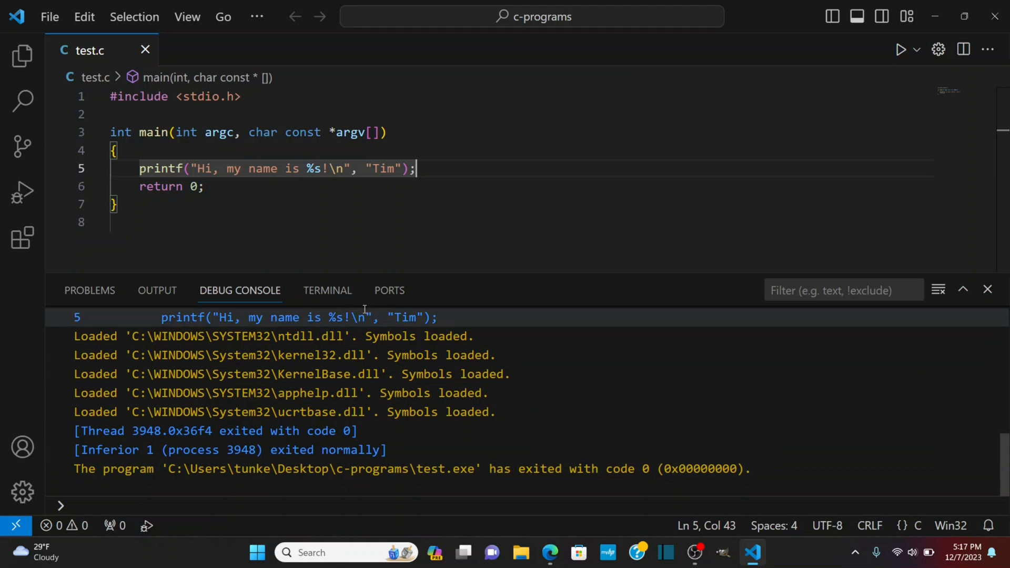
pyautogui.click(327, 290)
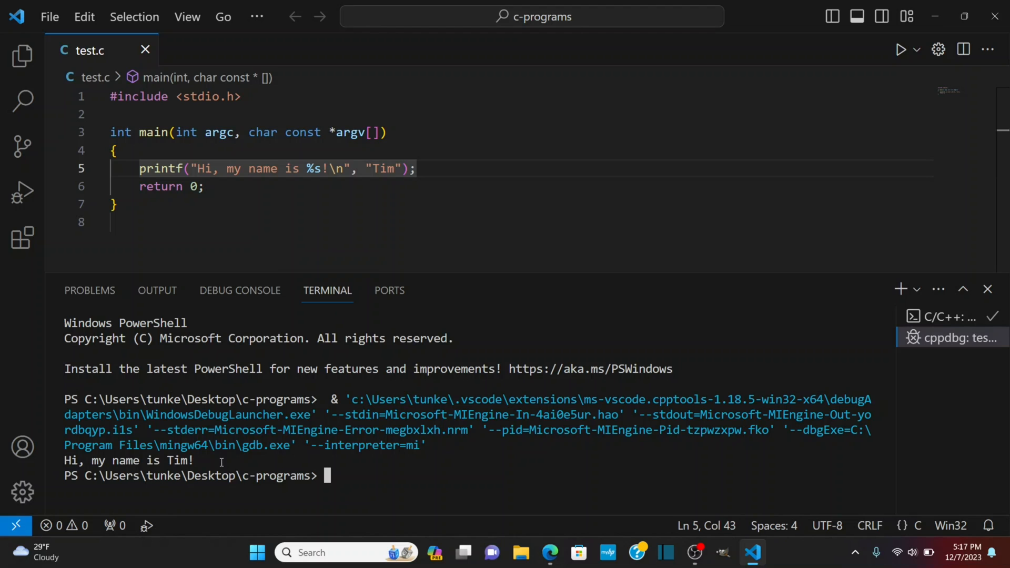
pyautogui.moveTo(22, 56)
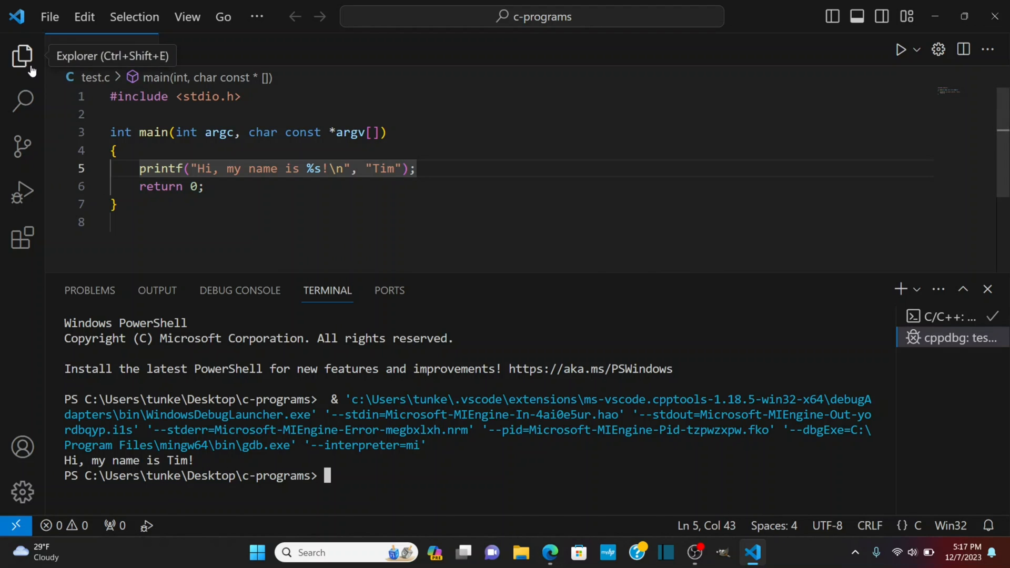
# Reveal the Explorer file list and enter ./test in the terminal to launch test.exe
pyautogui.click(22, 56)
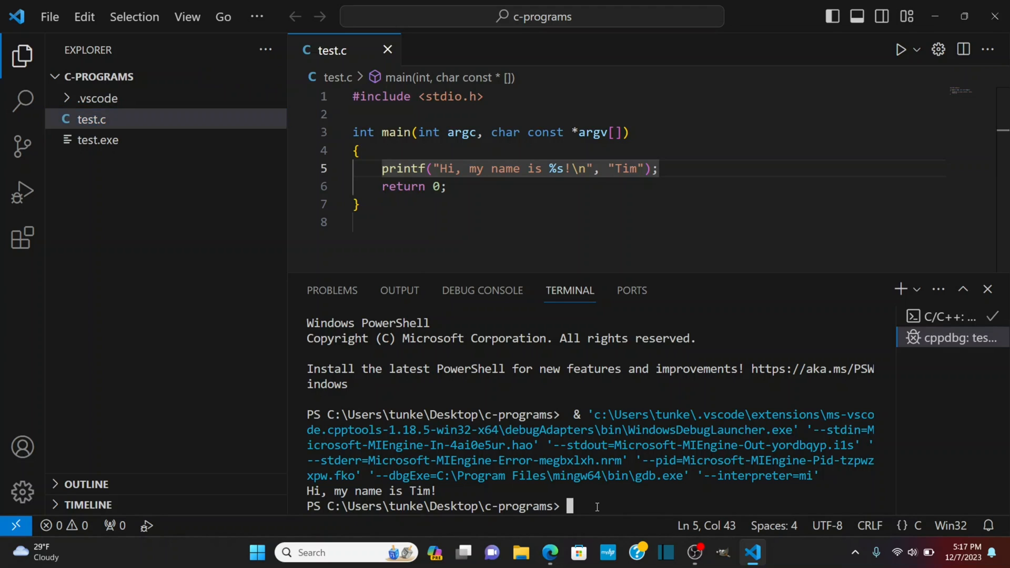
pyautogui.write('.')
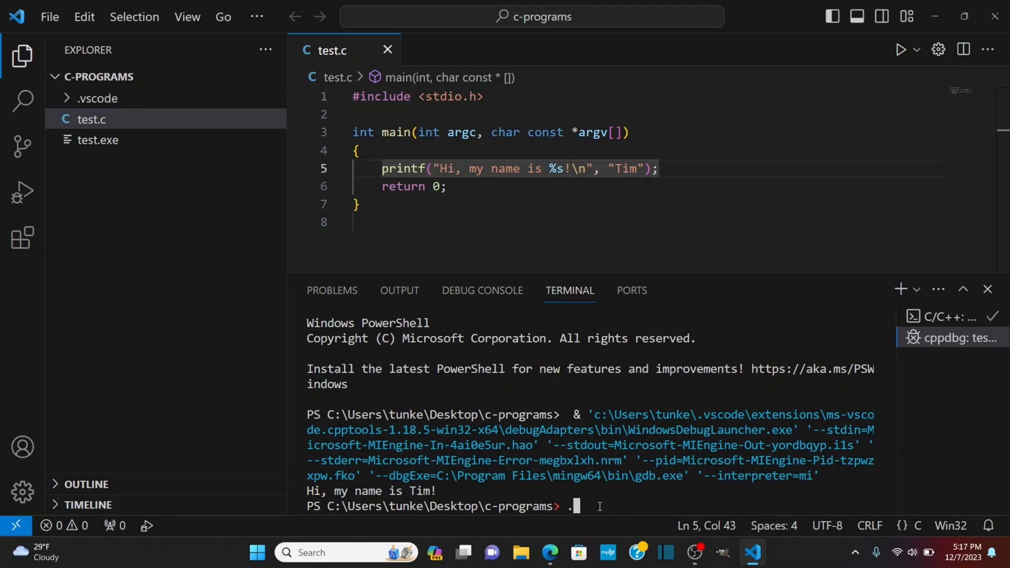
pyautogui.write('/')
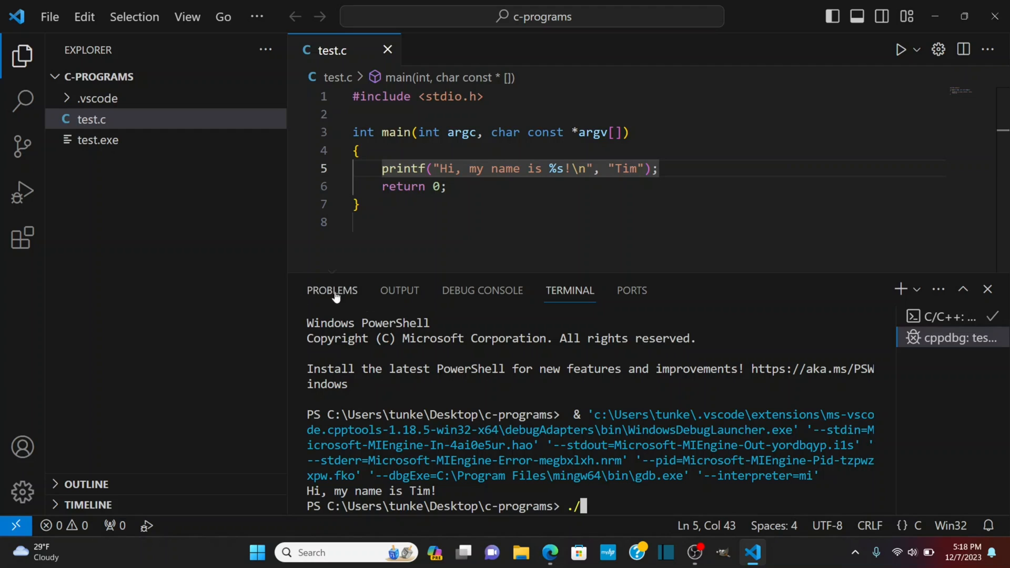
pyautogui.moveTo(443, 311)
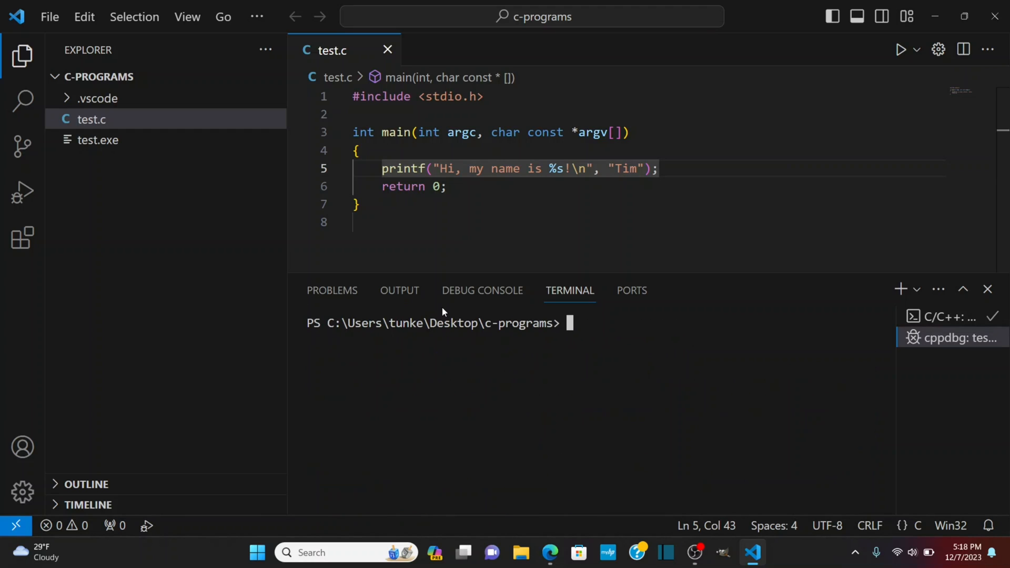
pyautogui.write('./')
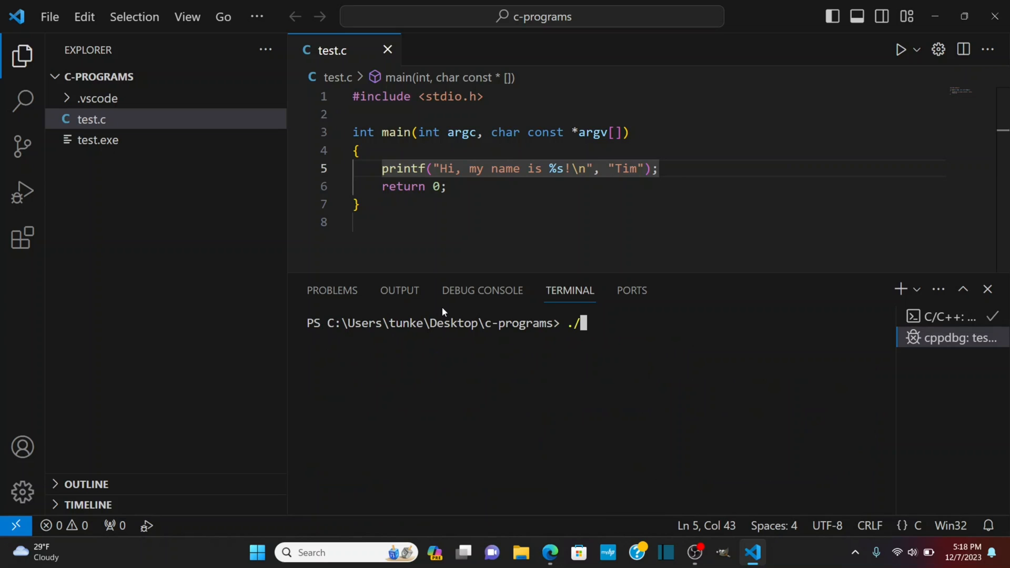
pyautogui.write('test')
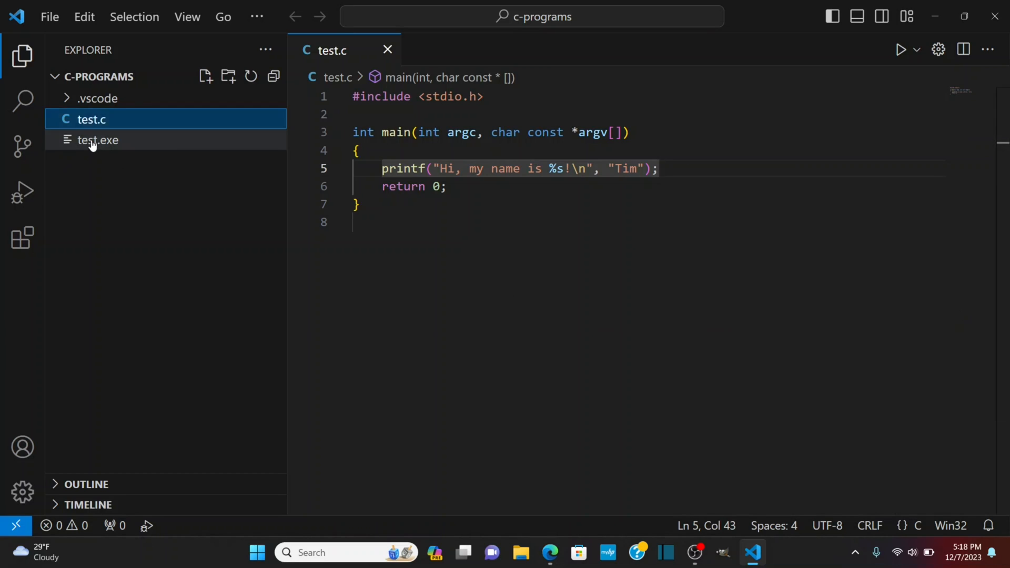
# Delete test.exe from the Explorer, confirming Move to Recycle Bin
pyautogui.rightClick(97, 140)
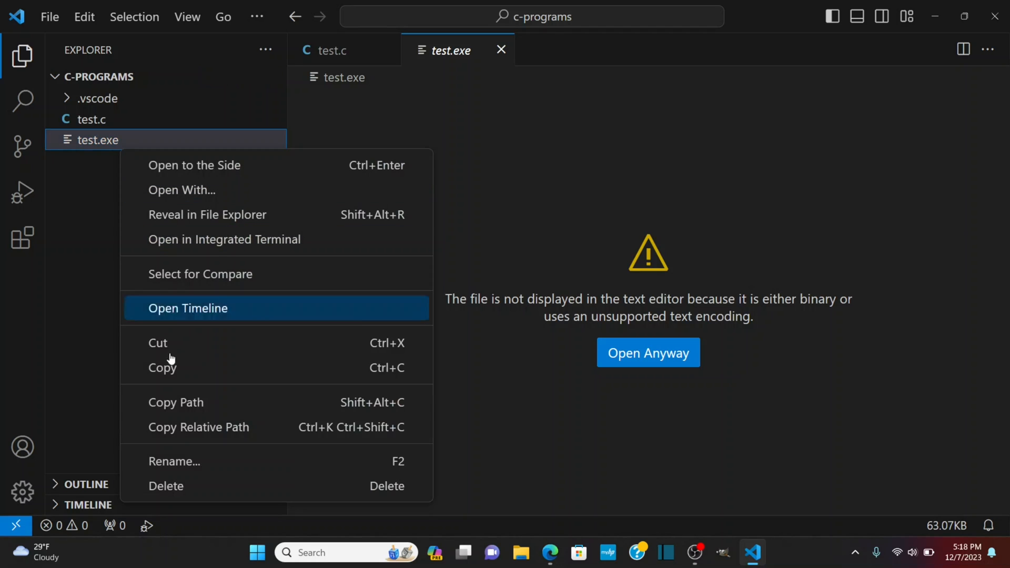
pyautogui.click(165, 487)
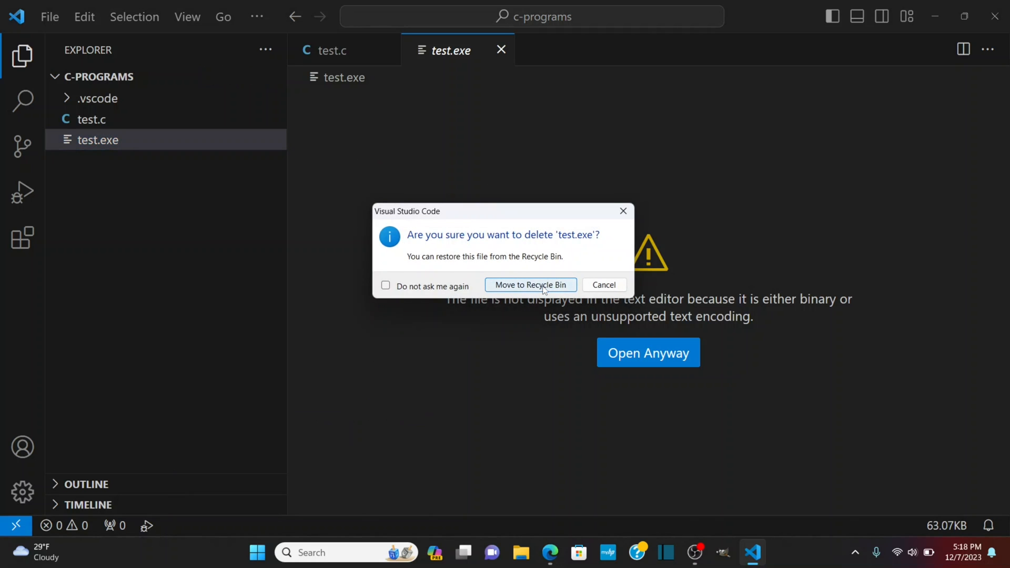
pyautogui.click(529, 285)
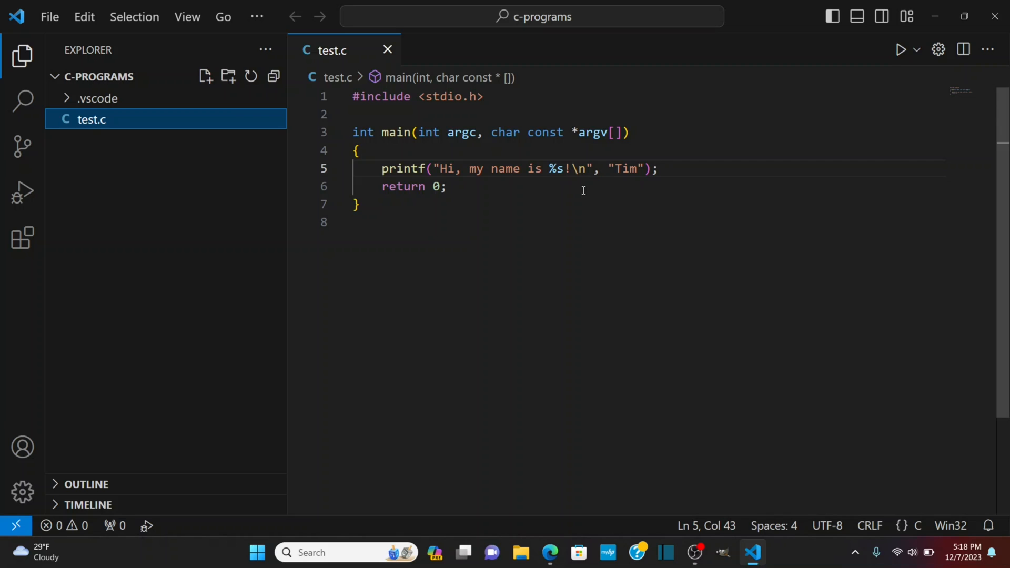
# Run C/C++ File on test.c, recreating test.exe and printing 'Hi, my name is Tim!'
pyautogui.click(916, 50)
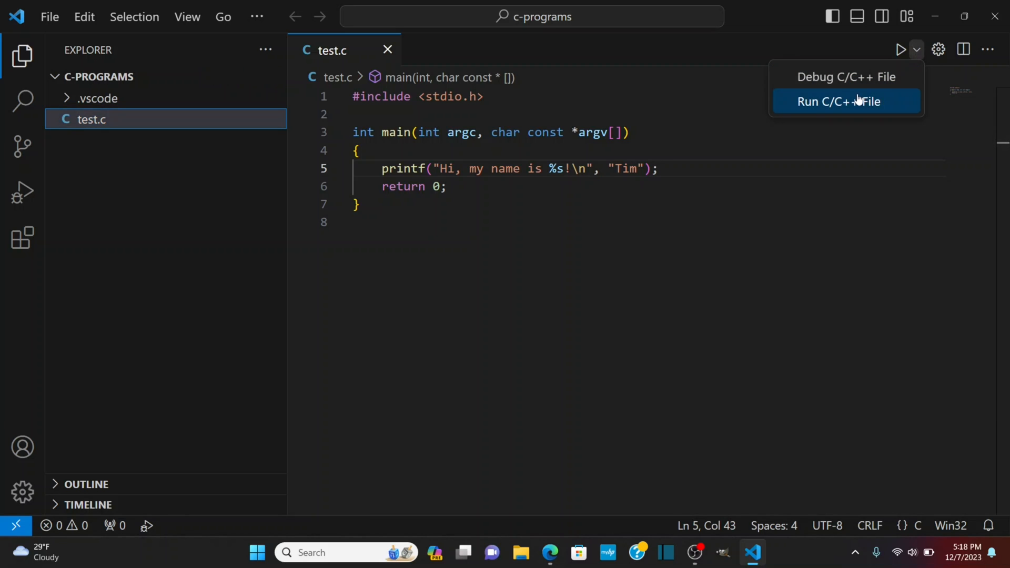
pyautogui.click(838, 101)
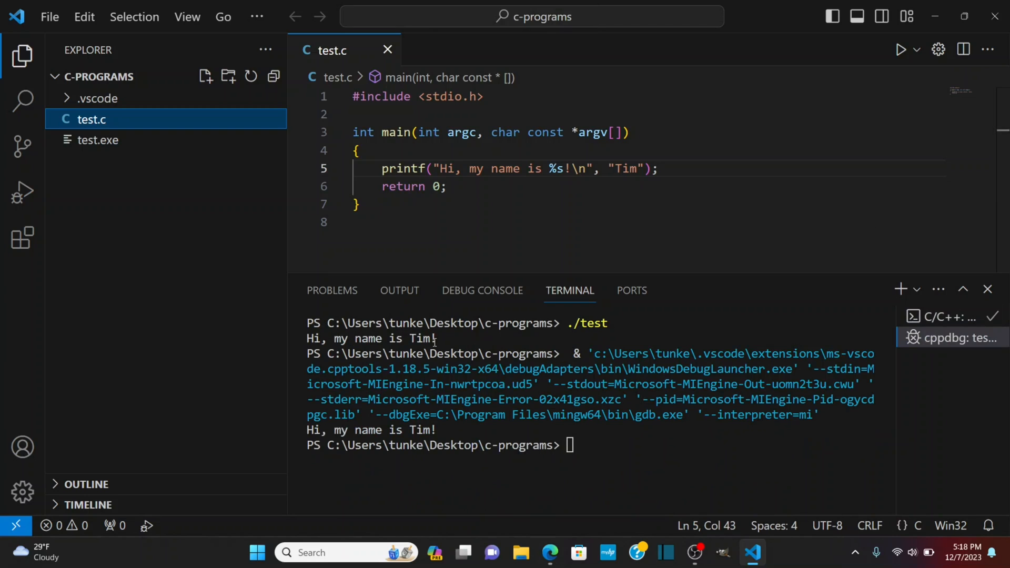
pyautogui.moveTo(407, 429)
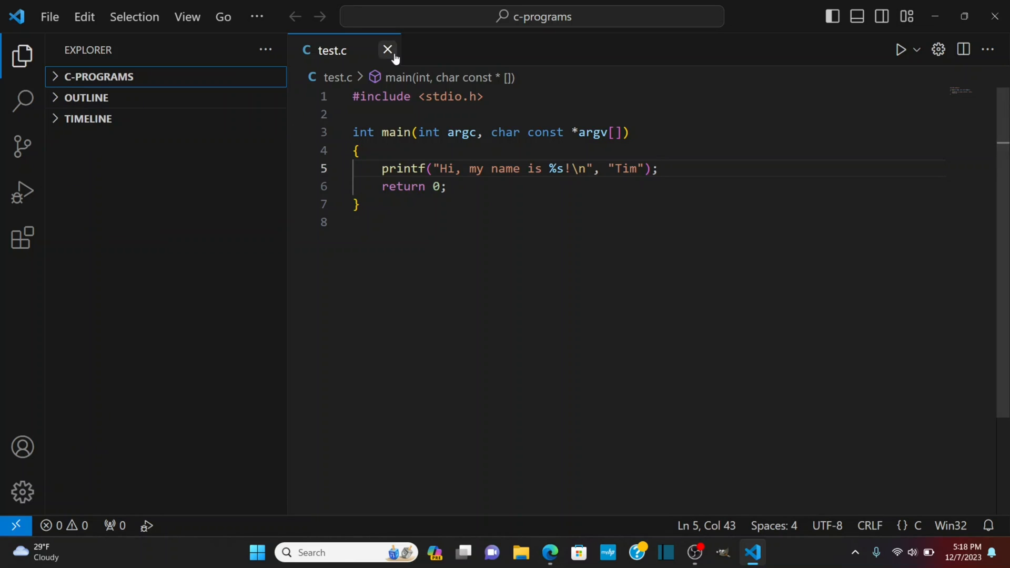
# Close the c-programs workspace folder
pyautogui.click(387, 49)
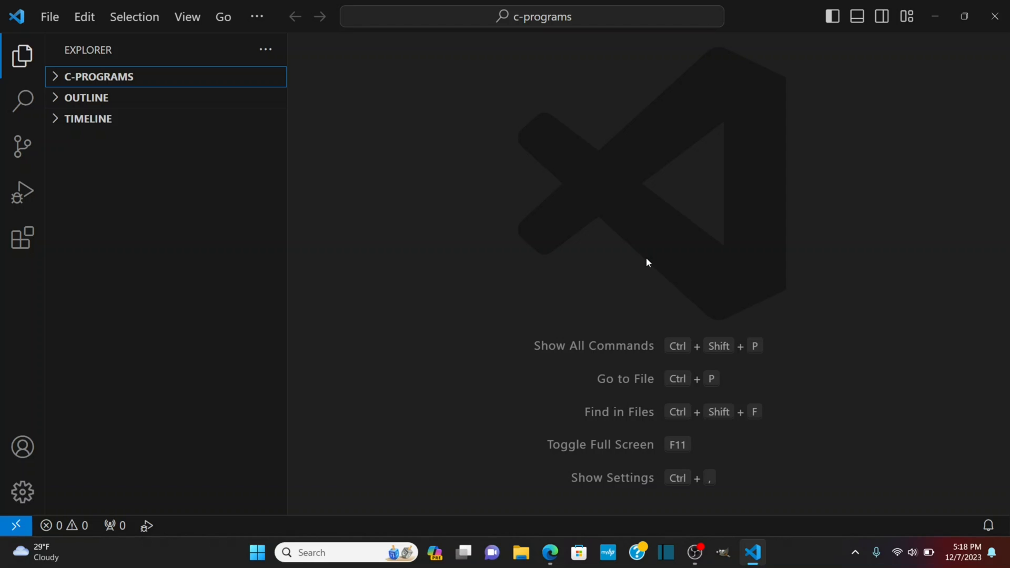
pyautogui.press('ctrl+k')
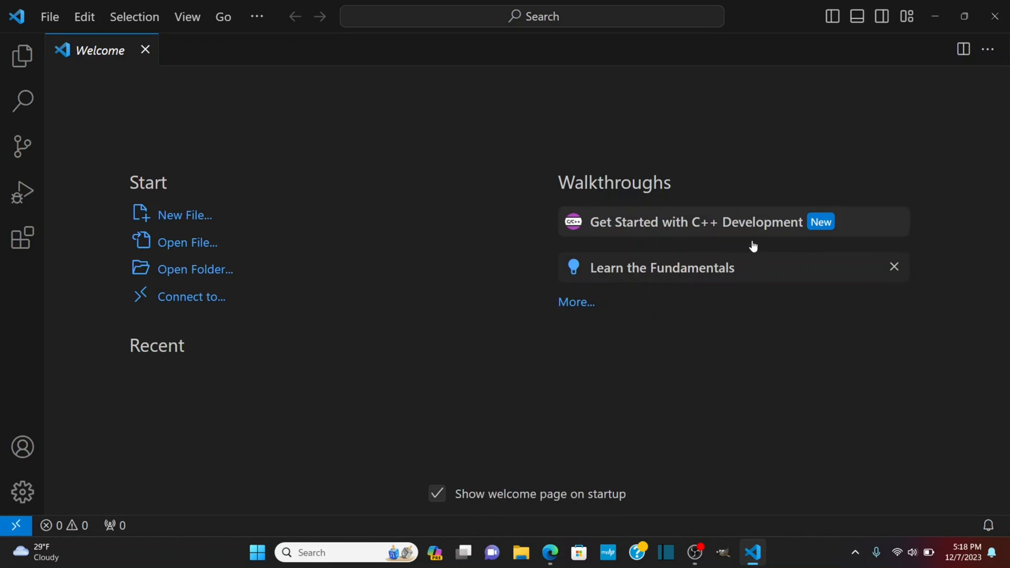
# Create a cpp-programs folder on the Desktop and select it as the workspace
pyautogui.click(196, 268)
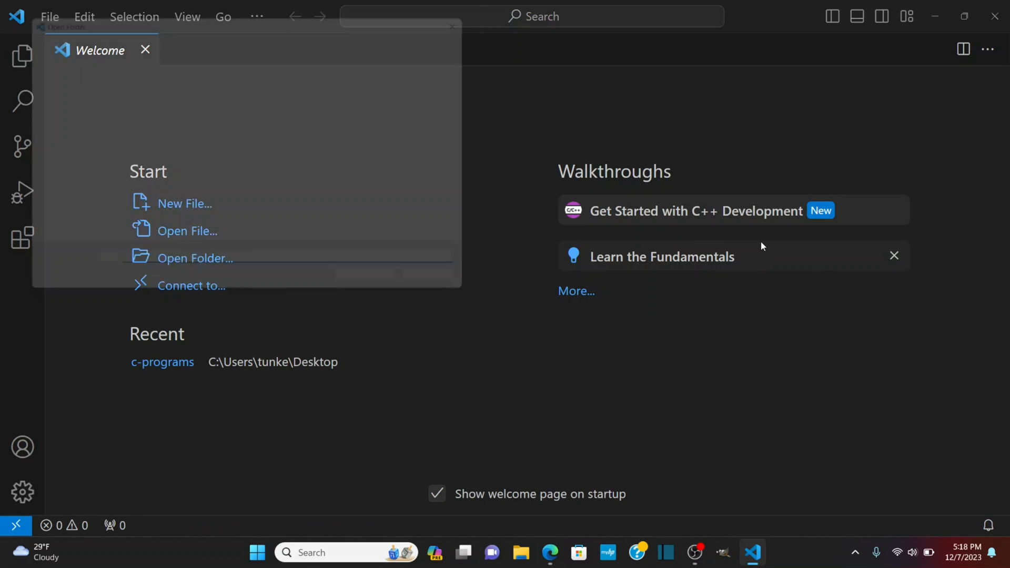
pyautogui.click(196, 257)
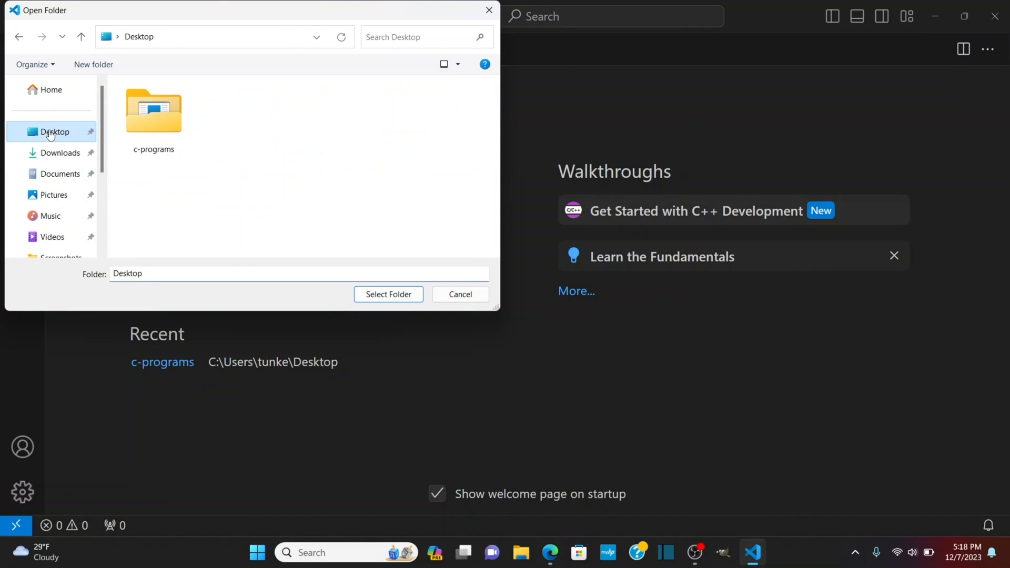
pyautogui.click(92, 64)
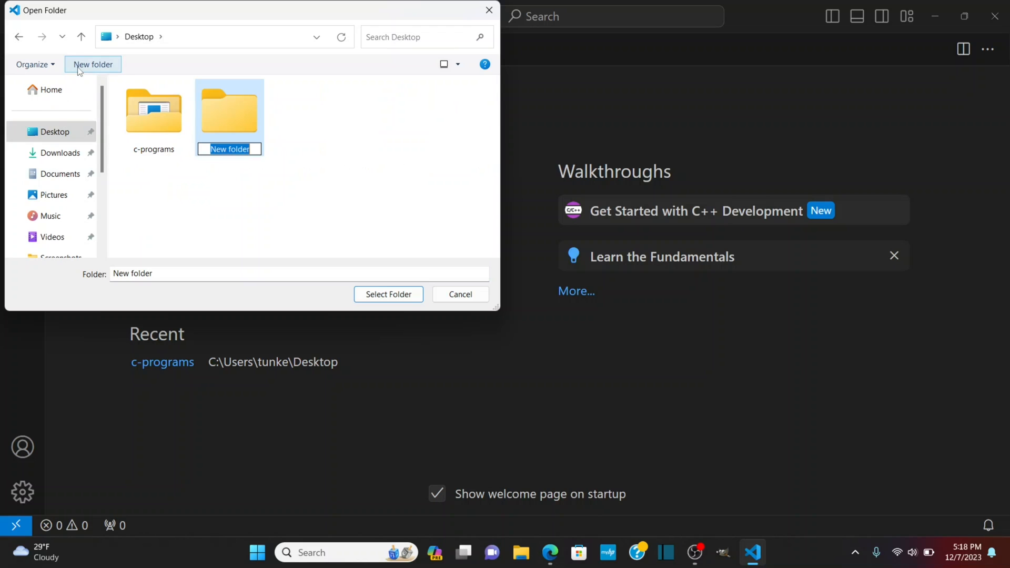
pyautogui.write('cpp=')
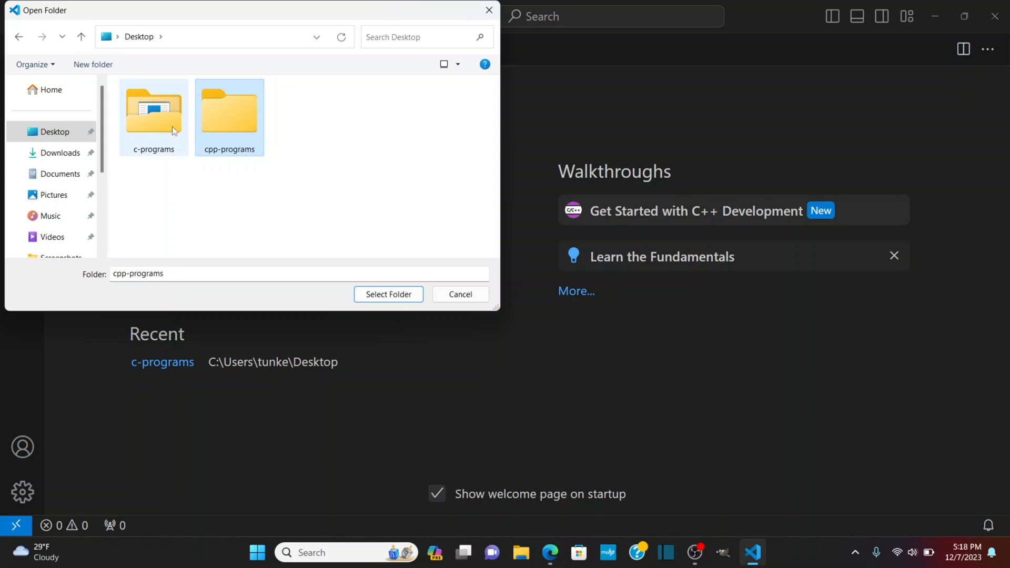
pyautogui.click(388, 294)
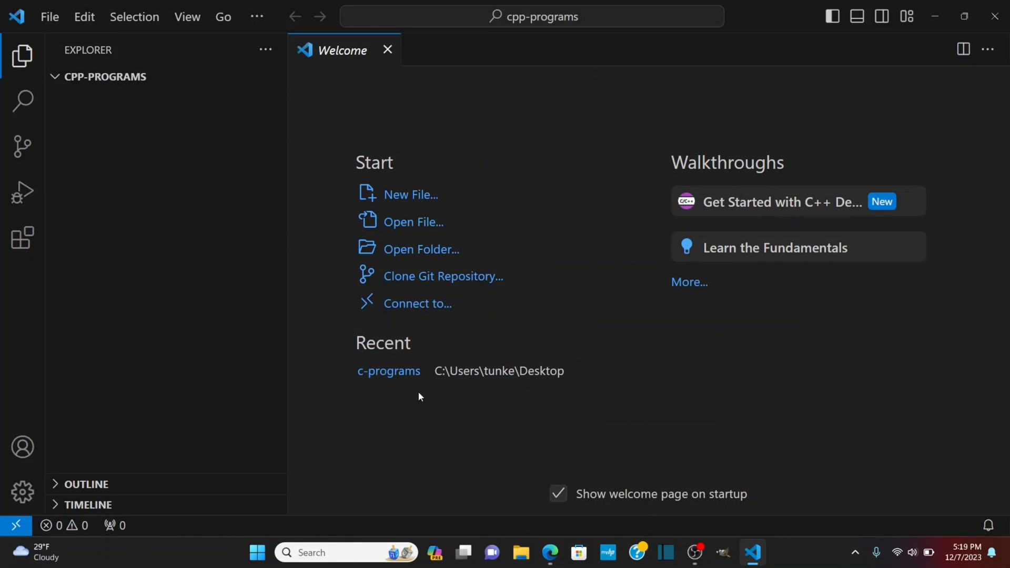
# Dismiss the Welcome page and create a new file named test.cpp in cpp-programs
pyautogui.click(388, 50)
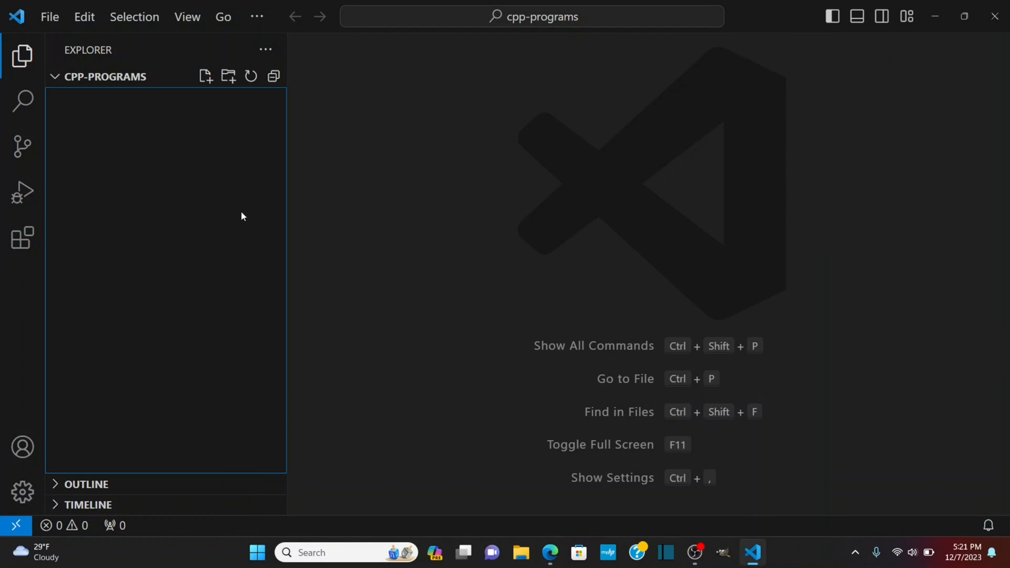
pyautogui.click(205, 76)
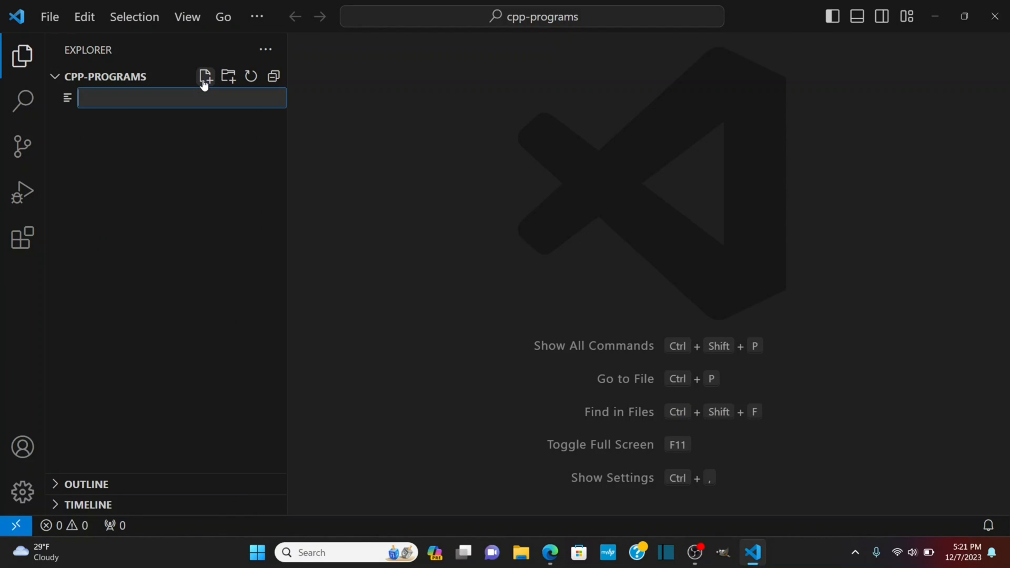
pyautogui.write('test')
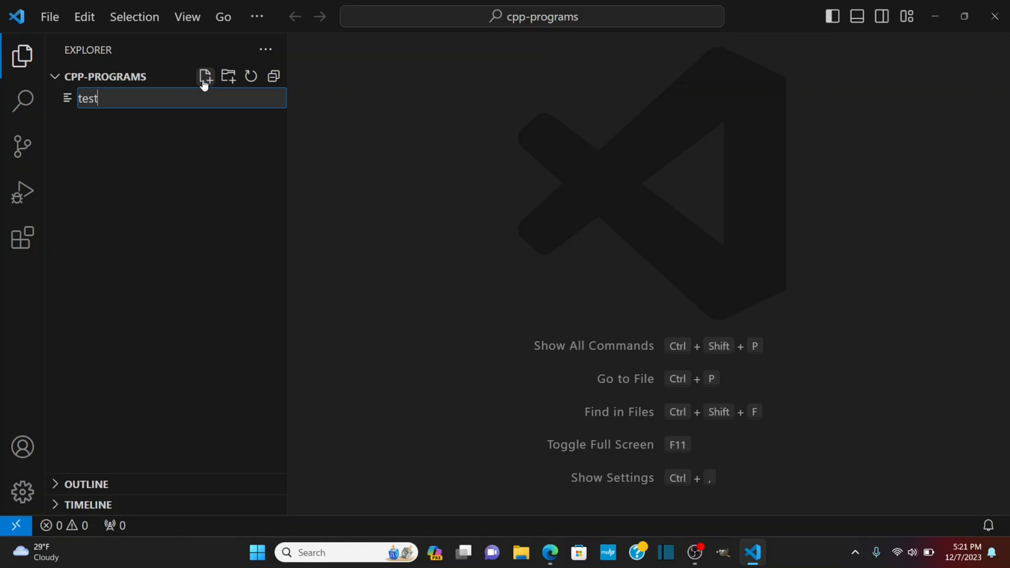
pyautogui.press('Enter')
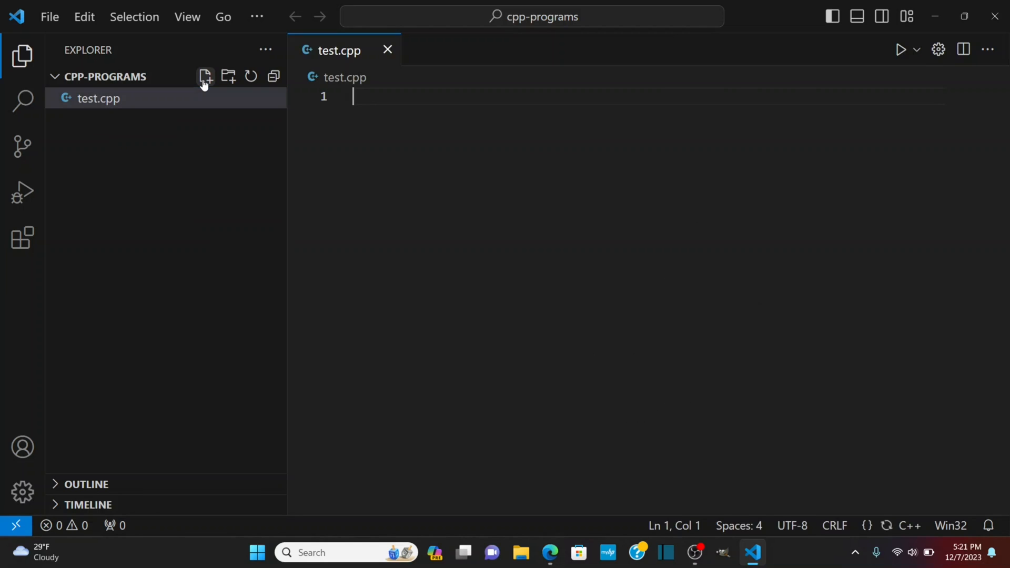
# Write #include <iostream> and main with std::cout << "Hi, my name is Tim!\n";
pyautogui.write('#')
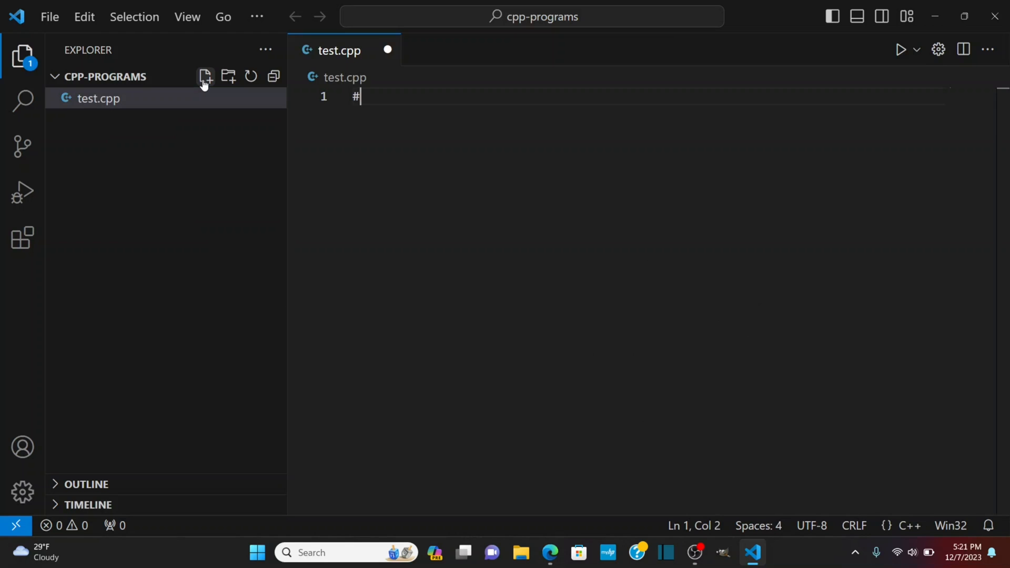
pyautogui.write('include')
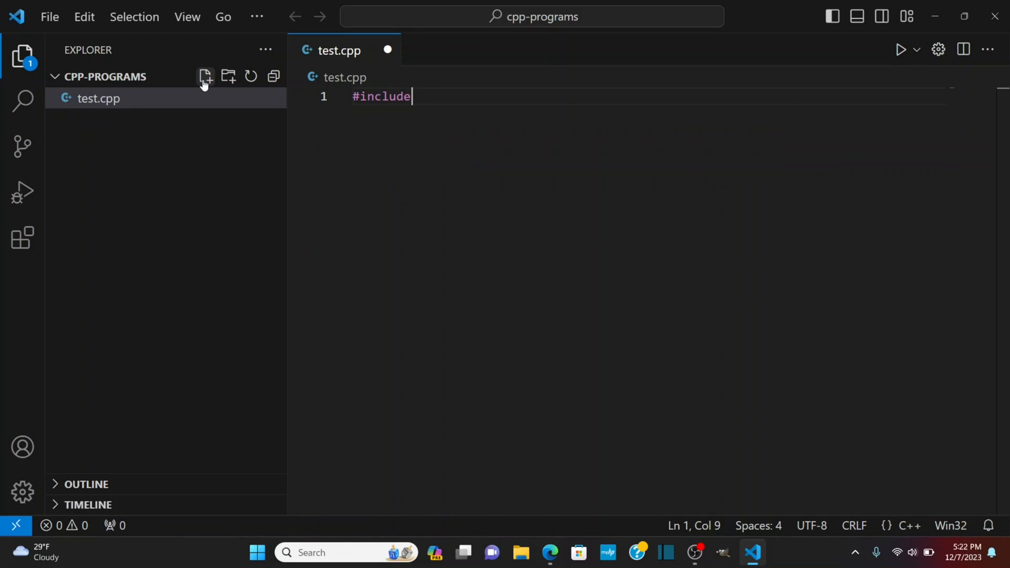
pyautogui.write('<iostream>')
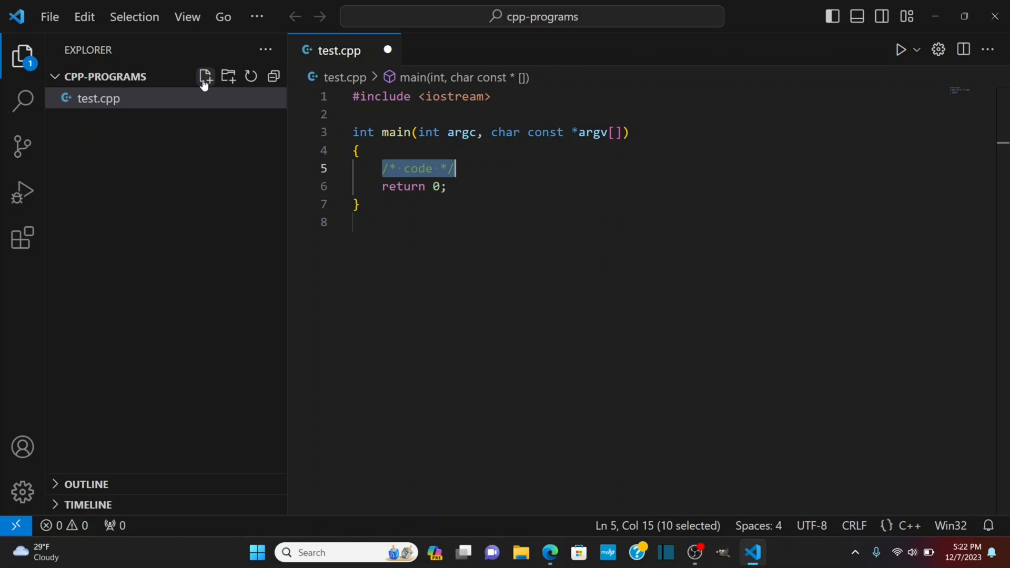
pyautogui.write('std::')
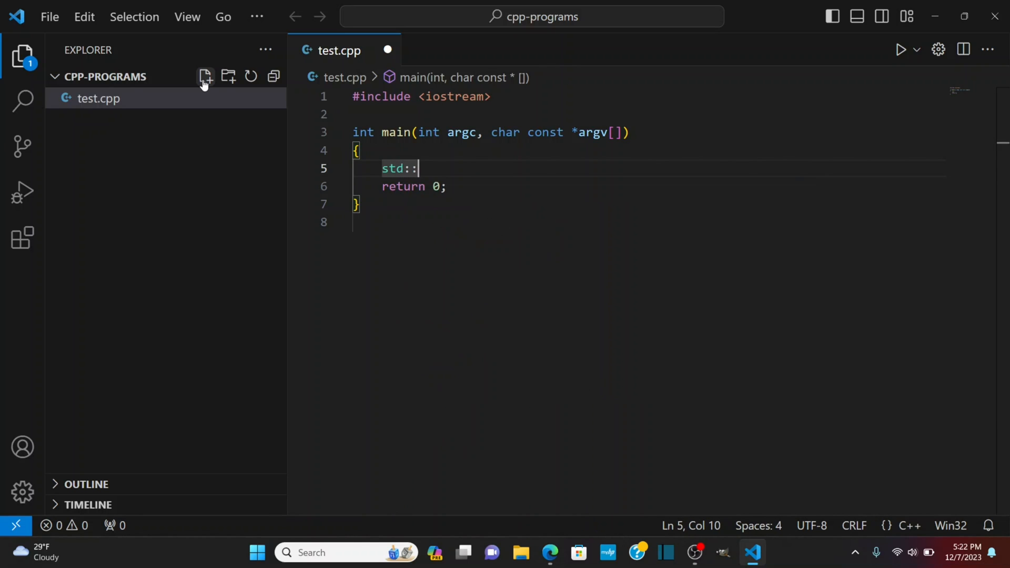
pyautogui.write('cout')
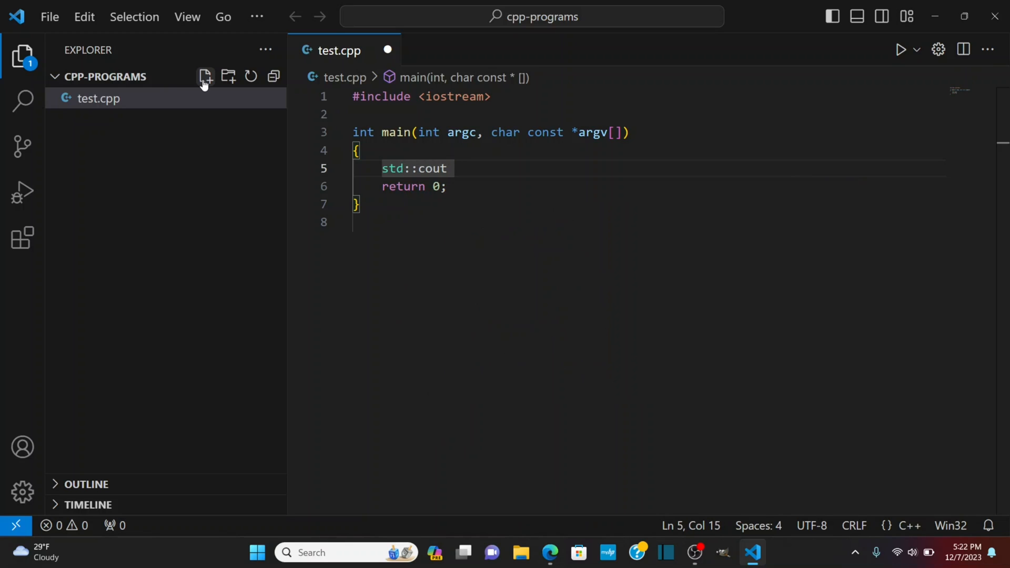
pyautogui.write('<<')
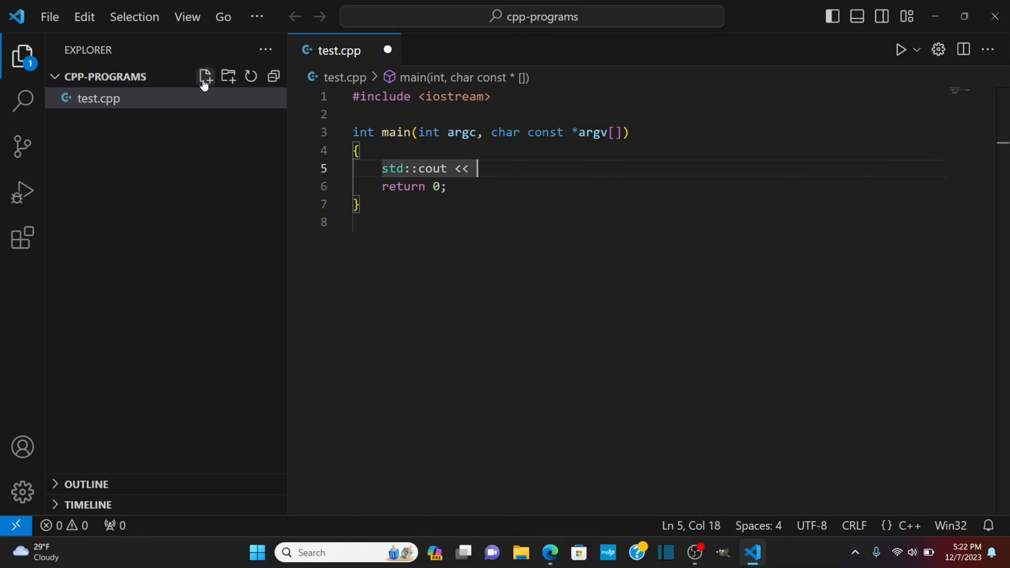
pyautogui.write('"Hi, my "')
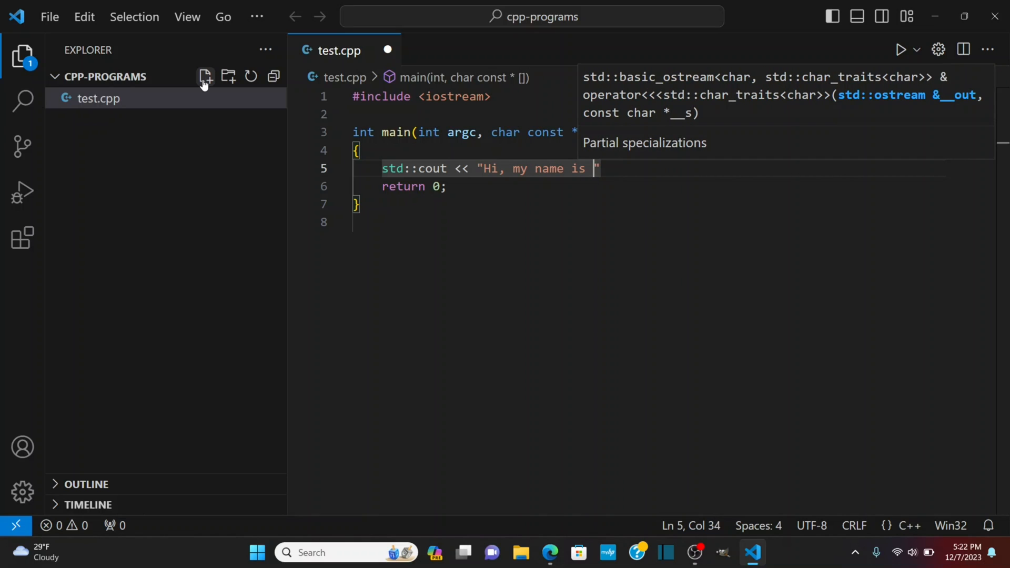
pyautogui.write('Tim!\\n')
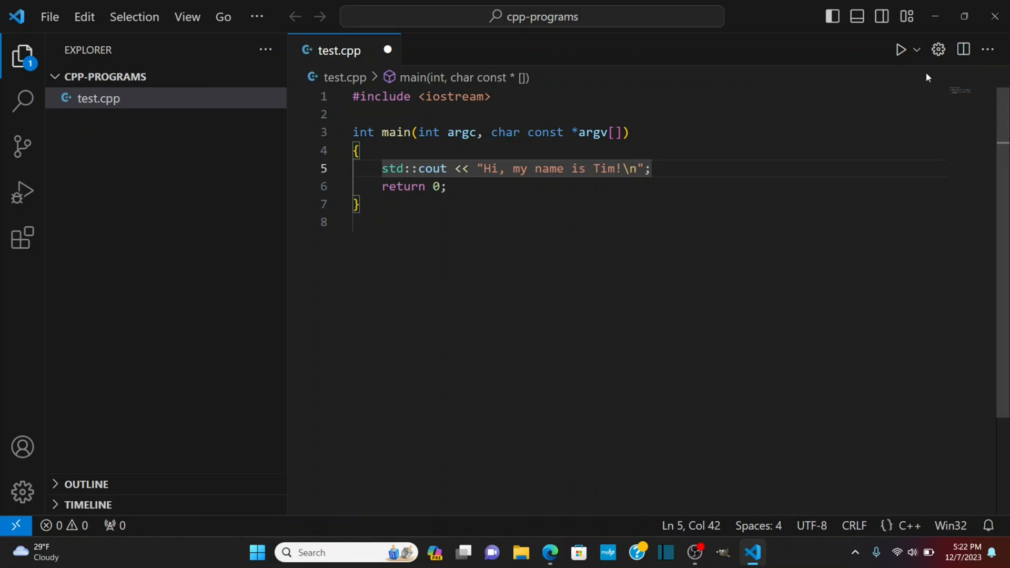
# Build test.cpp with a g++ C/C++ configuration and dismiss the CMake configuration prompts
pyautogui.click(915, 49)
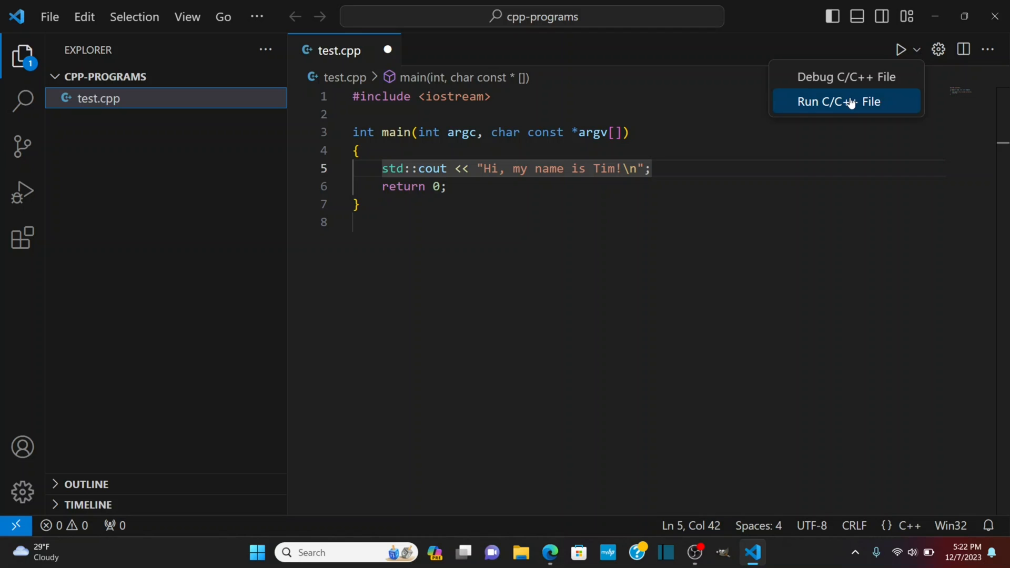
pyautogui.moveTo(857, 109)
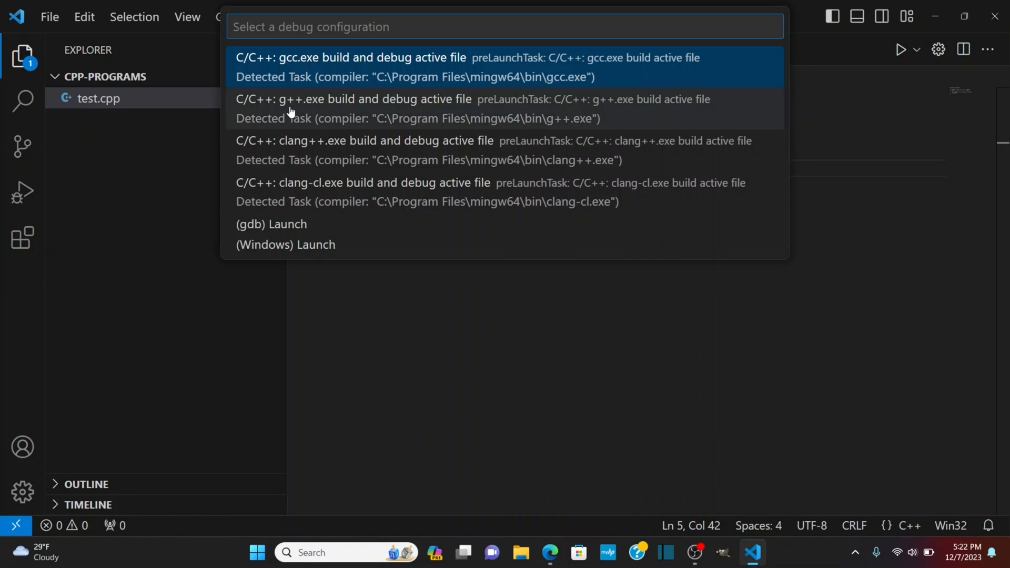
pyautogui.press('Escape')
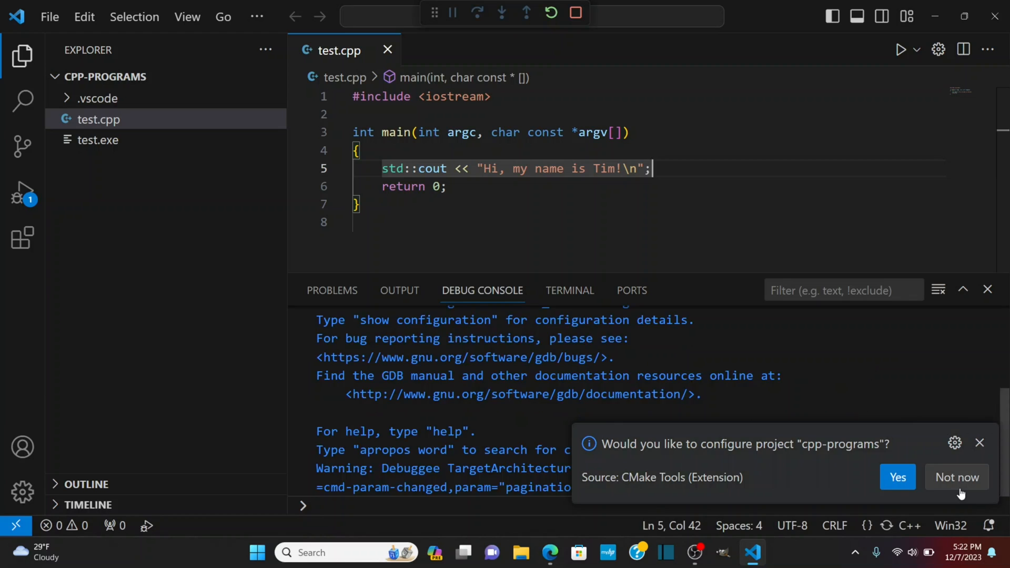
pyautogui.click(957, 477)
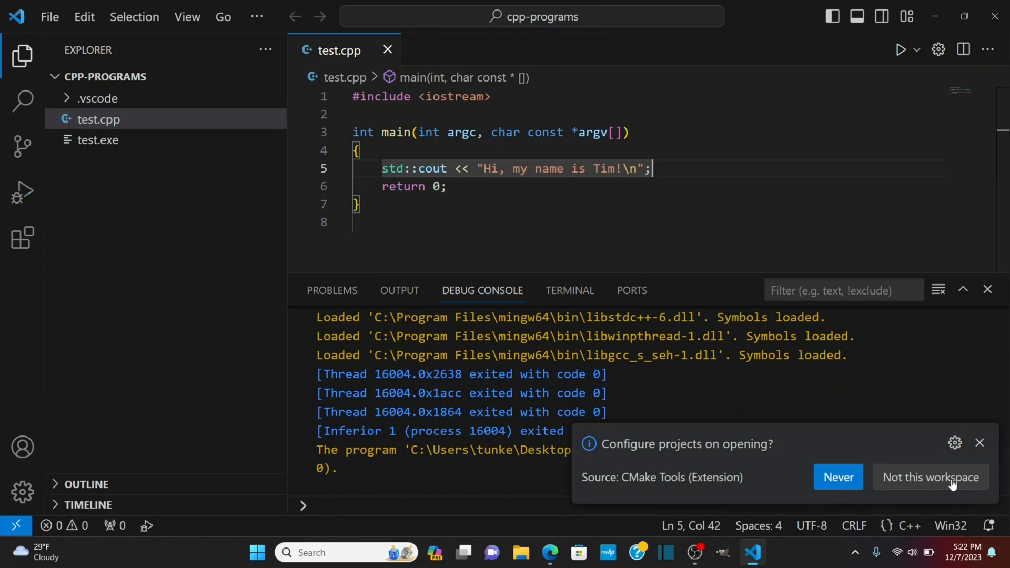
pyautogui.click(929, 478)
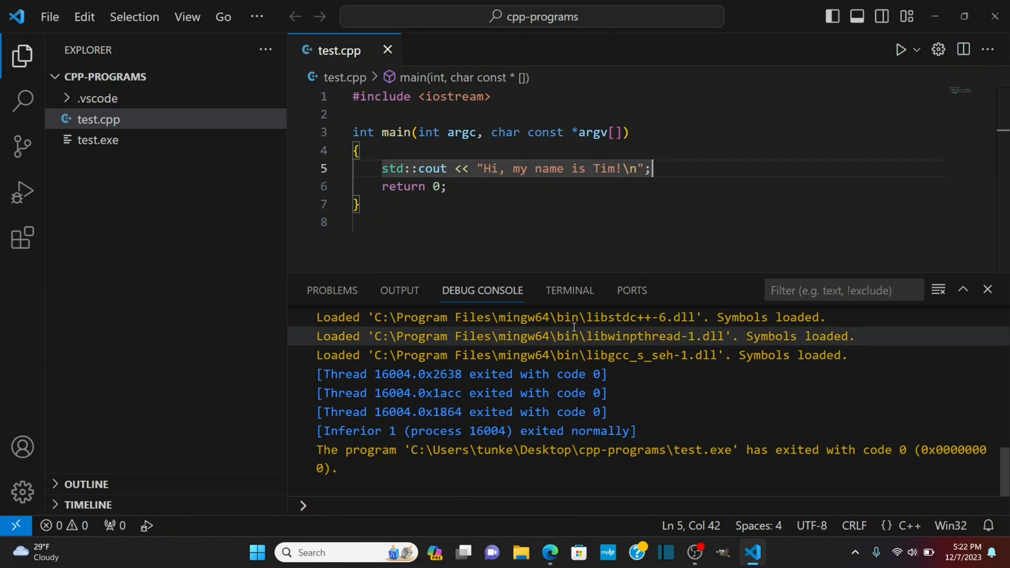
# Run ./test in the Terminal panel so it prints 'Hi, my name is Tim!'
pyautogui.click(569, 290)
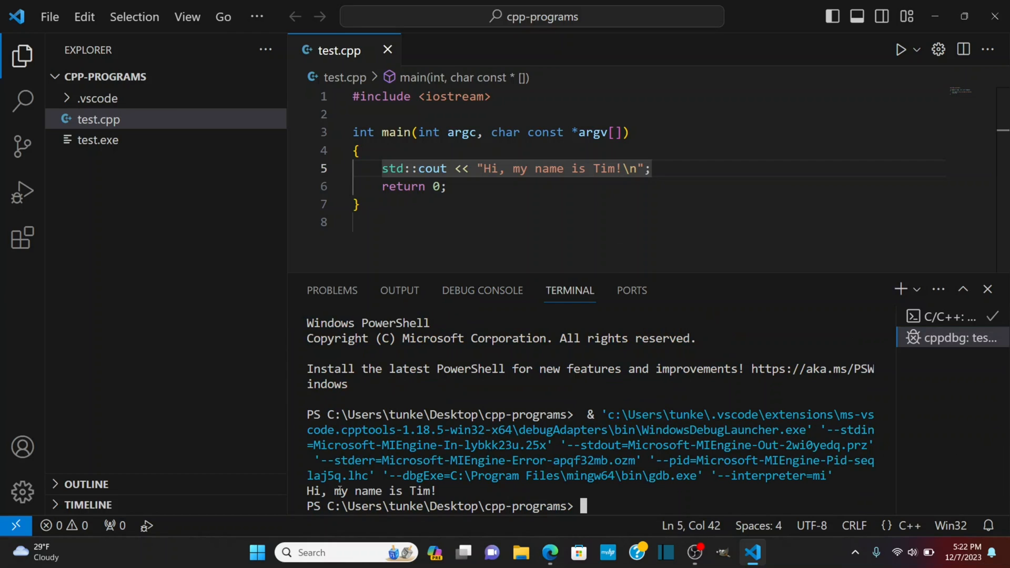
pyautogui.moveTo(148, 141)
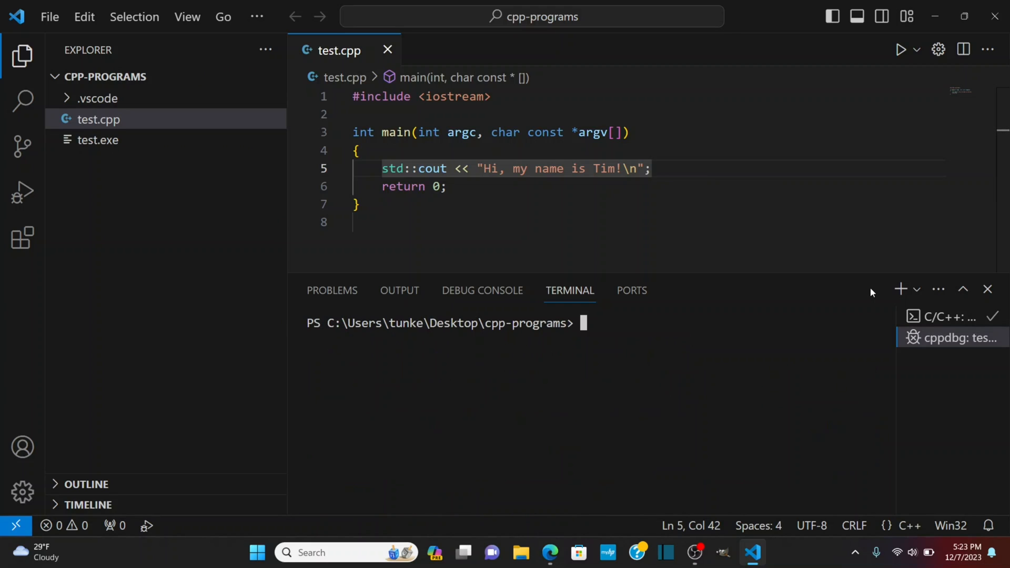
pyautogui.write('./test')
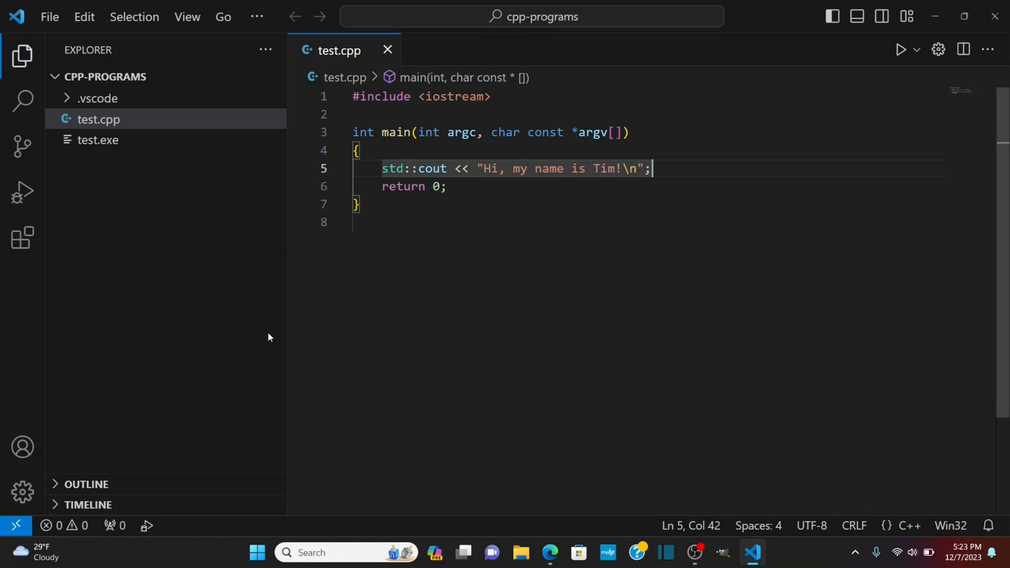
# Delete test.exe, then Run C/C++ File on test.cpp to rebuild it and print the greeting
pyautogui.rightClick(98, 139)
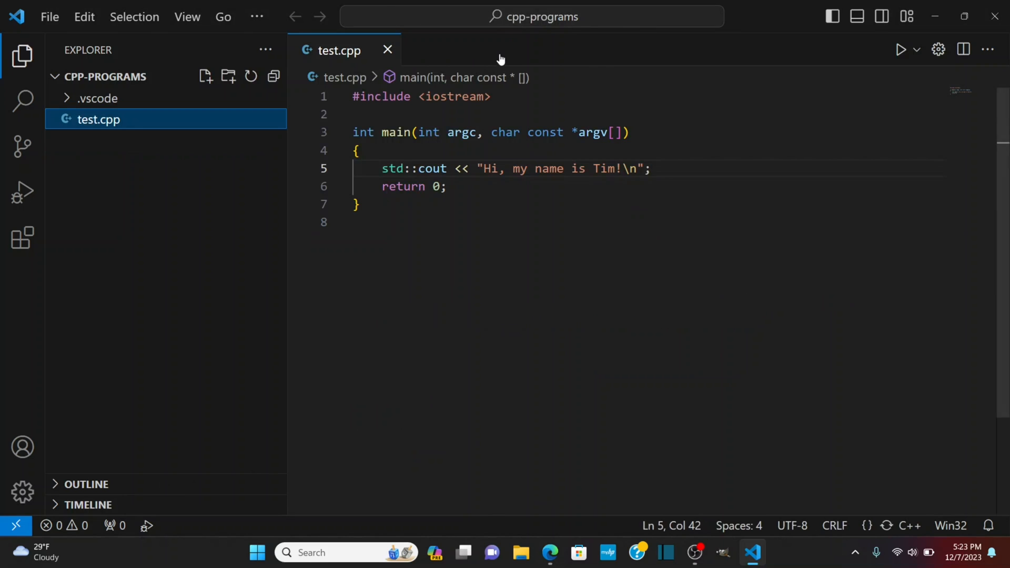
pyautogui.click(916, 50)
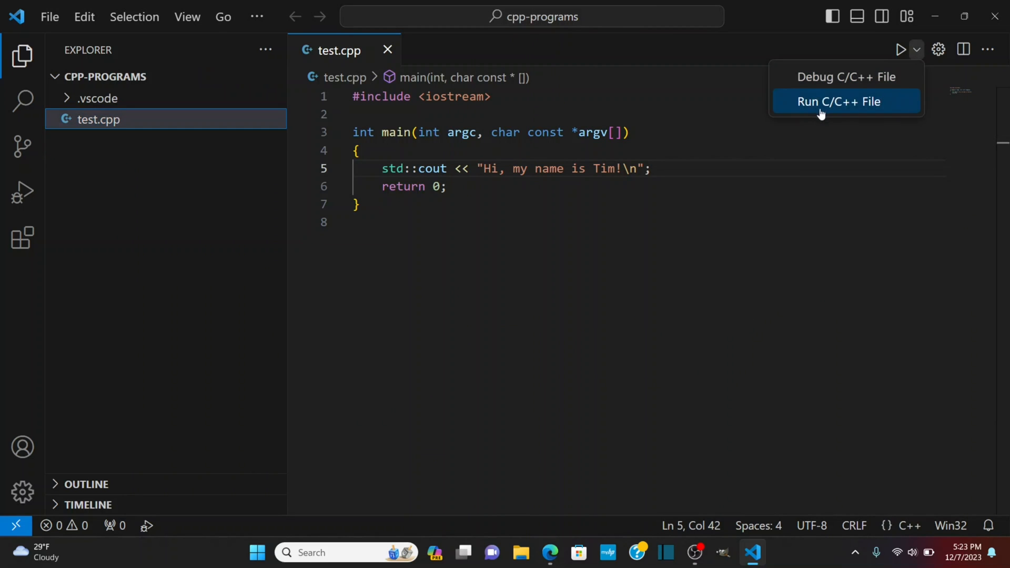
pyautogui.click(838, 101)
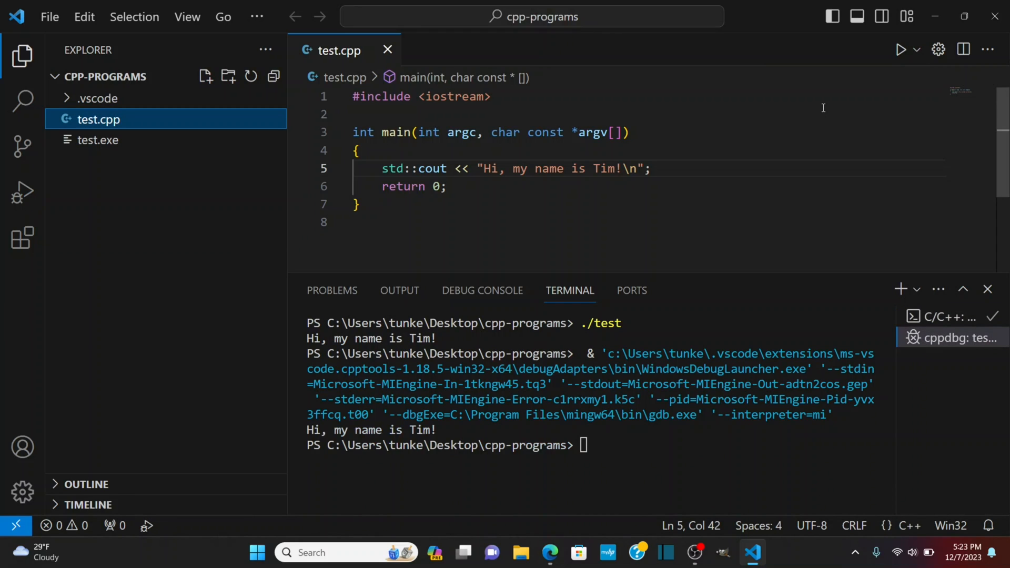
pyautogui.moveTo(305, 436)
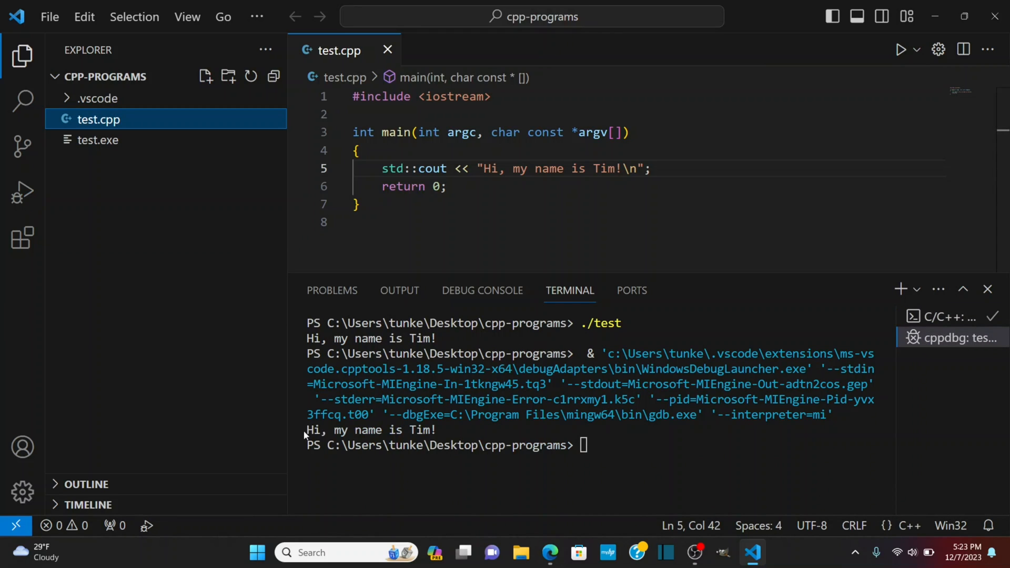